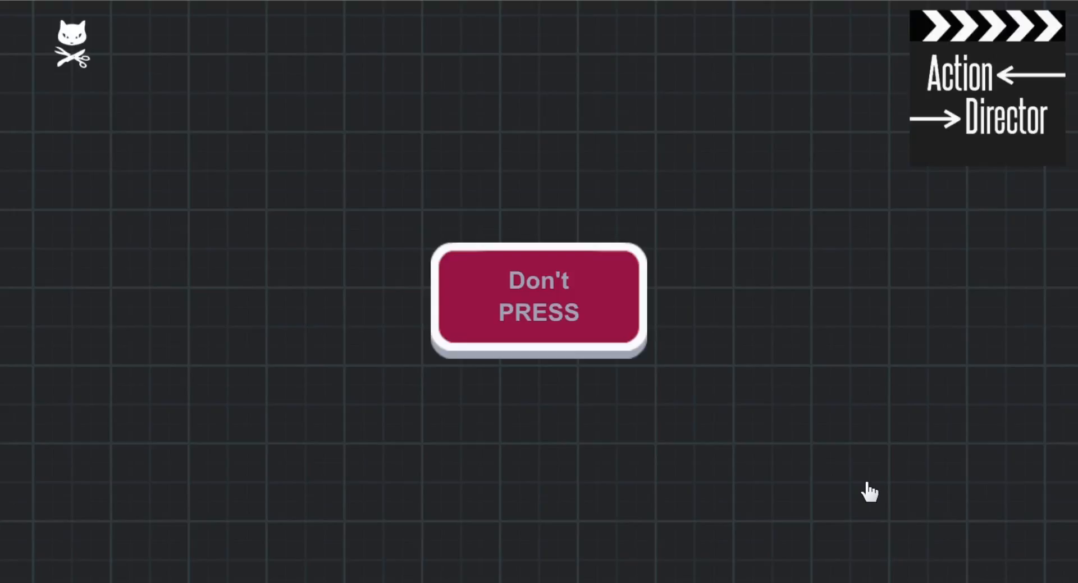
mouse_move(881, 493)
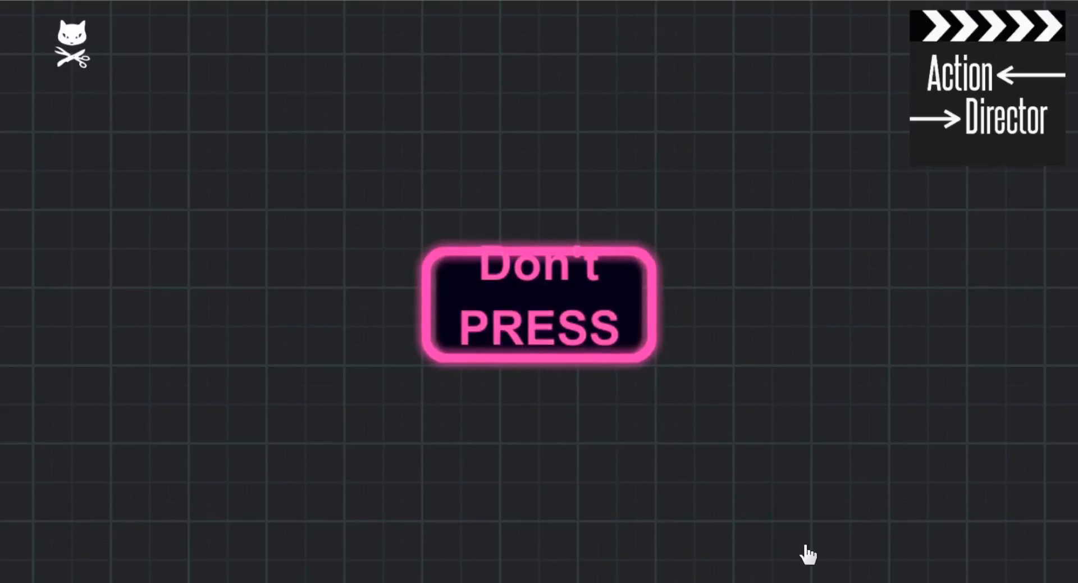
- Press the Don't PRESS button in Play mode, then select FelinoStudioLogo in the Hierarchy
click(536, 310)
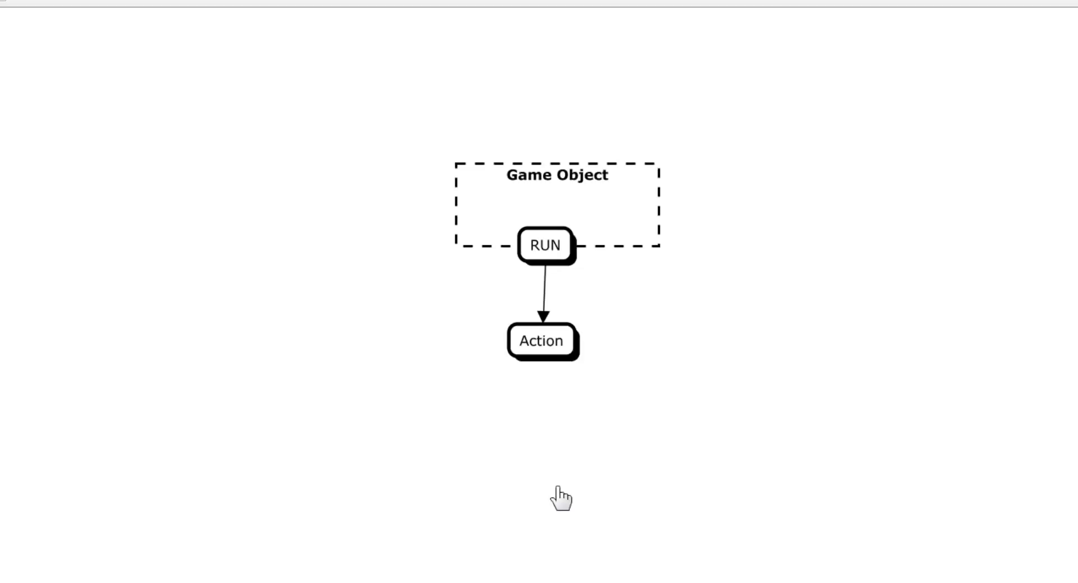
mouse_move(547, 480)
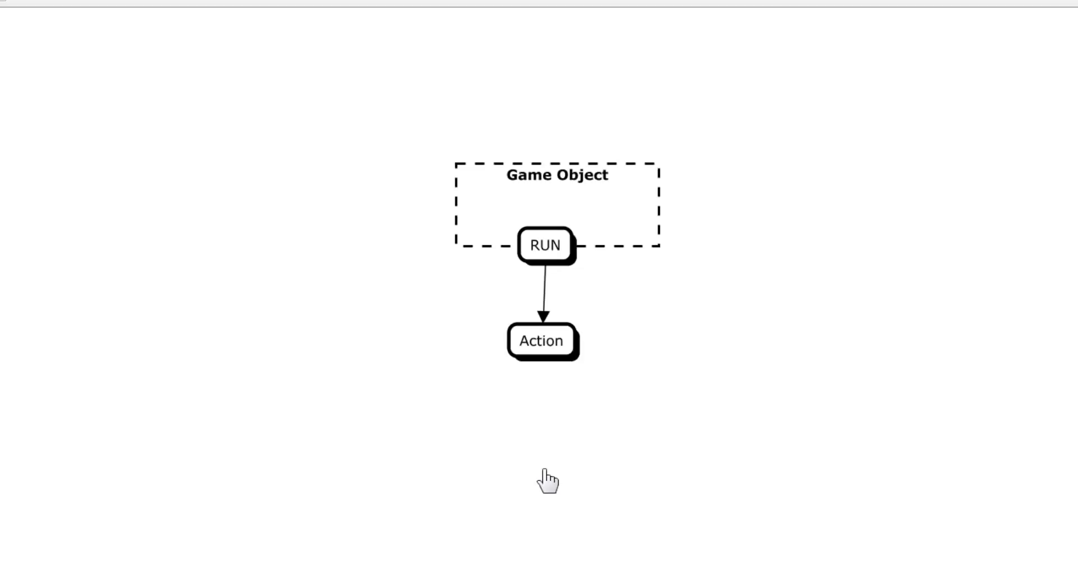
mouse_move(504, 144)
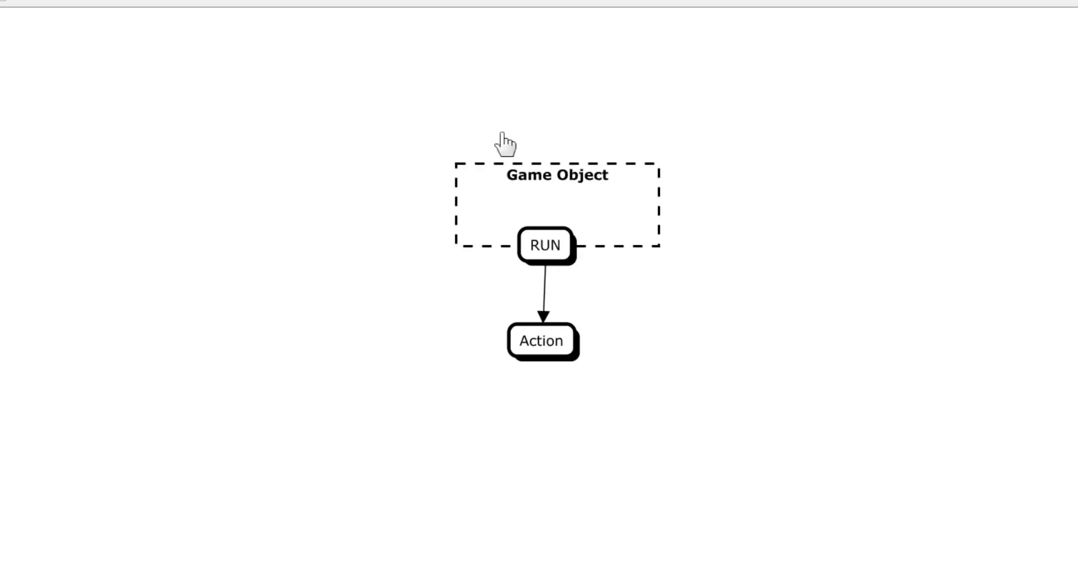
mouse_move(731, 330)
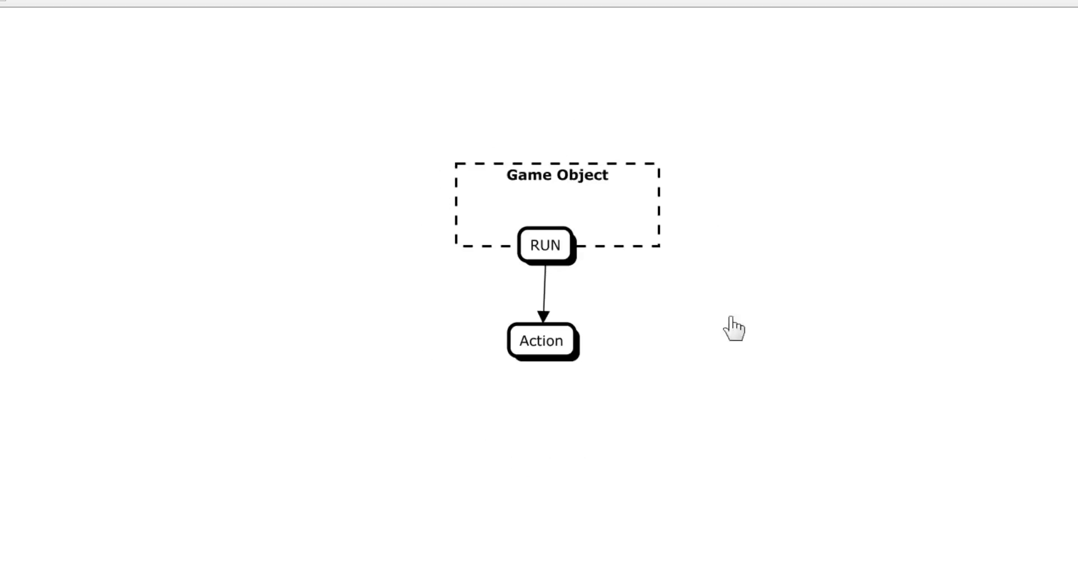
mouse_move(570, 277)
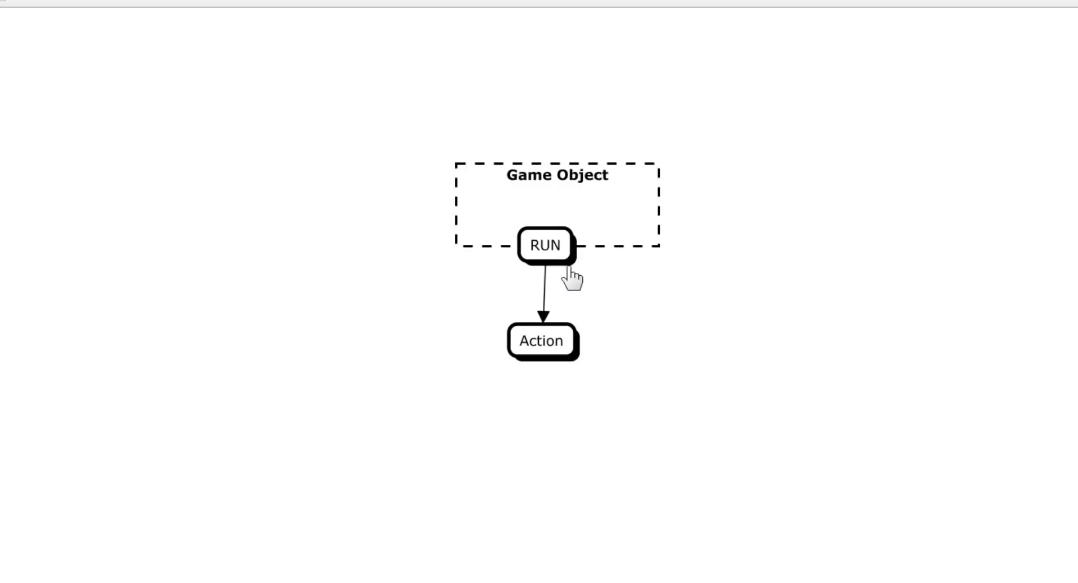
click(544, 245)
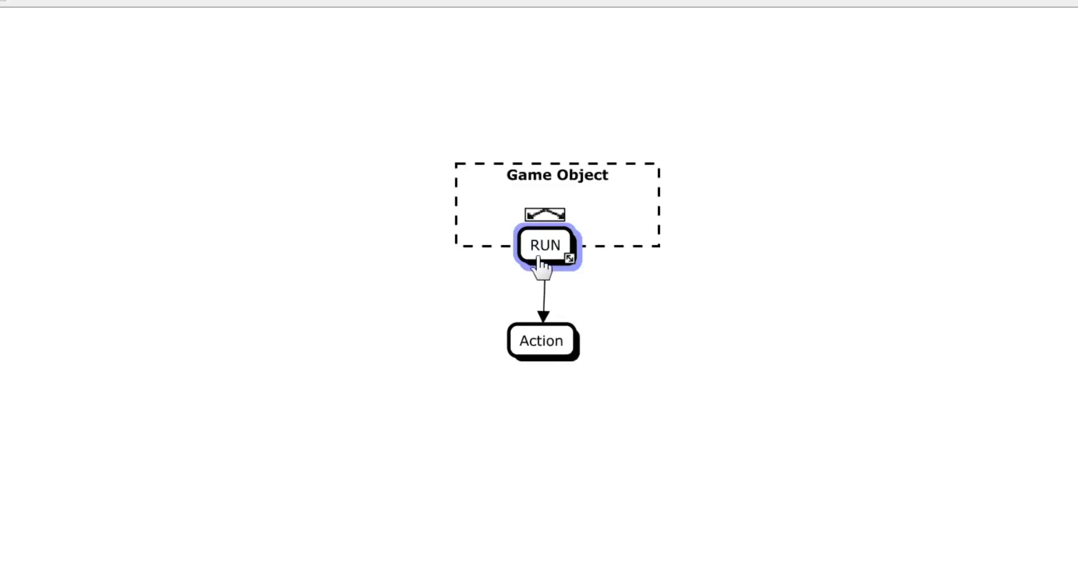
mouse_move(572, 286)
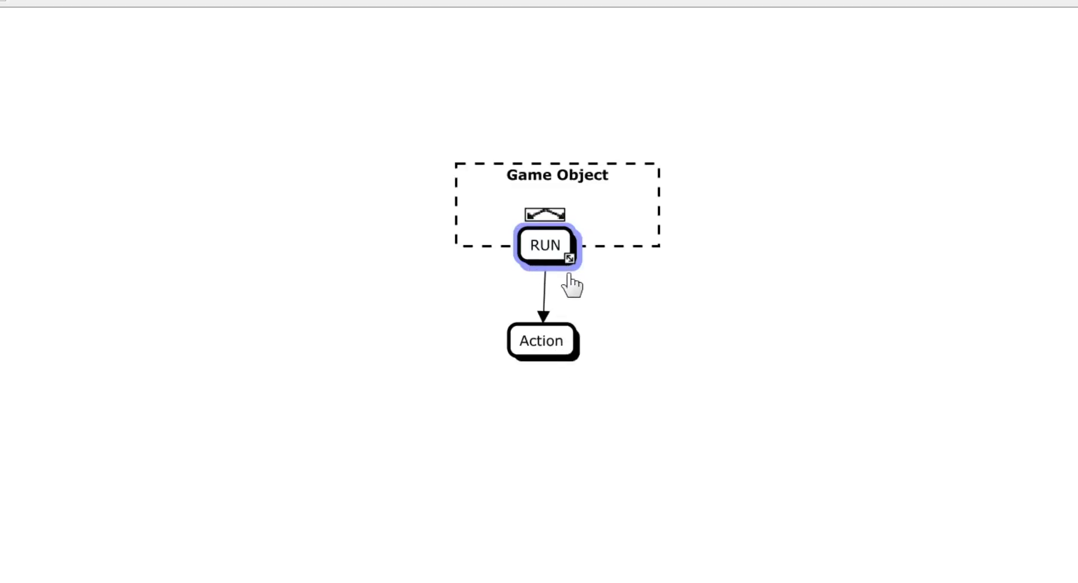
mouse_move(558, 355)
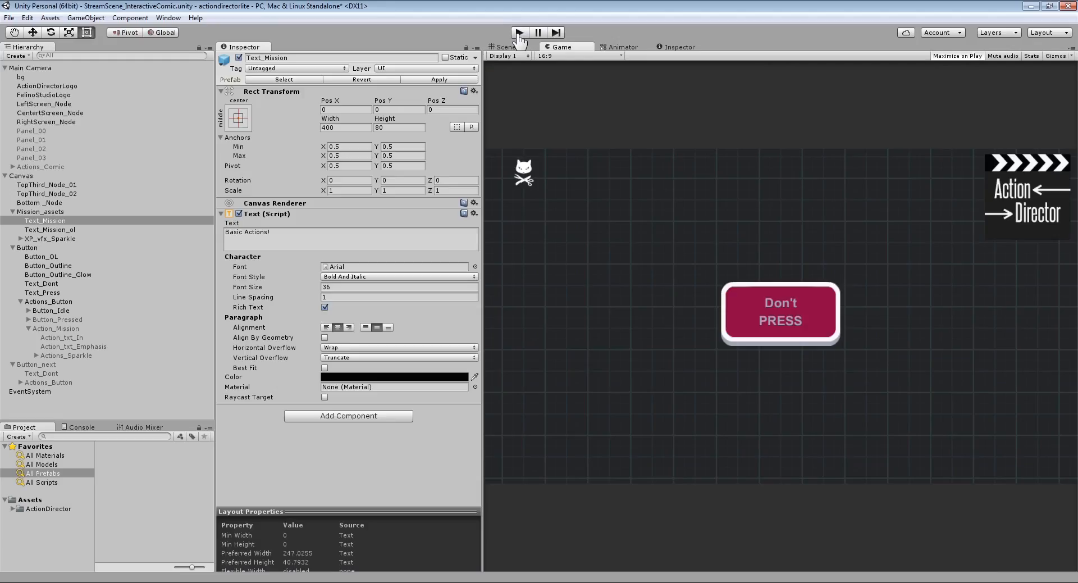
mouse_move(516, 169)
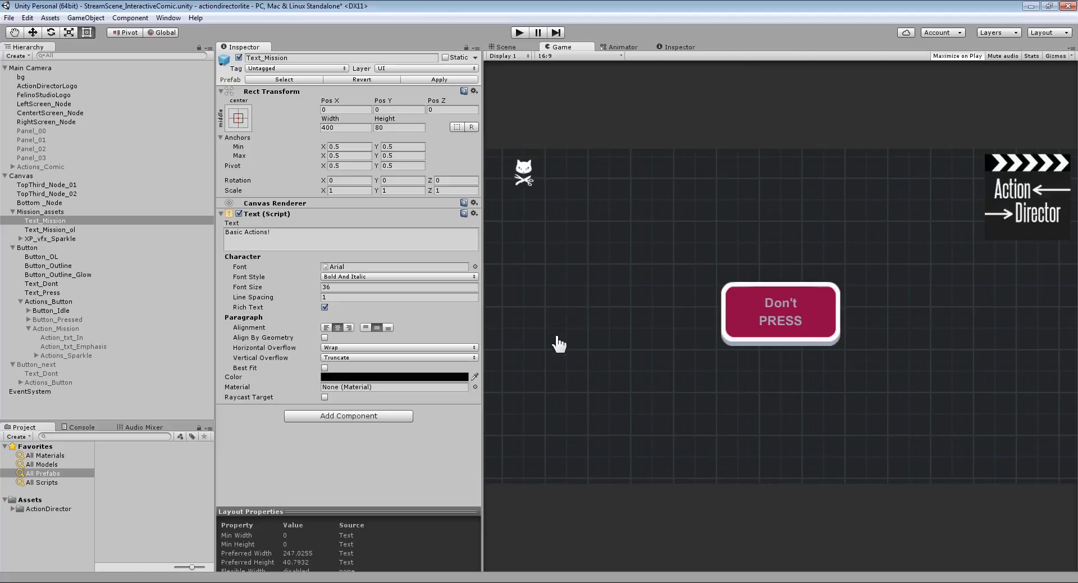
mouse_move(27, 171)
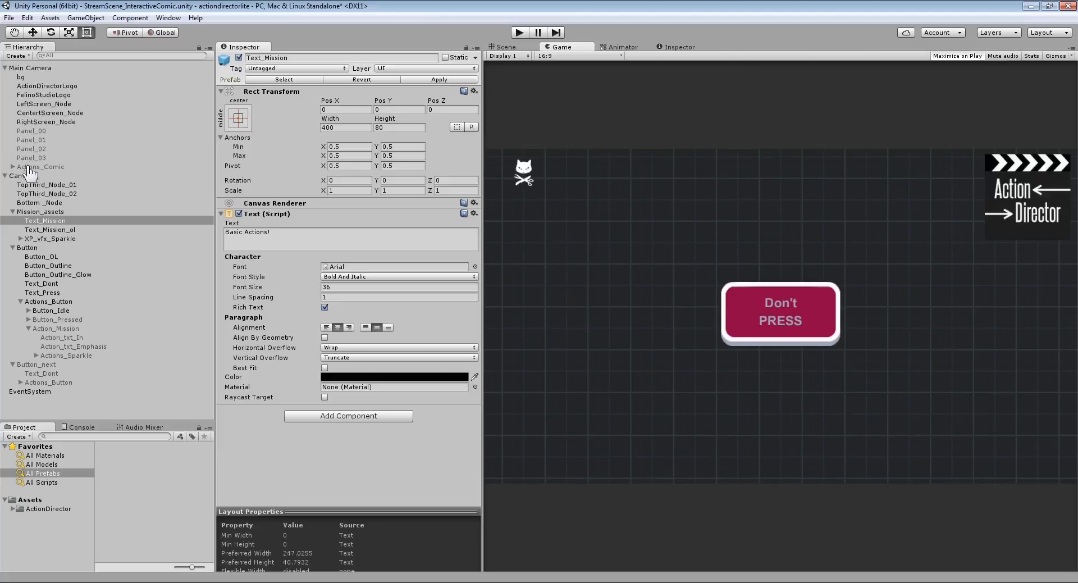
click(45, 95)
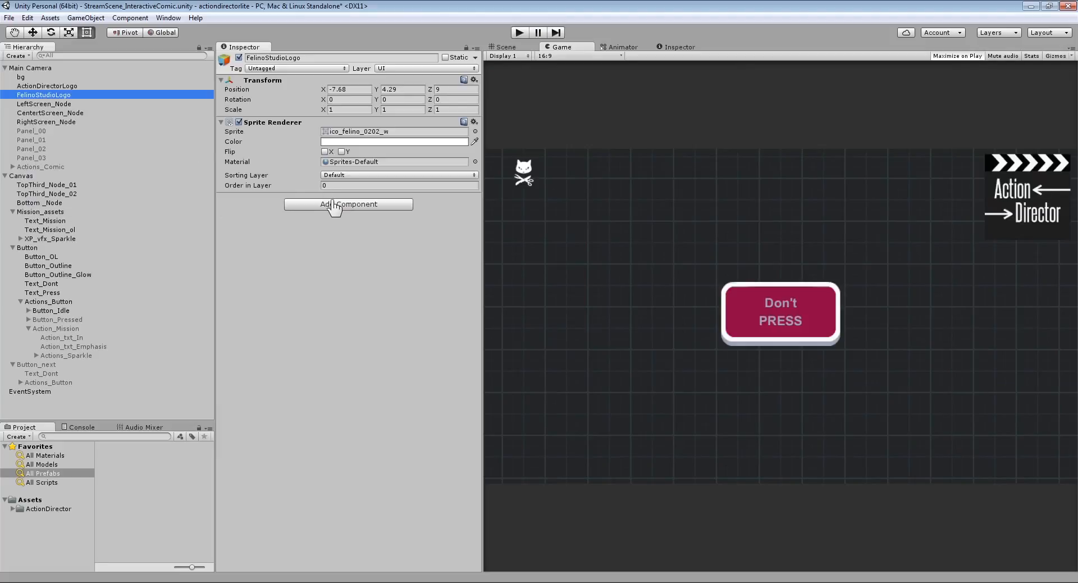
mouse_move(36, 104)
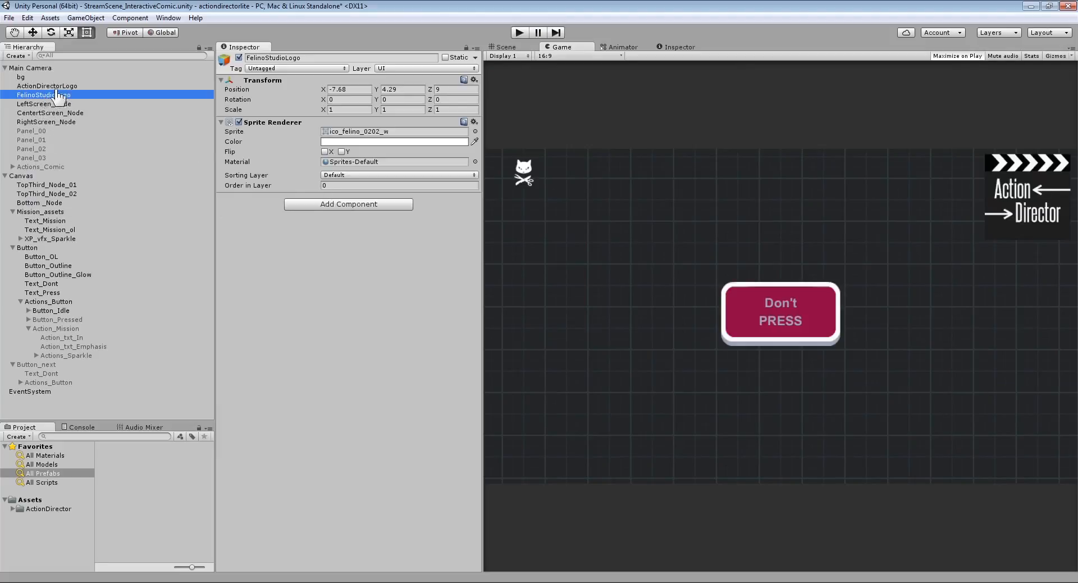
mouse_move(298, 188)
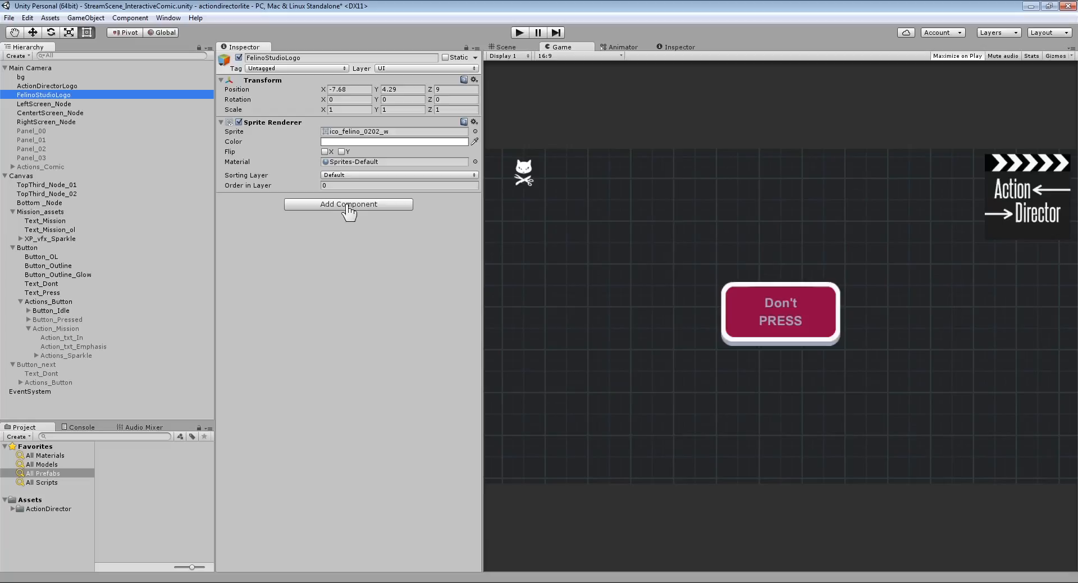
- Add the Action Director > Control > RunAction component to FelinoStudioLogo
click(348, 204)
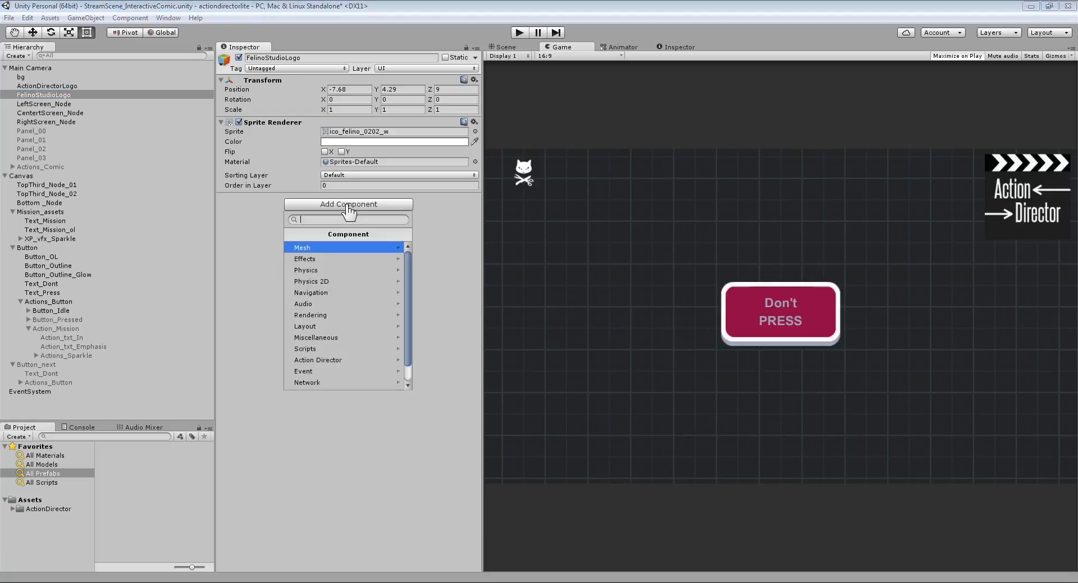
mouse_move(317, 360)
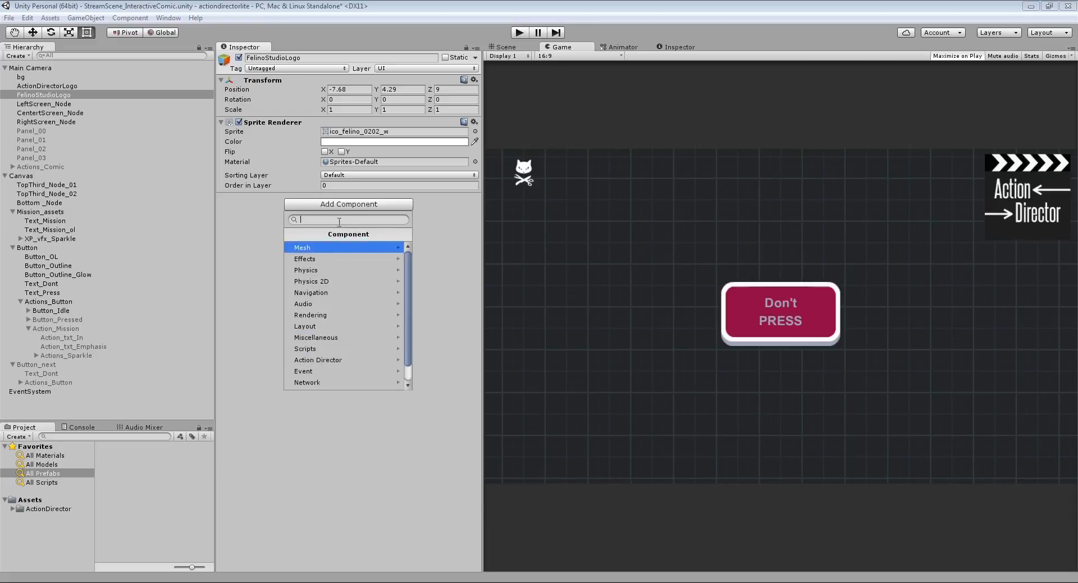
mouse_move(348, 359)
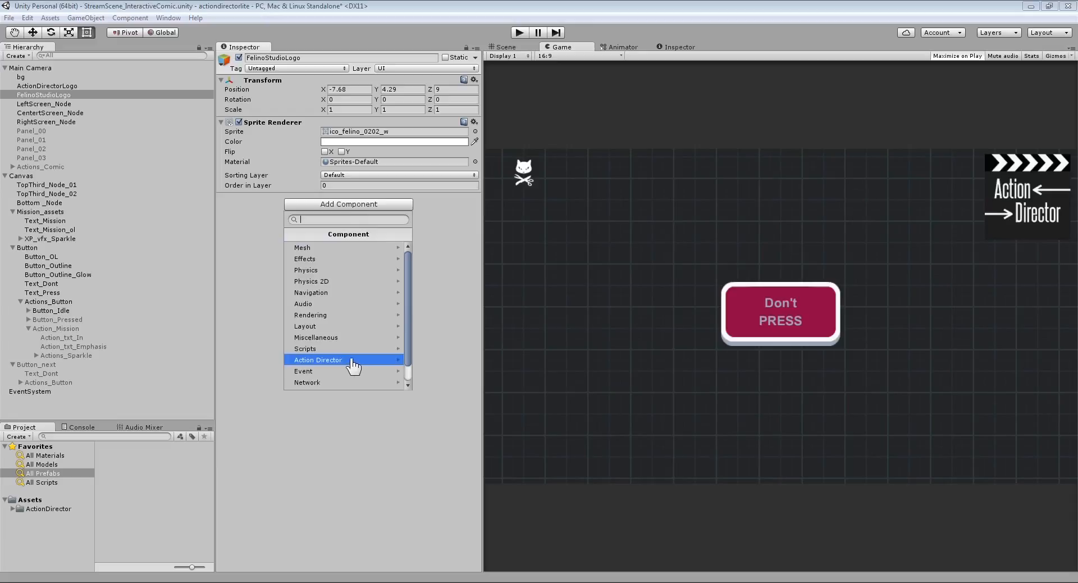
click(317, 360)
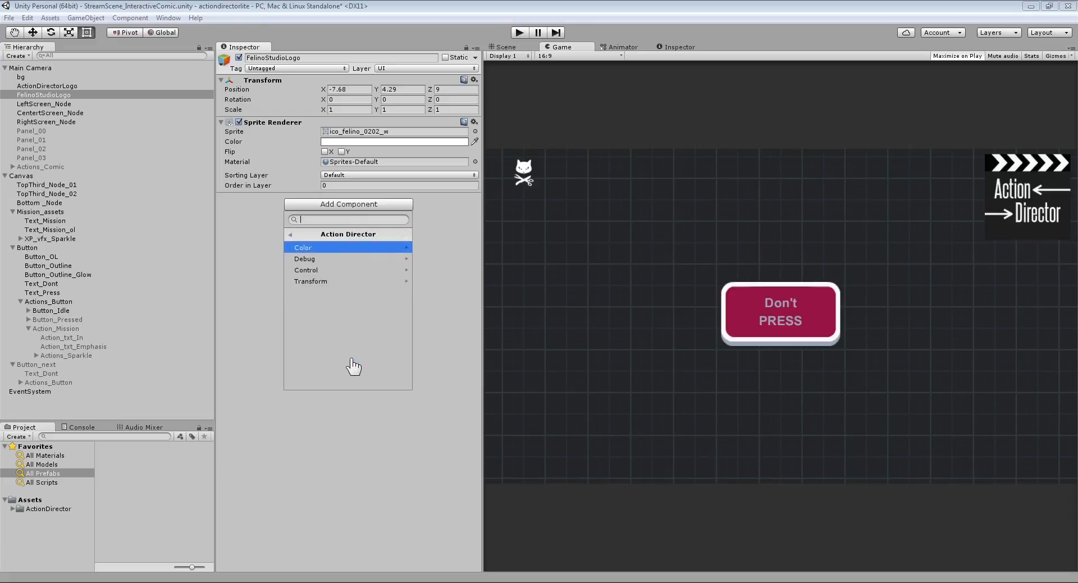
mouse_move(346, 303)
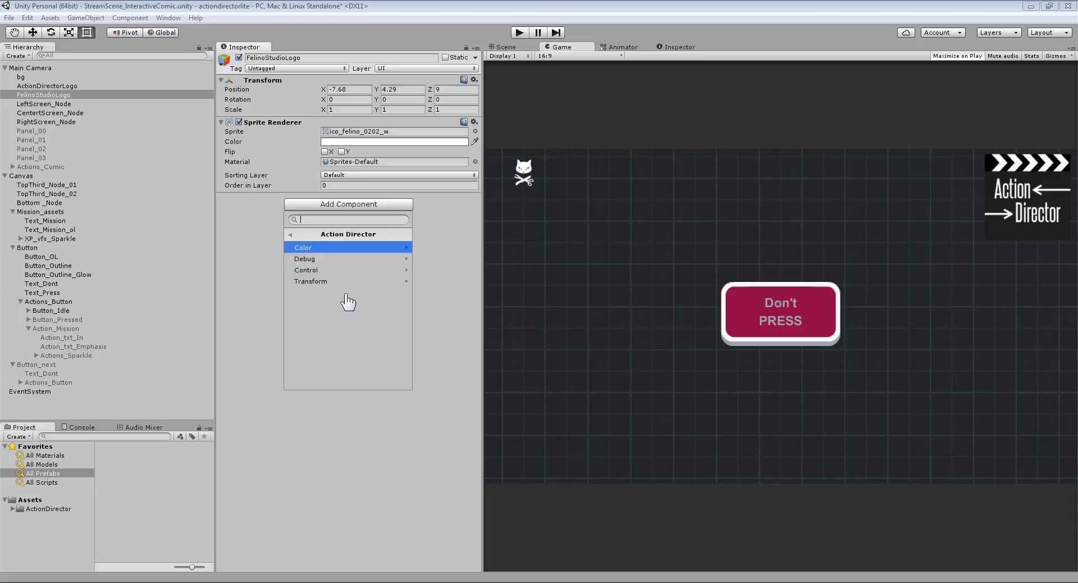
mouse_move(348, 270)
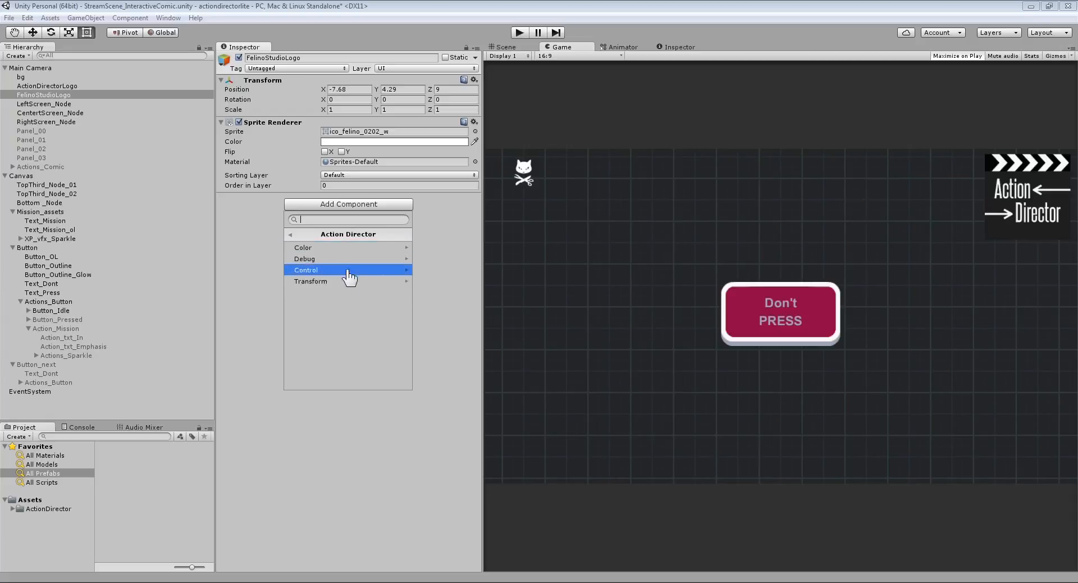
mouse_move(350, 281)
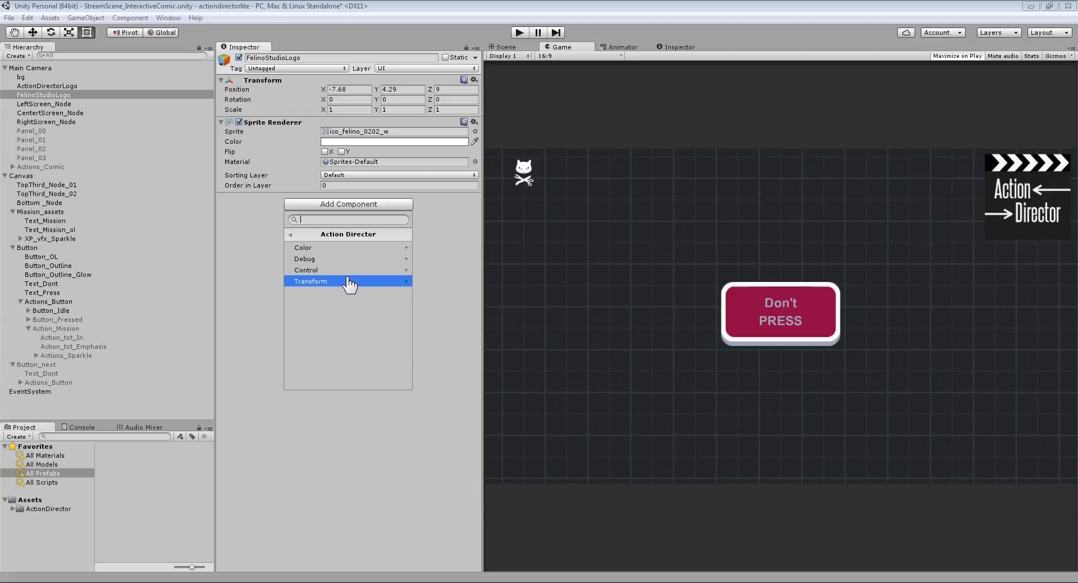
mouse_move(342, 292)
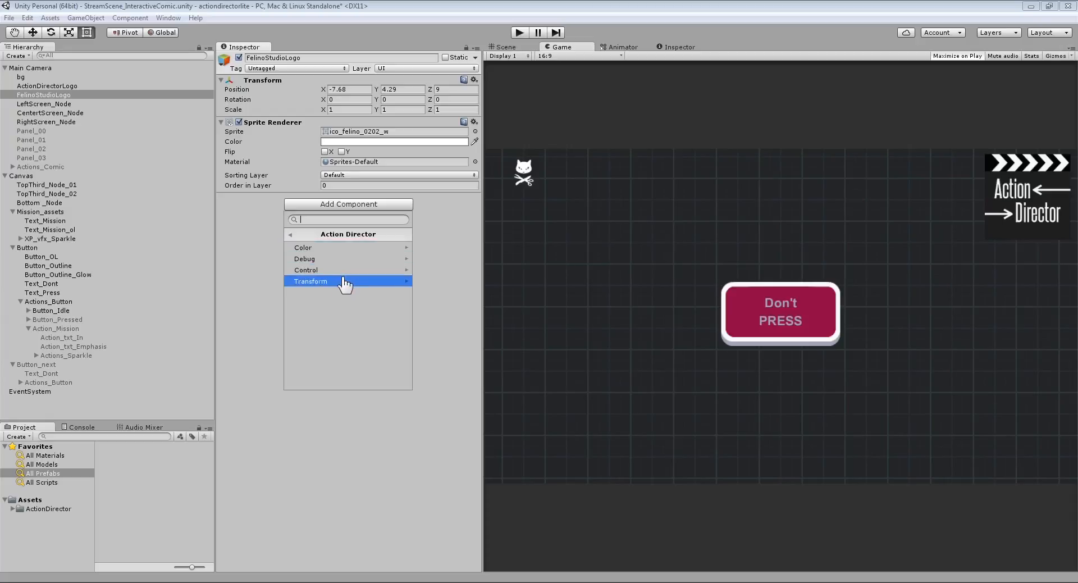
mouse_move(346, 312)
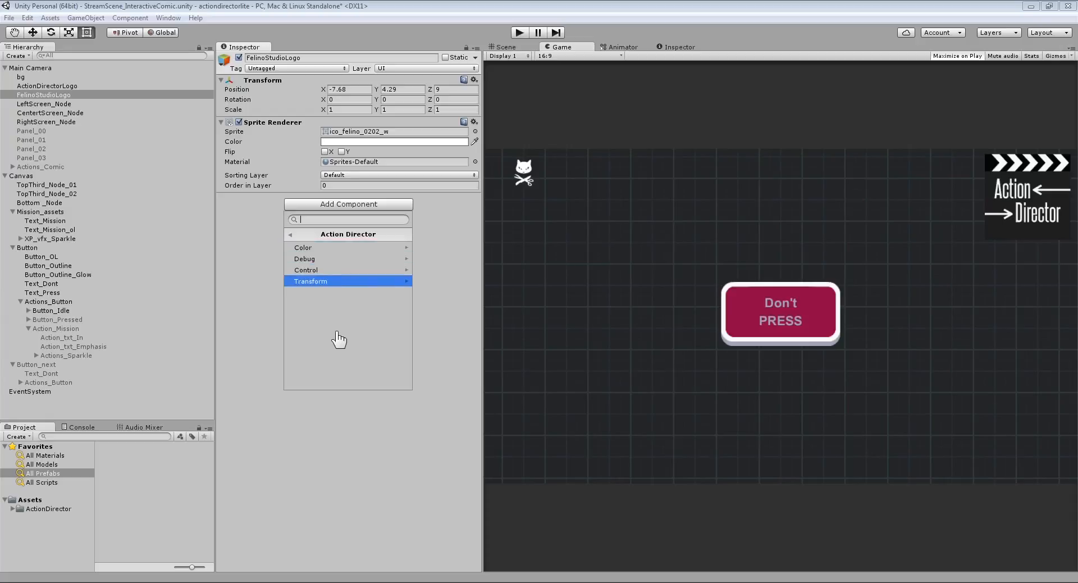
mouse_move(343, 315)
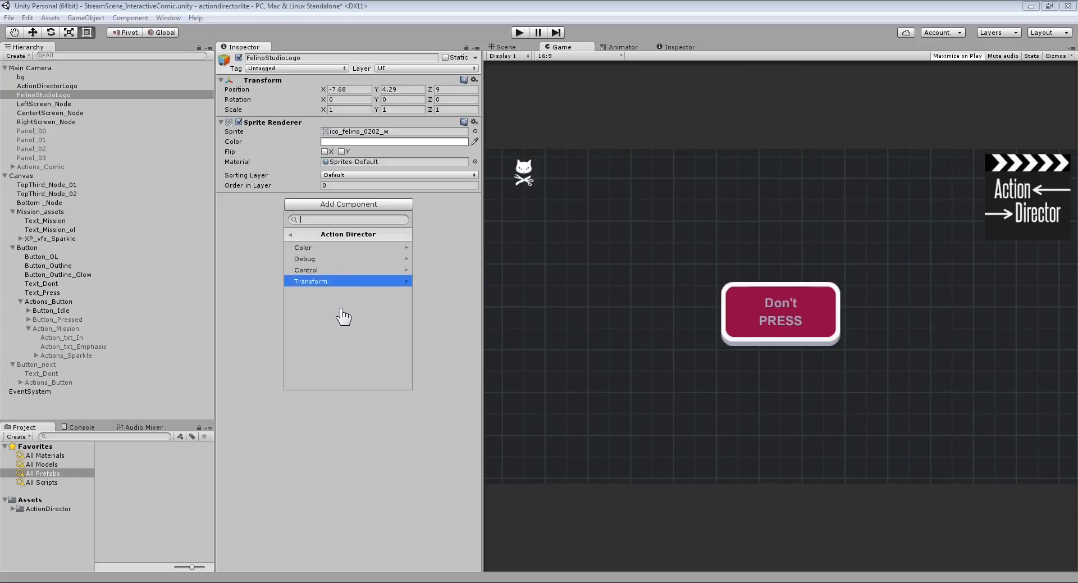
mouse_move(328, 309)
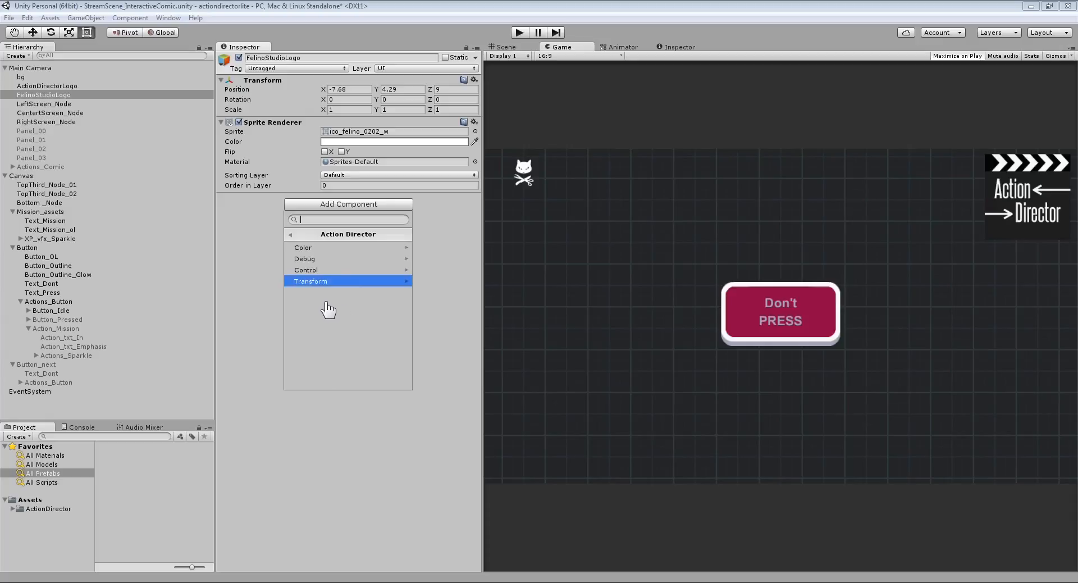
mouse_move(314, 270)
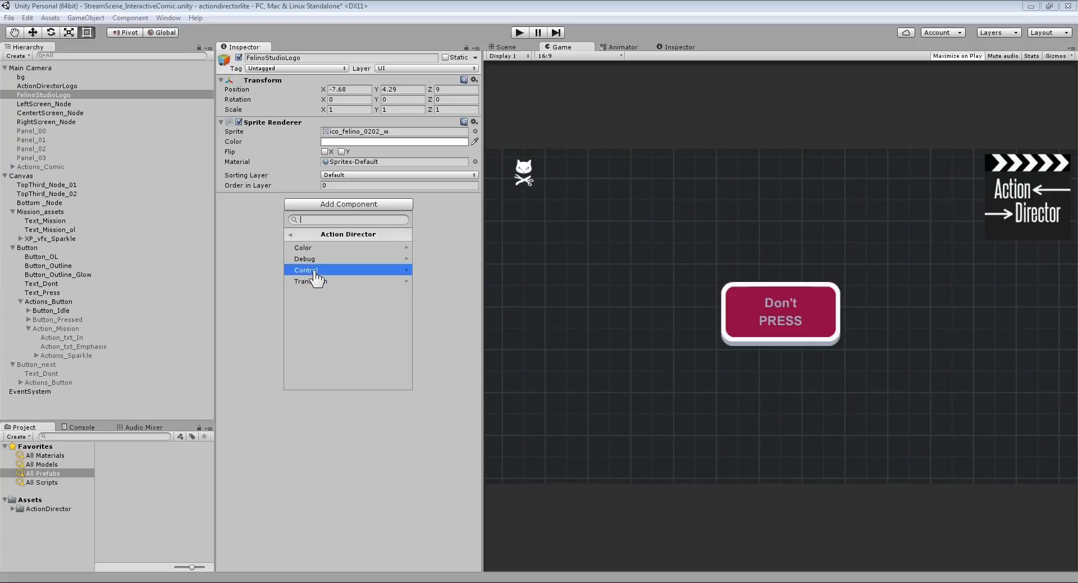
click(305, 269)
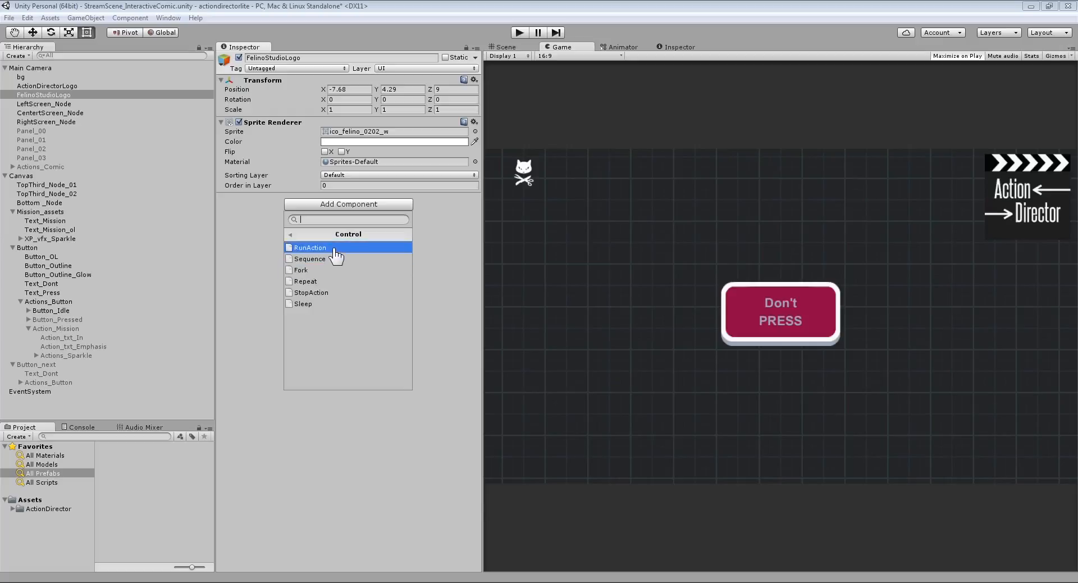
click(310, 247)
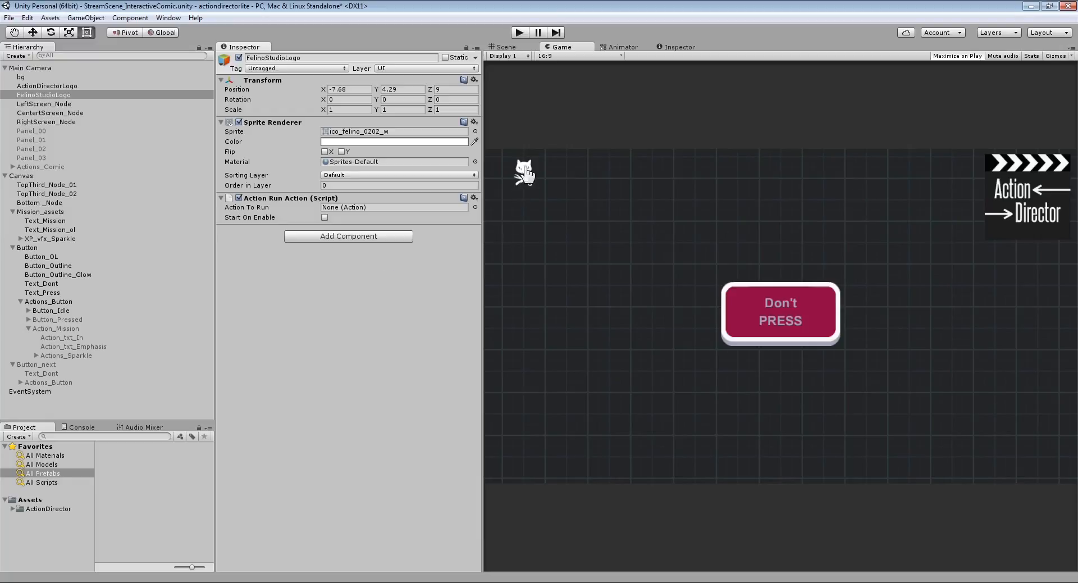
- Add the Action Director > Color > Blink component to FelinoStudioLogo
click(348, 236)
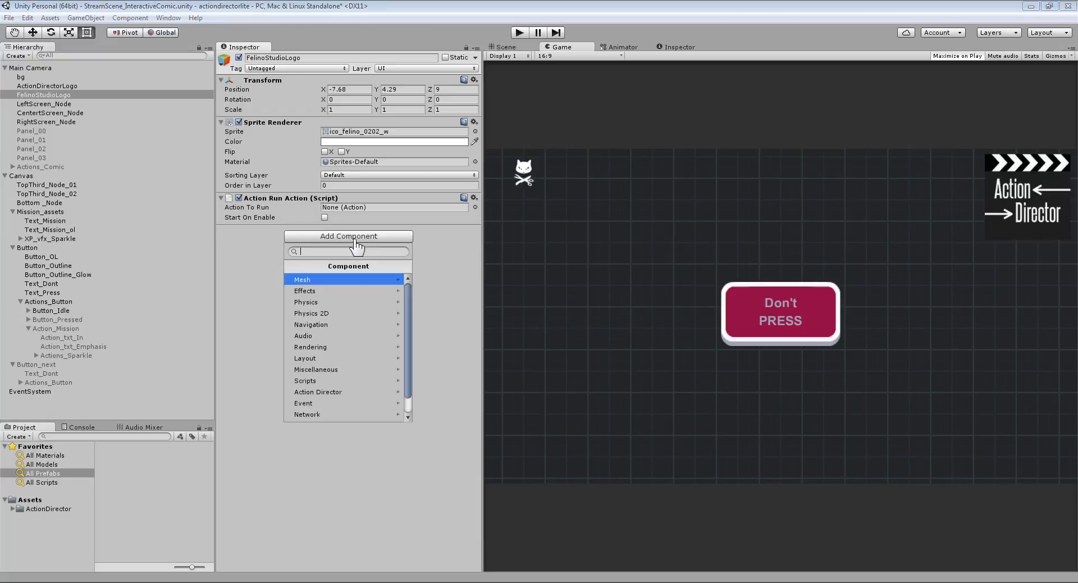
mouse_move(347, 369)
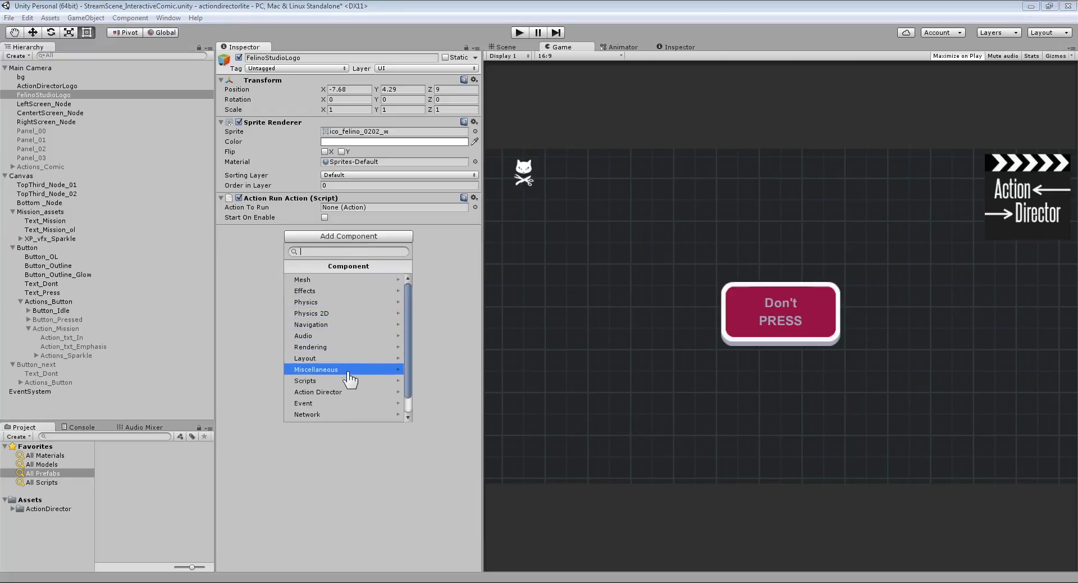
click(318, 392)
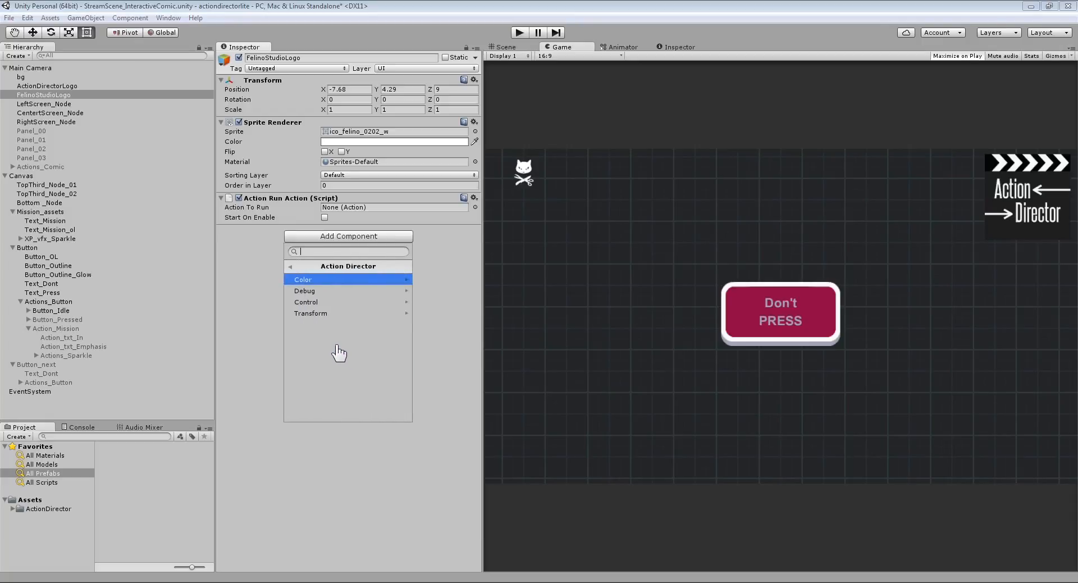
mouse_move(333, 290)
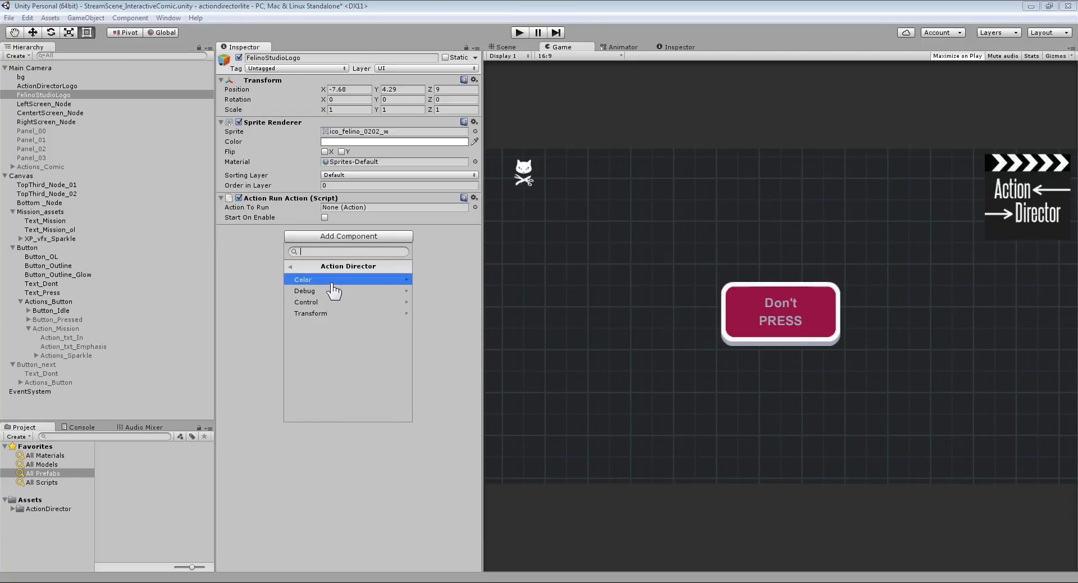
click(319, 279)
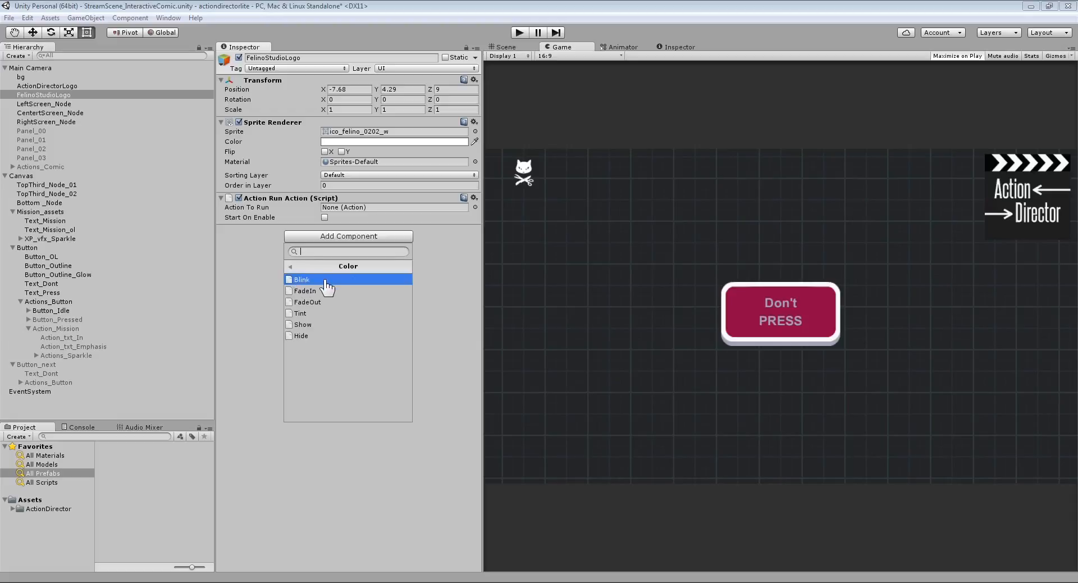
click(301, 279)
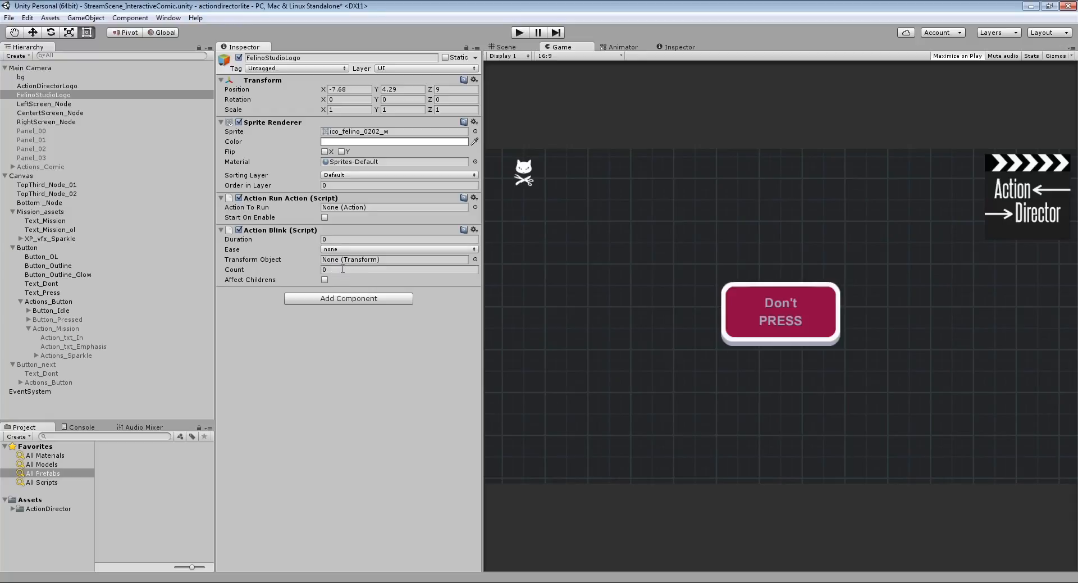
- Set the Action Blink Count to 10 and Duration to 5
click(398, 269)
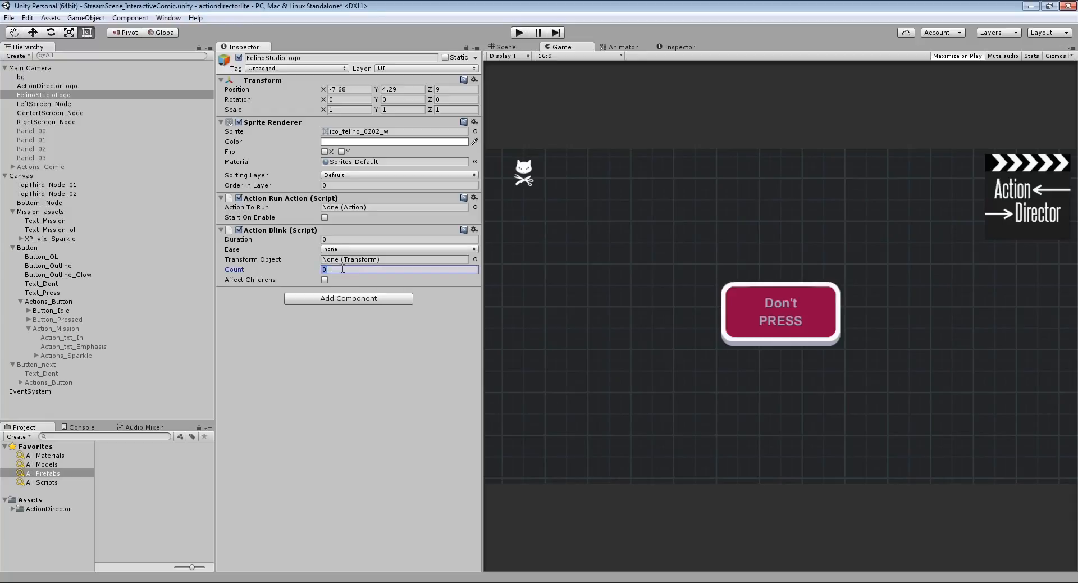
text(10)
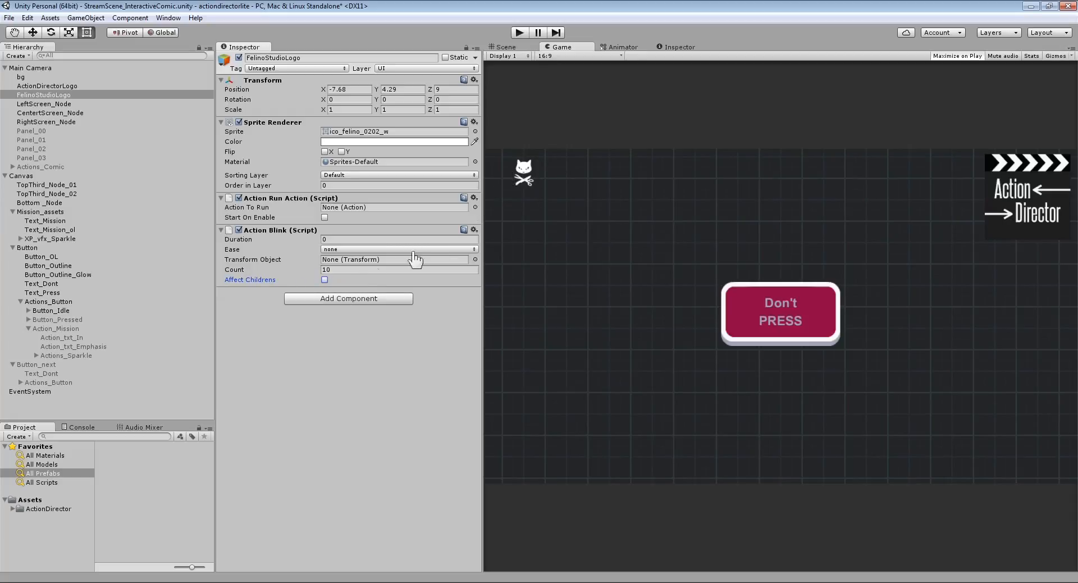
mouse_move(299, 262)
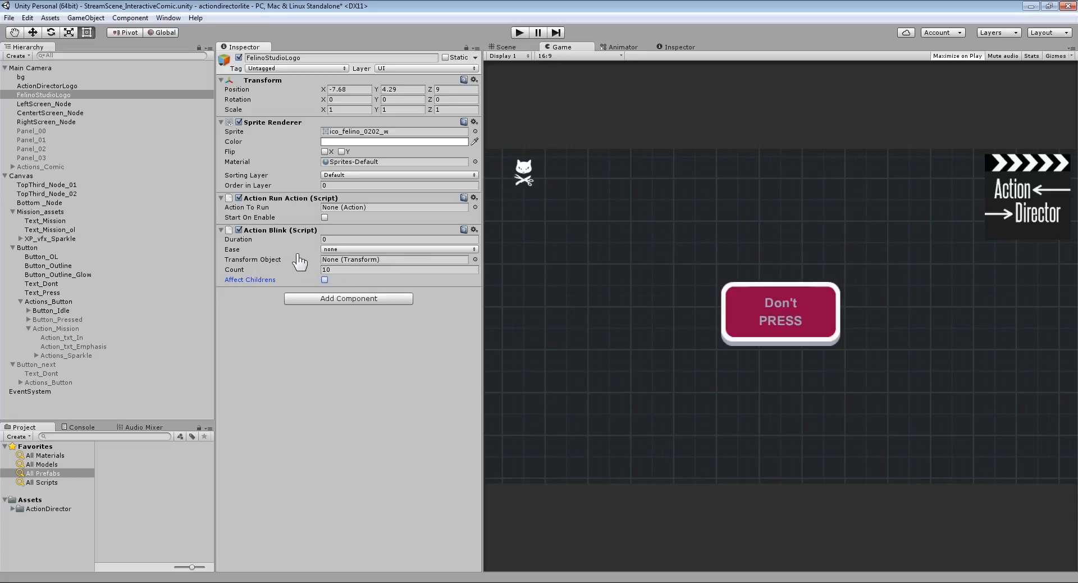
click(398, 239)
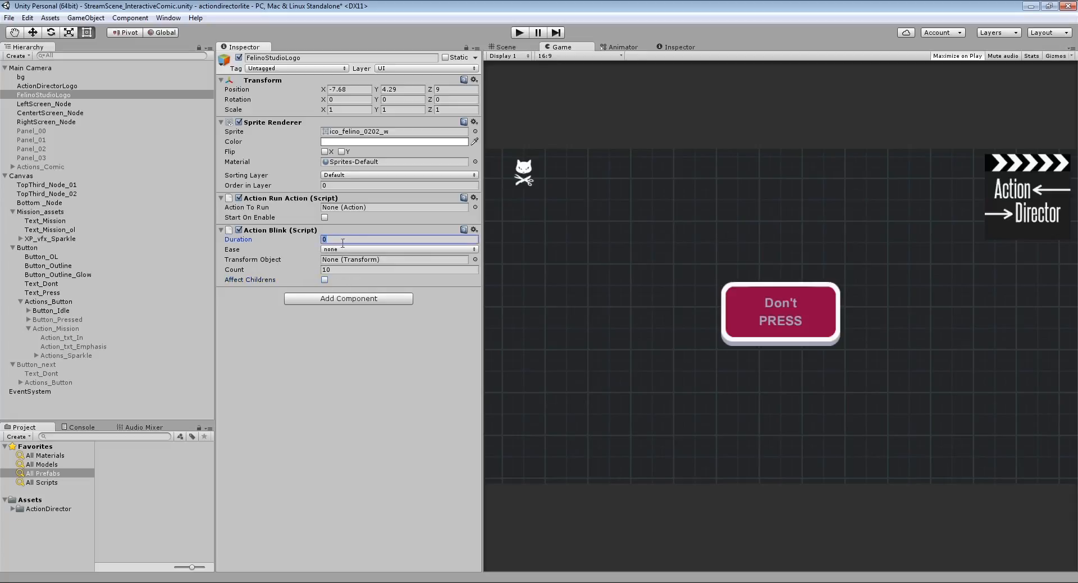
mouse_move(409, 254)
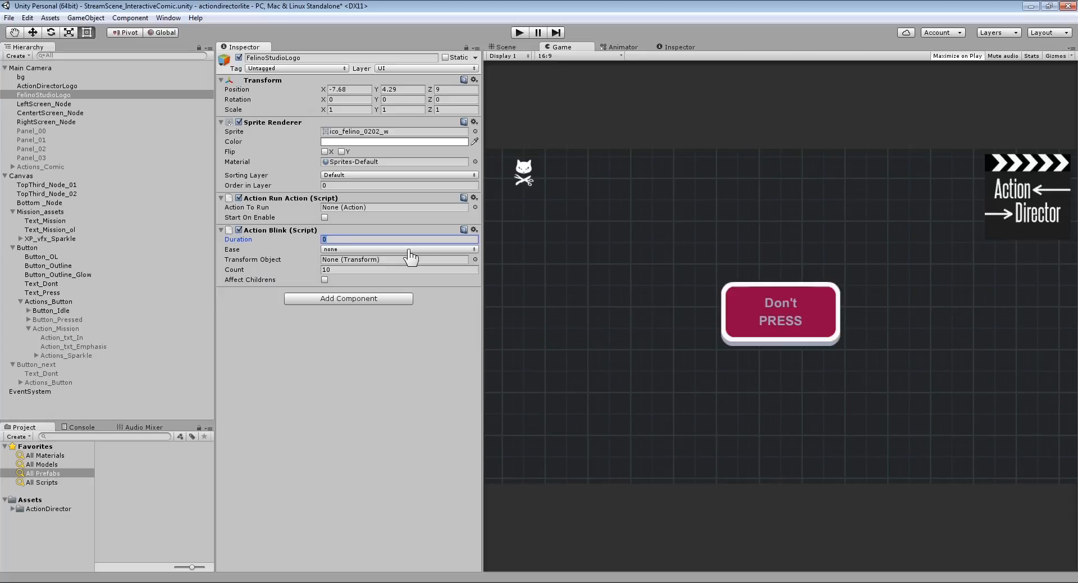
text(5)
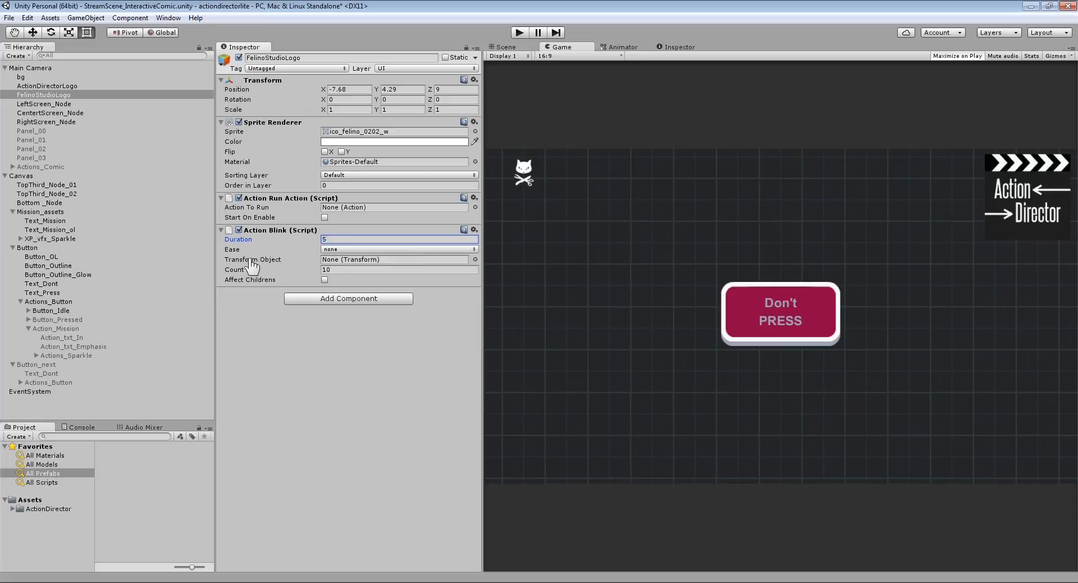
mouse_move(332, 268)
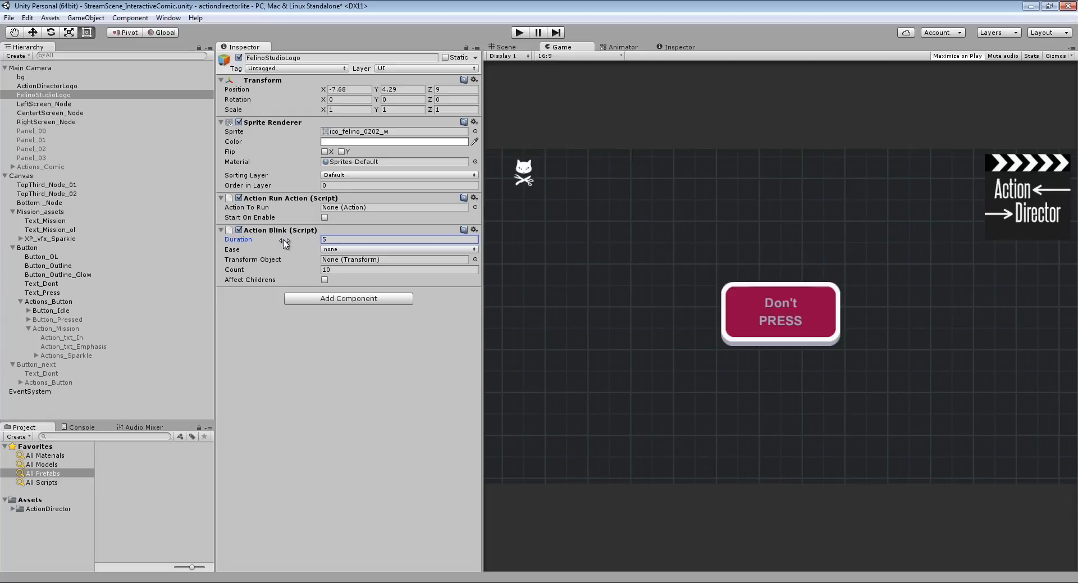
mouse_move(285, 240)
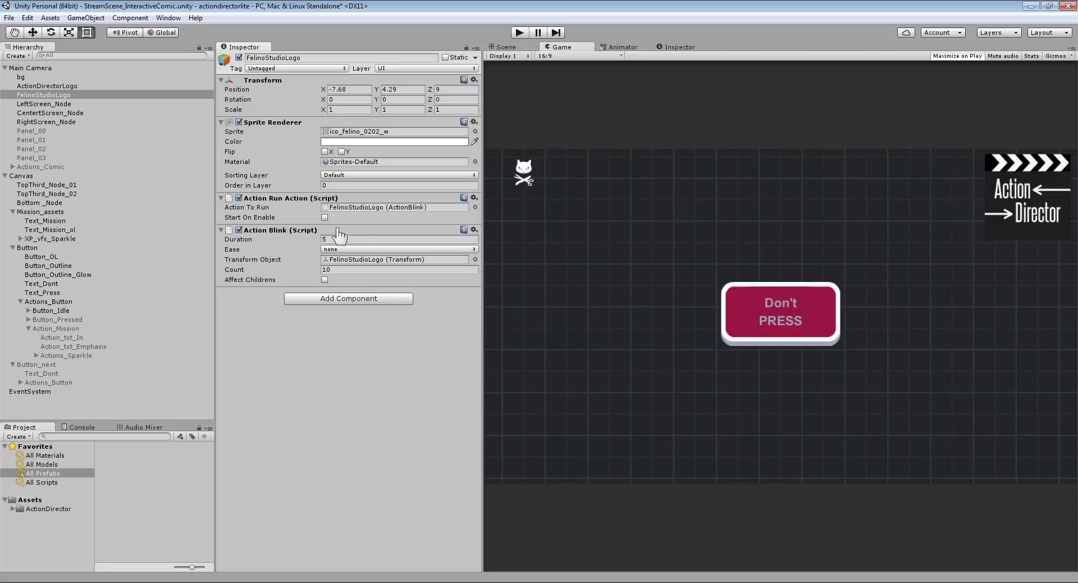
- Tick Start On Enable so the Run Action plays the Blink on the logo
click(324, 217)
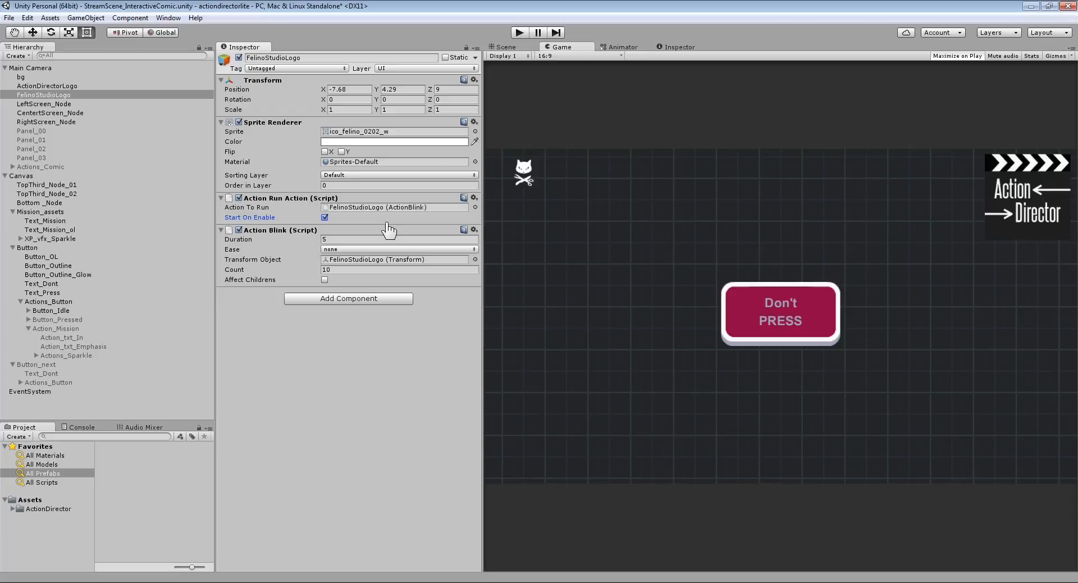
click(522, 30)
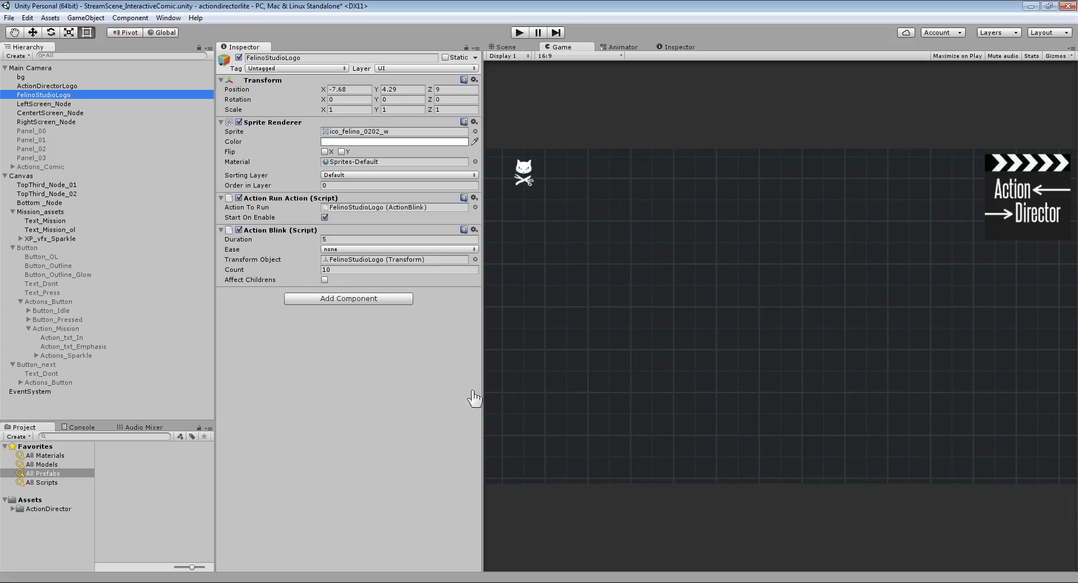
mouse_move(389, 405)
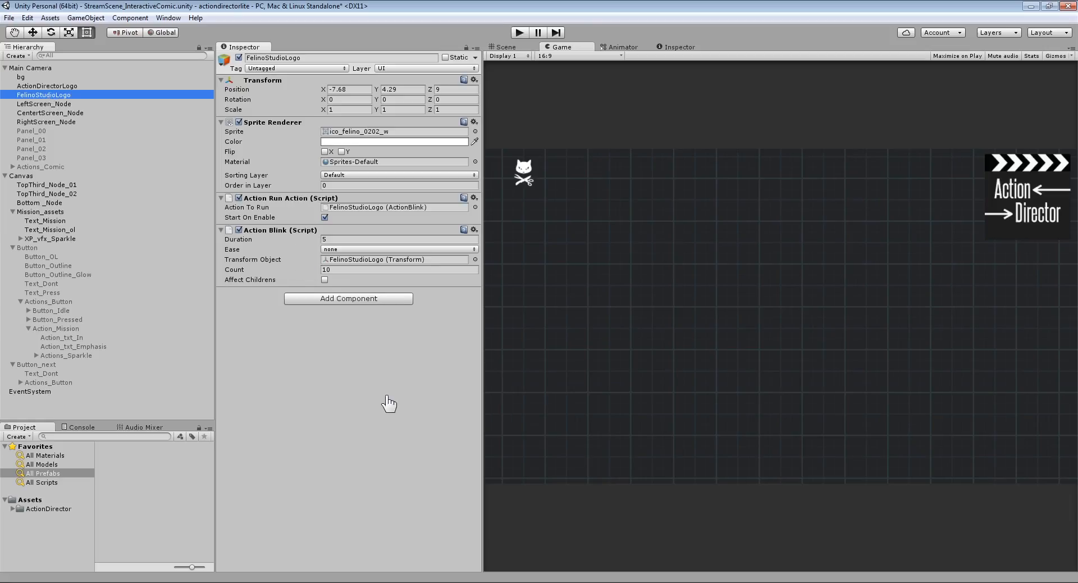
- Open the Add Component list for FelinoStudioLogo
click(348, 299)
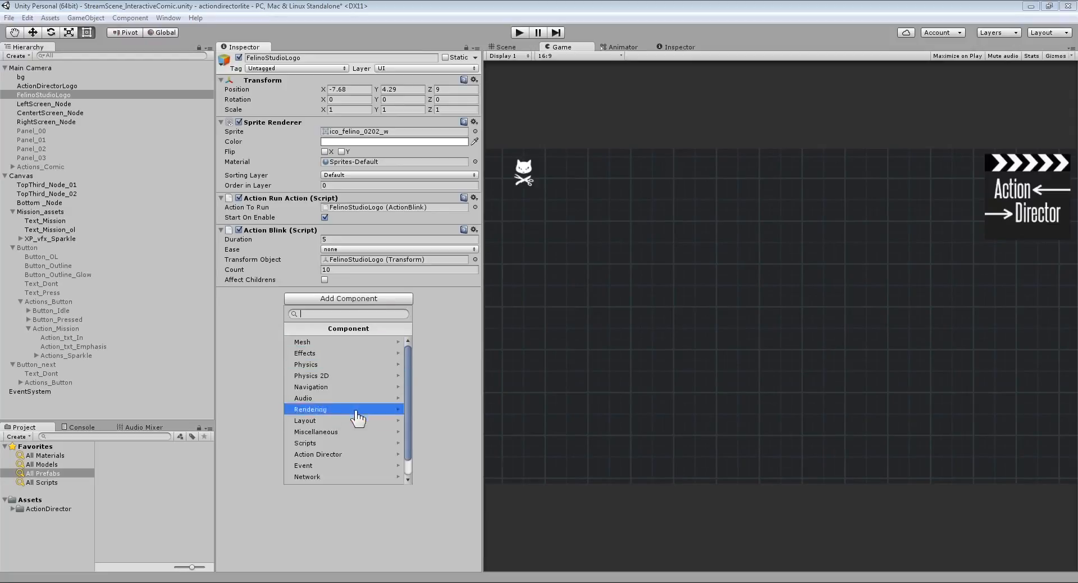
- Add an Action Fork, move it above Blink, and set its Actions Size to 2
click(317, 454)
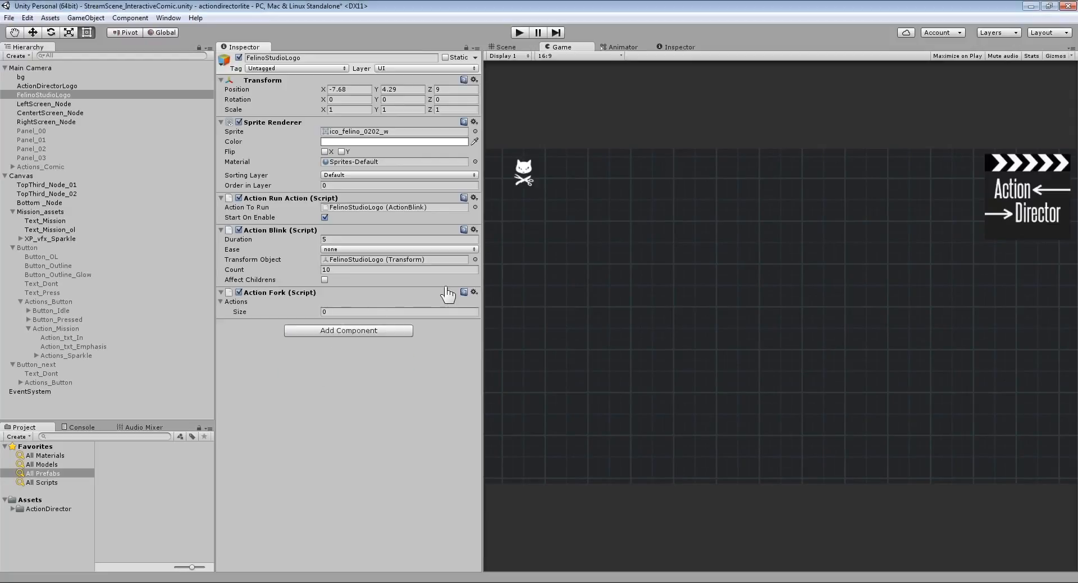
click(474, 292)
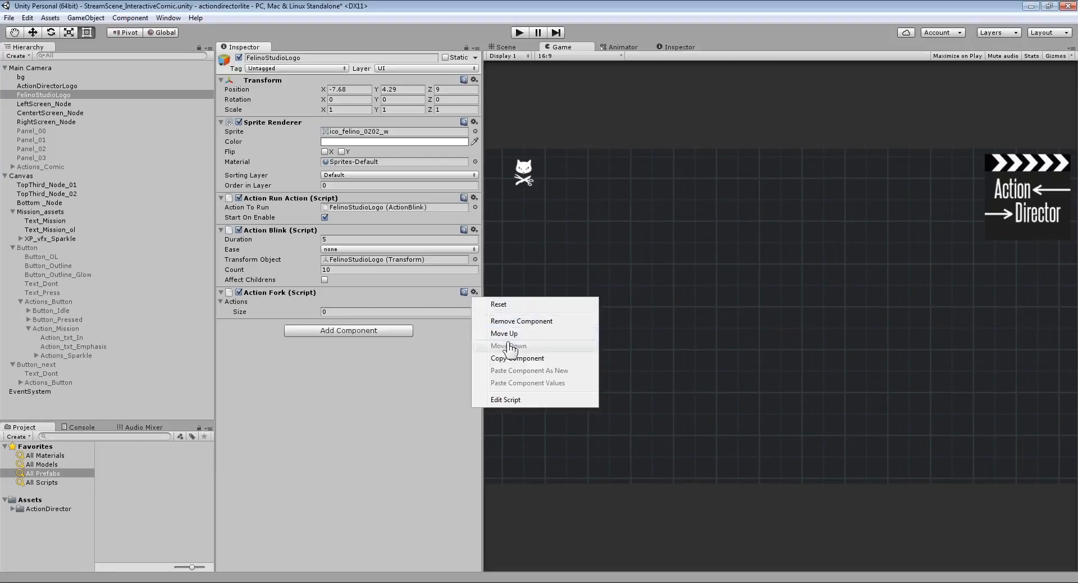
click(504, 333)
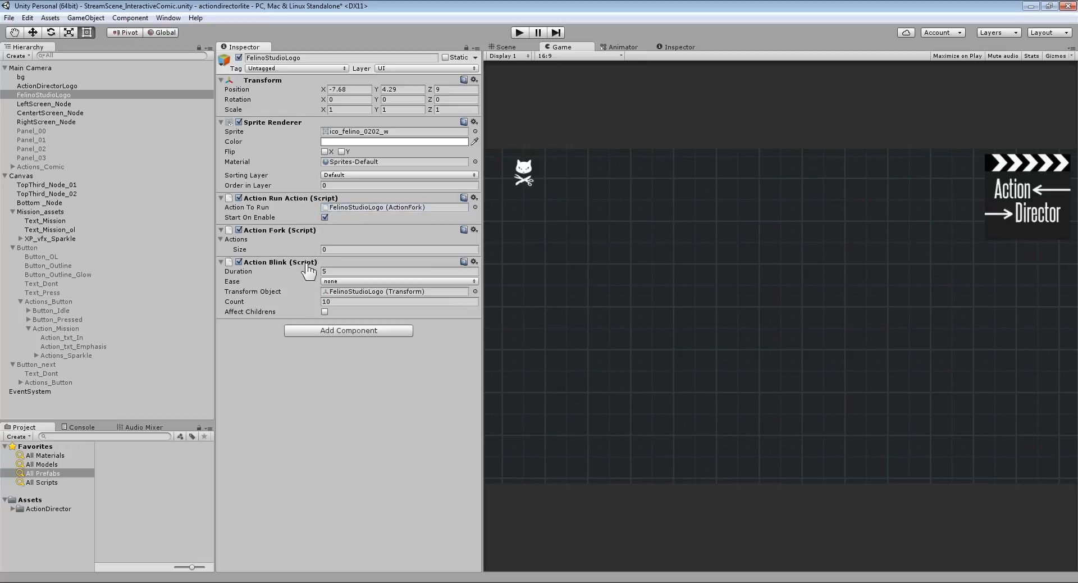
click(398, 249)
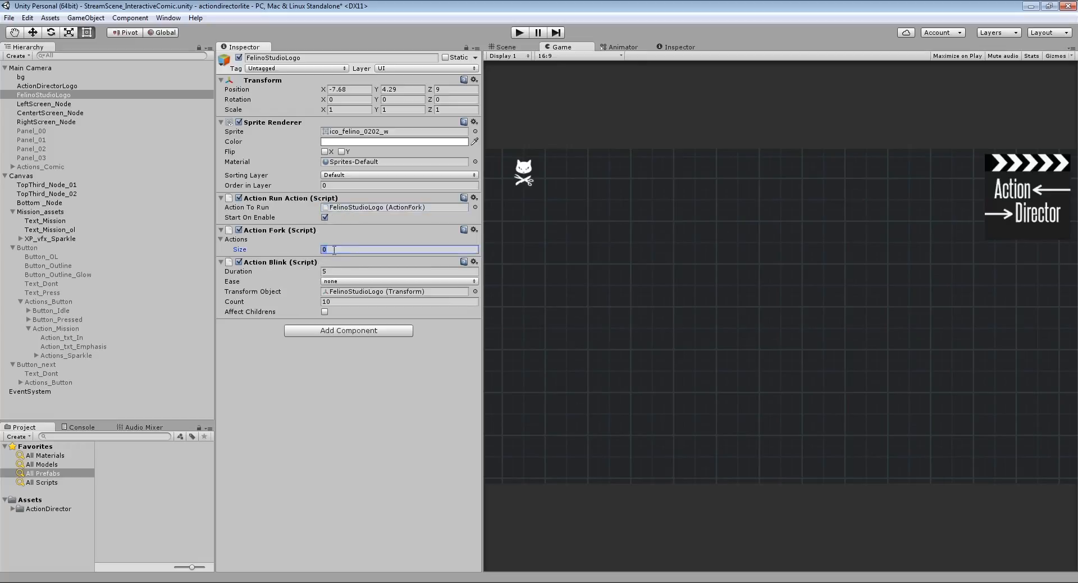
text(2)
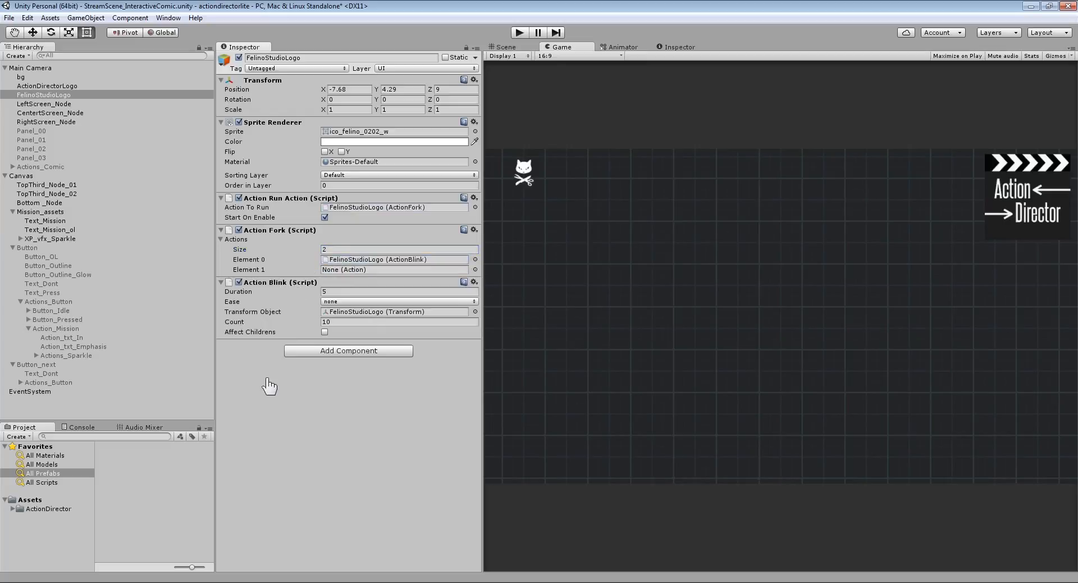
- Add the Action Director > Transform > MoveTo action to the logo
click(348, 350)
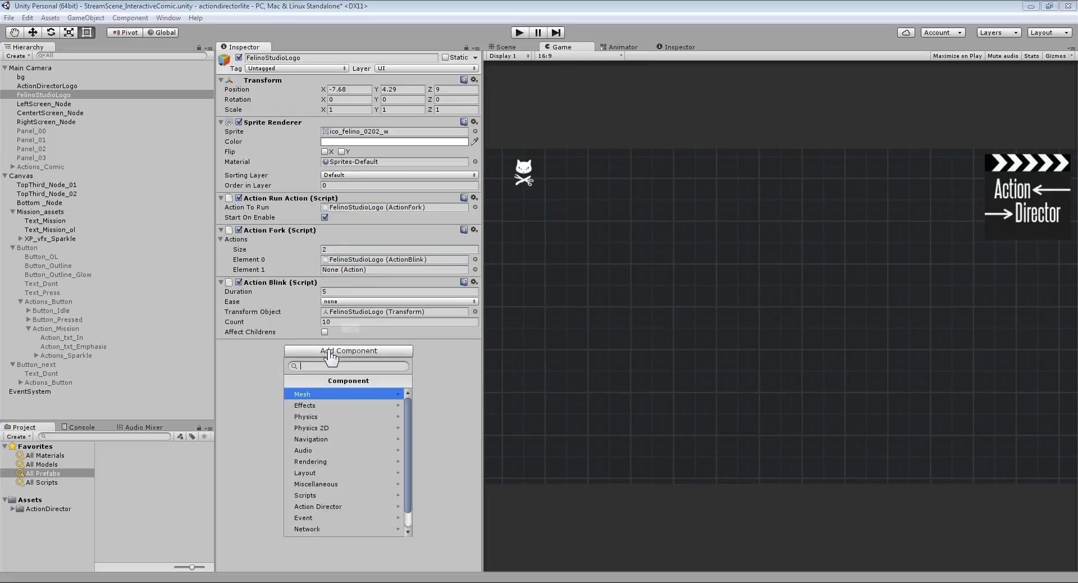
click(318, 506)
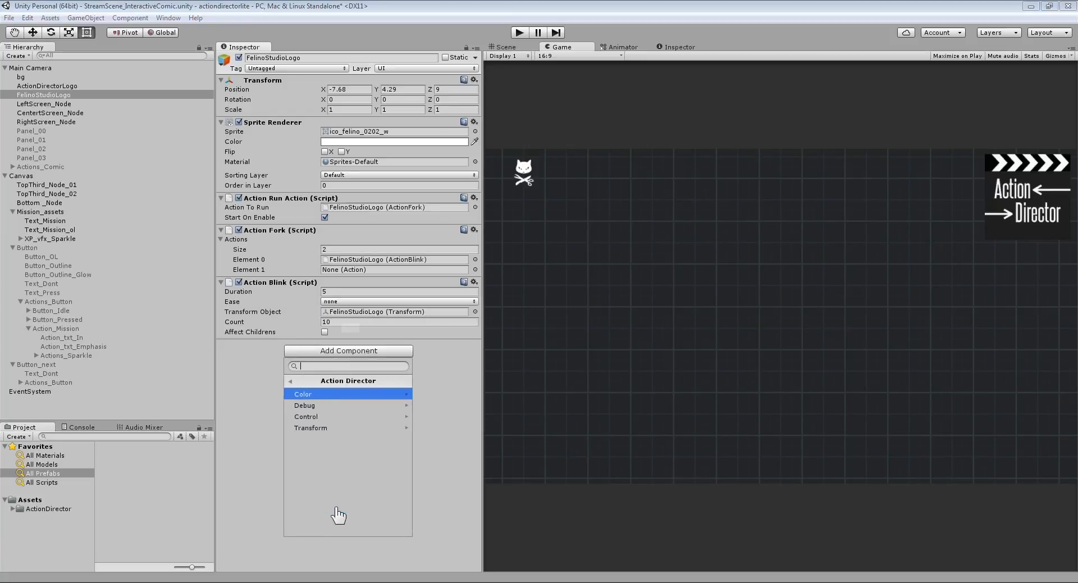
mouse_move(326, 427)
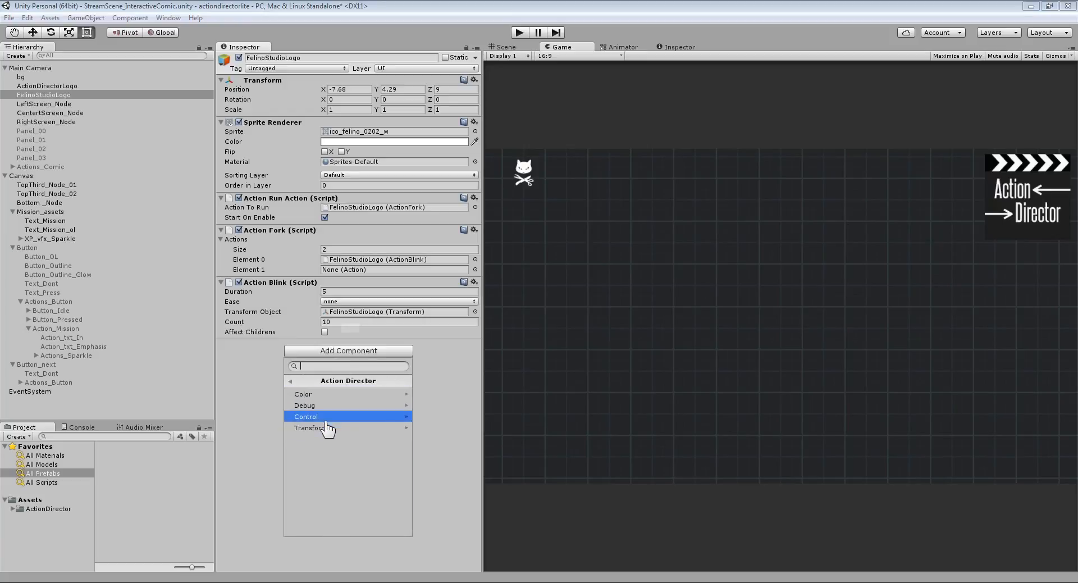
click(306, 427)
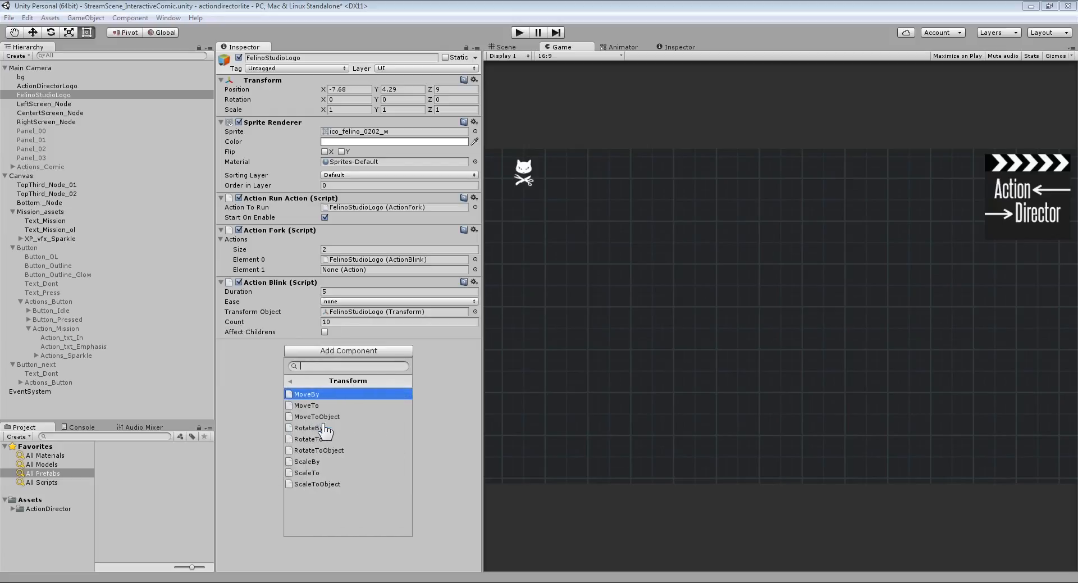
click(306, 404)
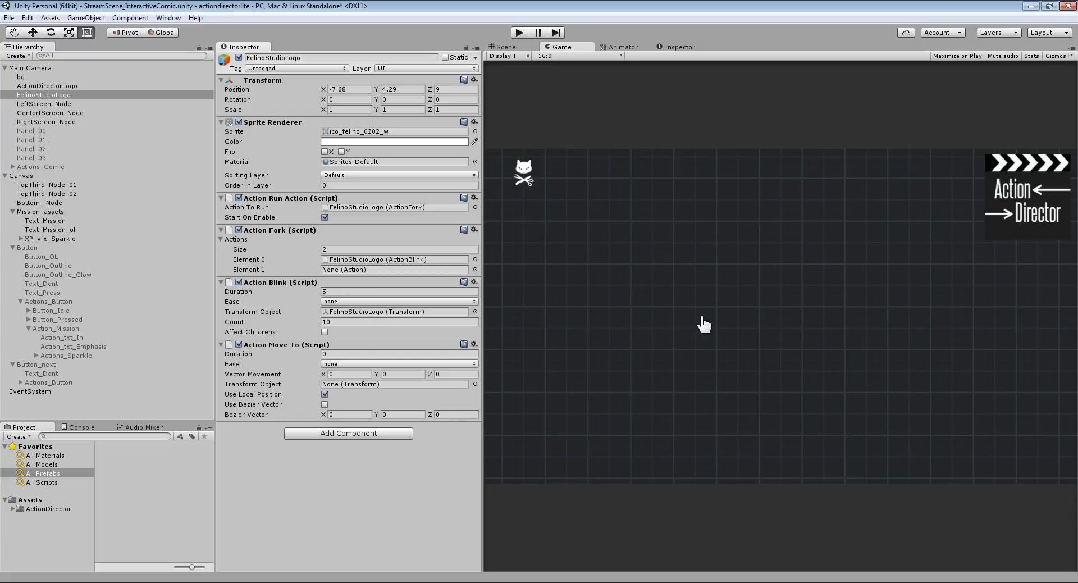
mouse_move(402, 180)
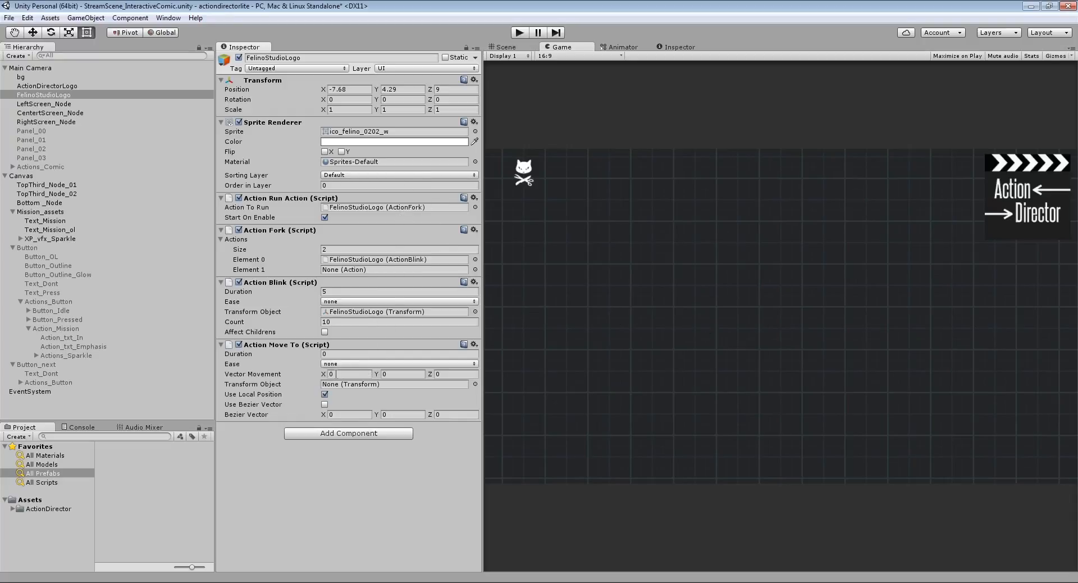
- Set the Move To's Z movement to 9 and turn off Use Local Position
click(402, 373)
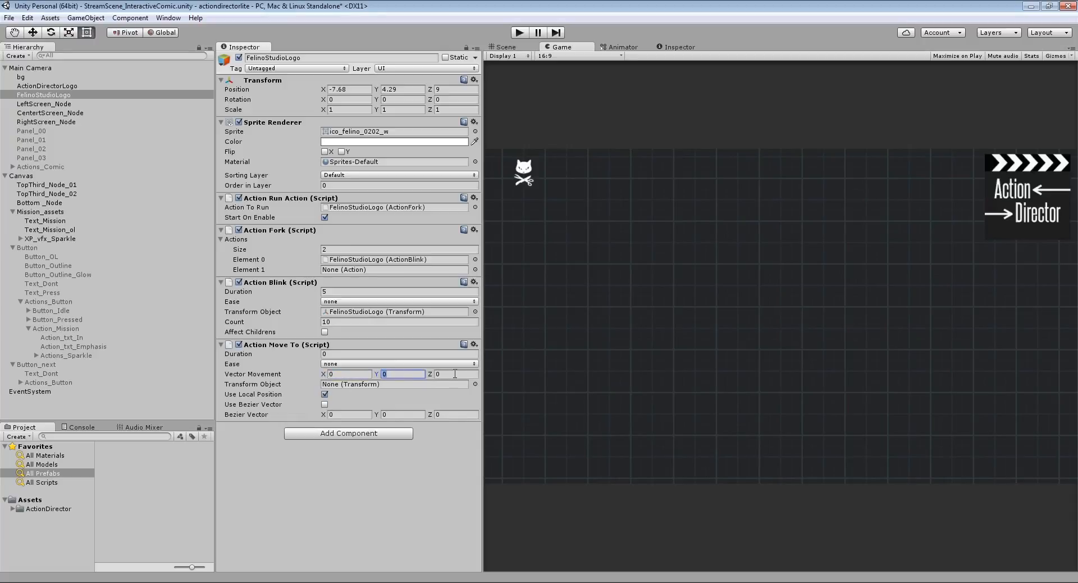
click(455, 374)
text(9)
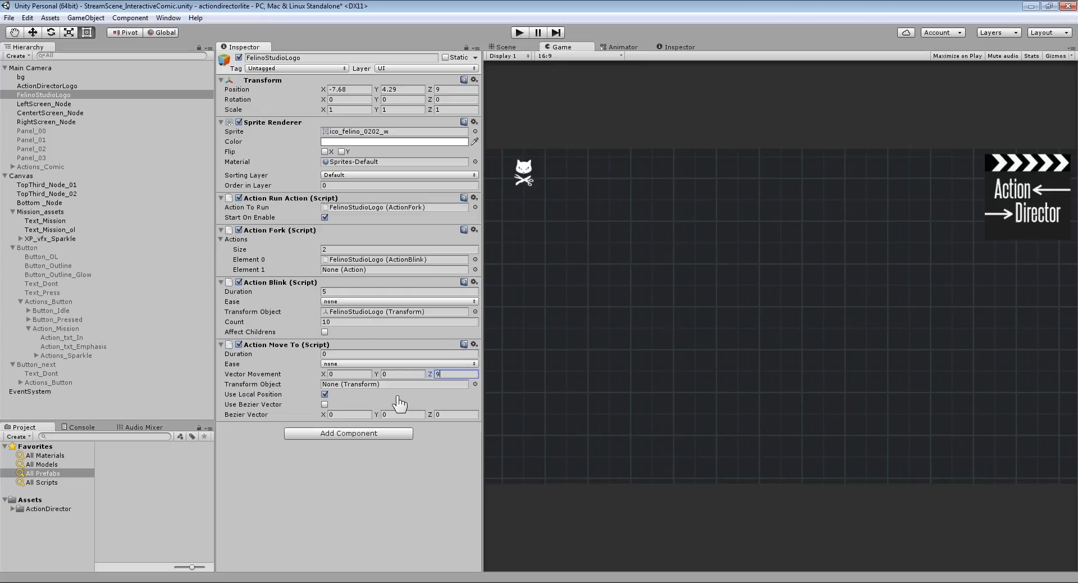
click(324, 394)
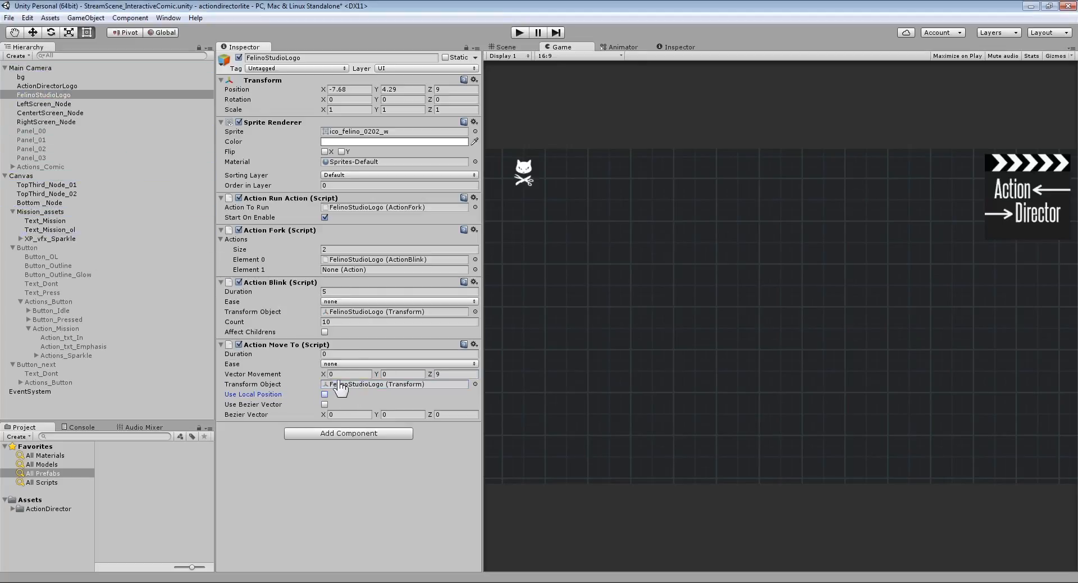
- Set Move To Duration to 5 and assign it to the Fork's Element 1
click(399, 354)
text(5)
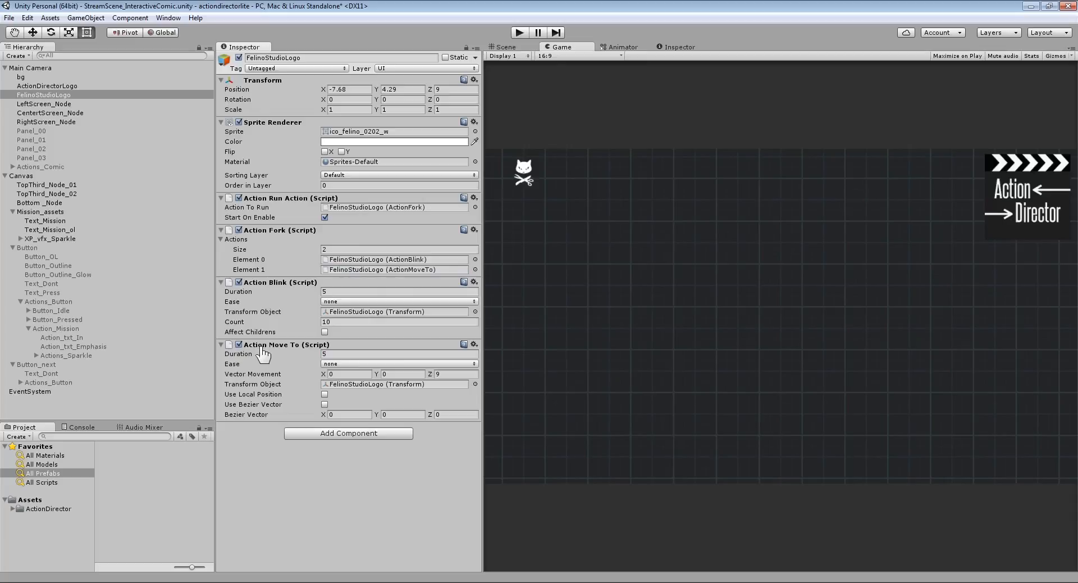
mouse_move(357, 271)
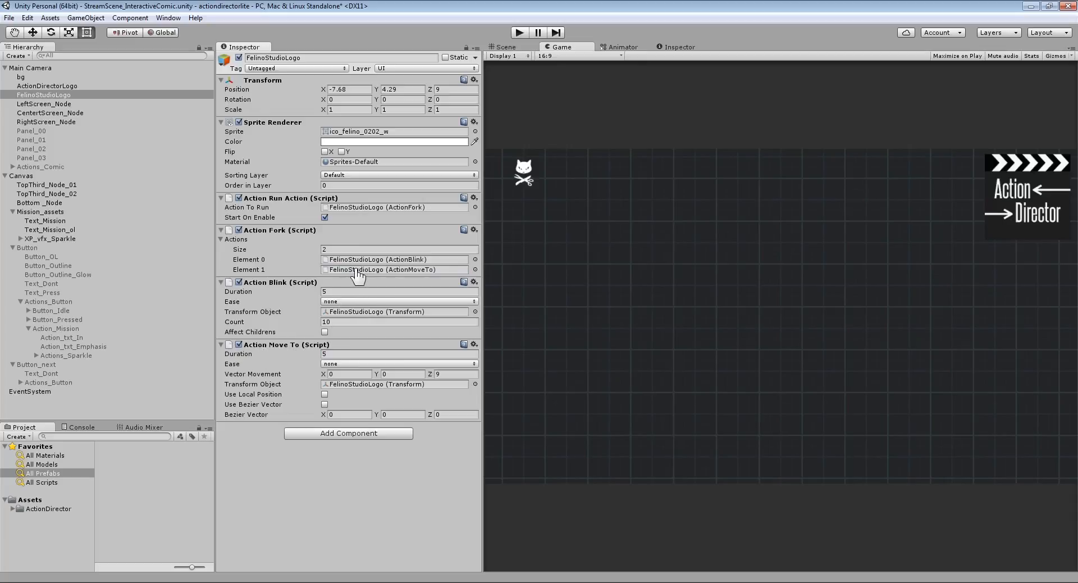
mouse_move(341, 274)
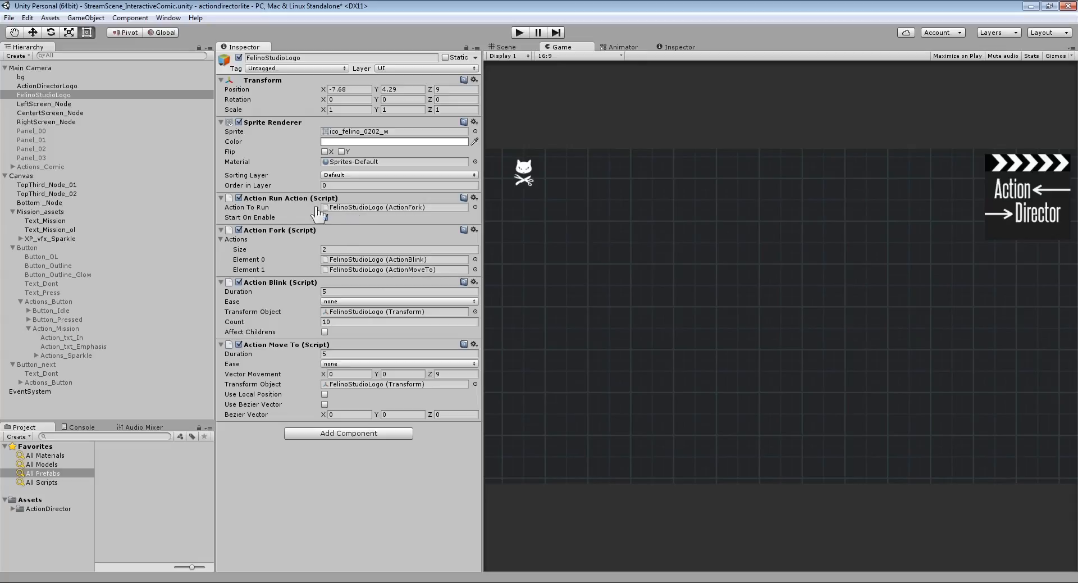
click(324, 217)
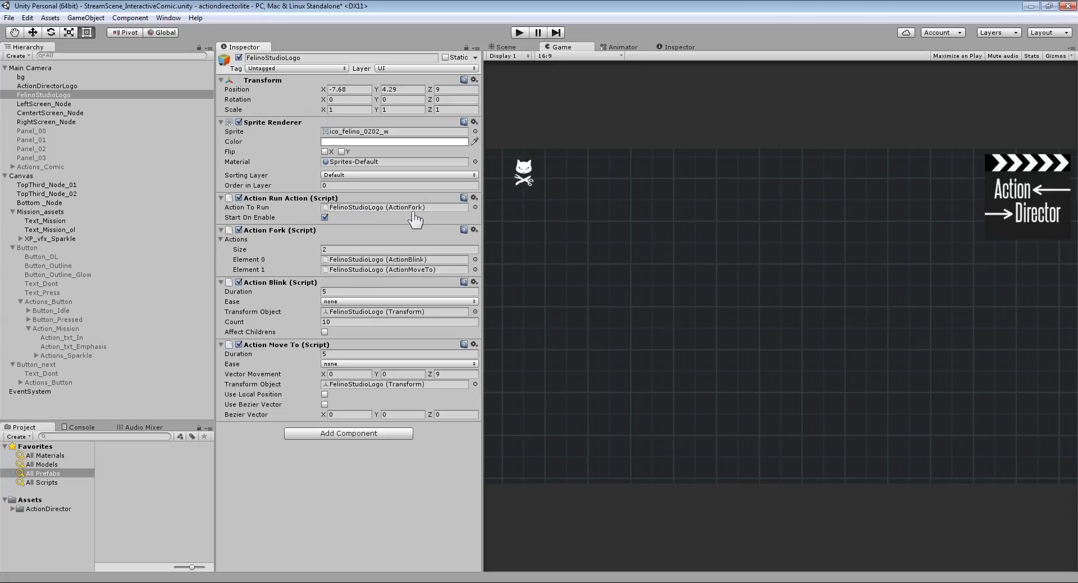
mouse_move(380, 235)
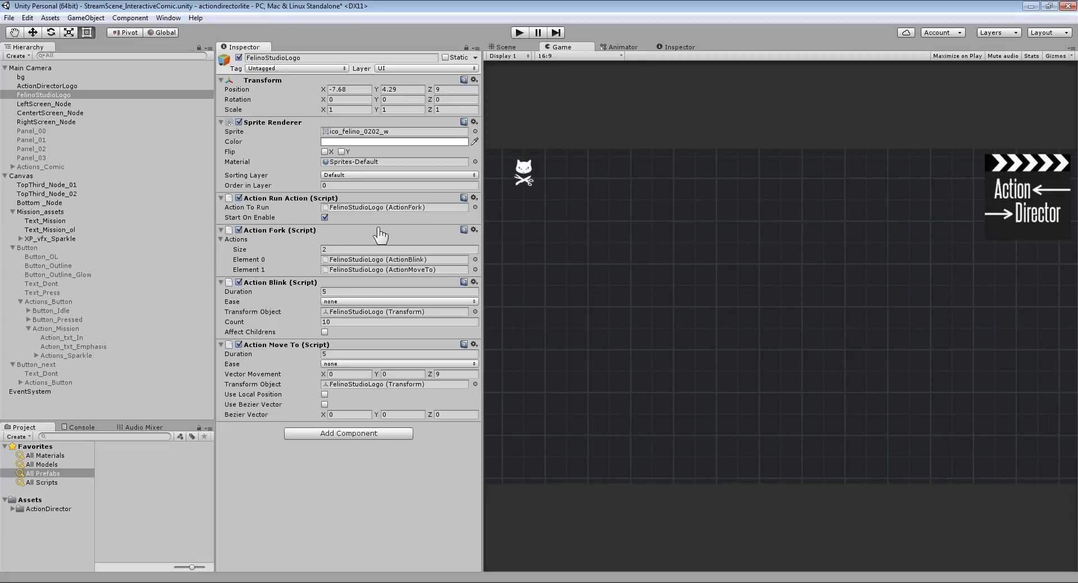
mouse_move(416, 277)
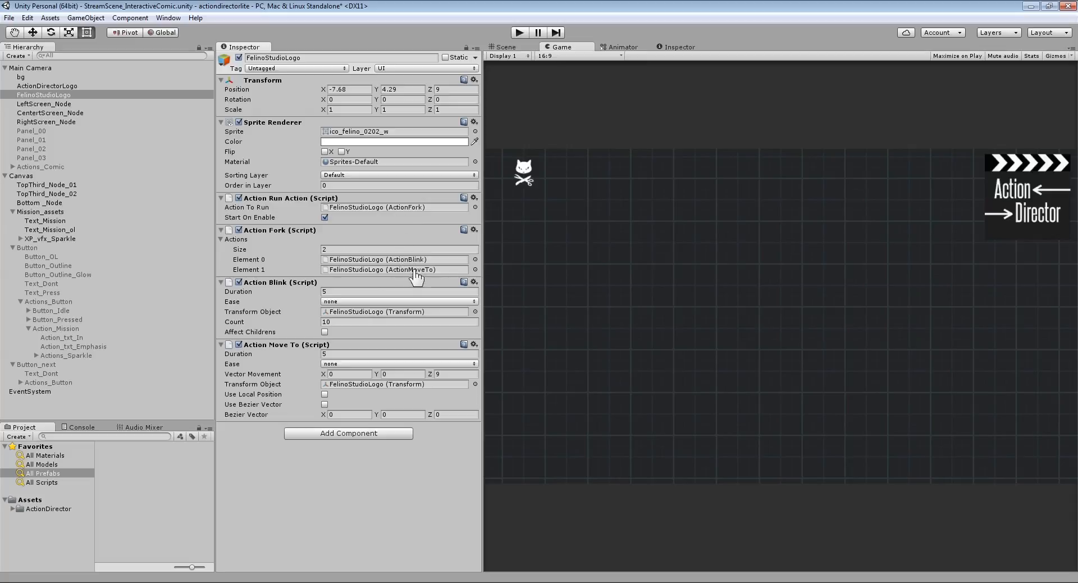
mouse_move(525, 133)
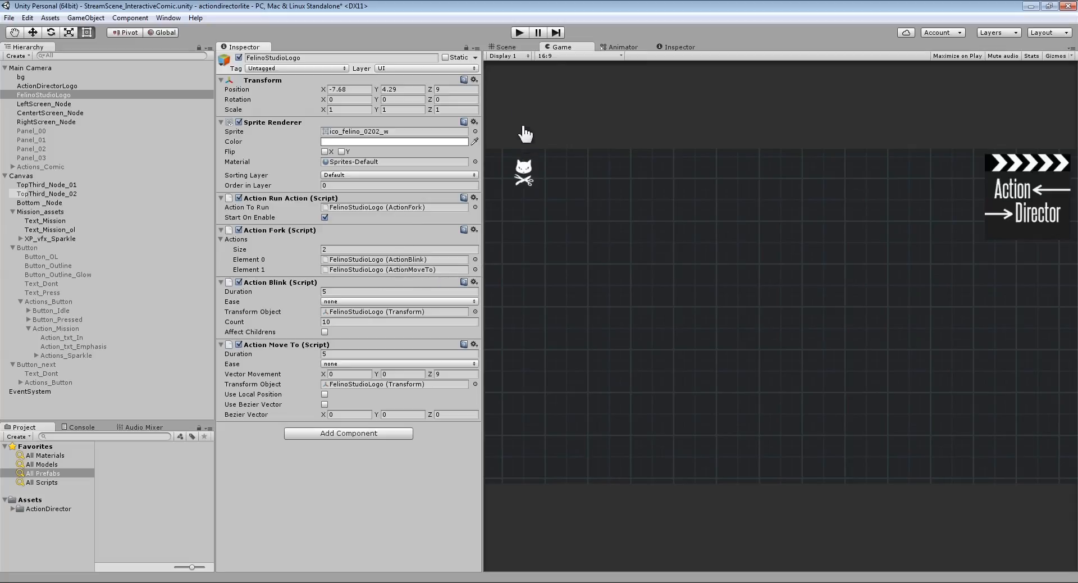
click(520, 31)
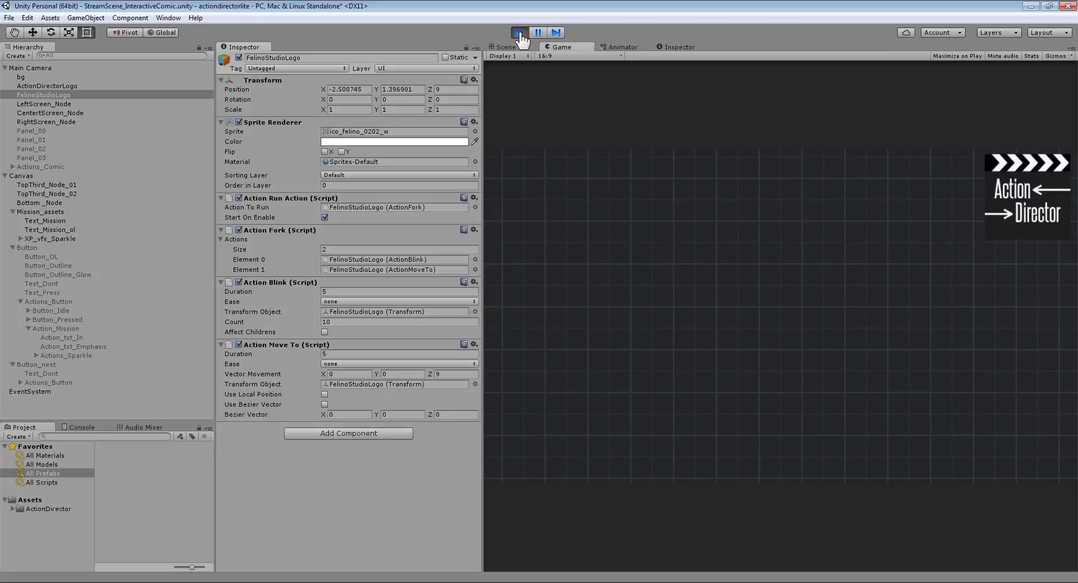
click(520, 32)
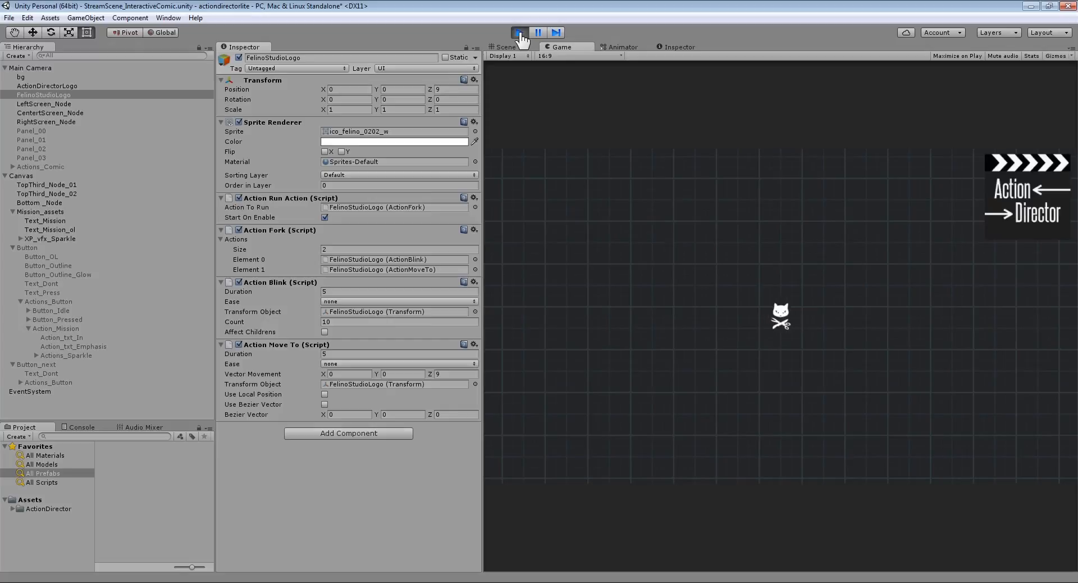
click(518, 32)
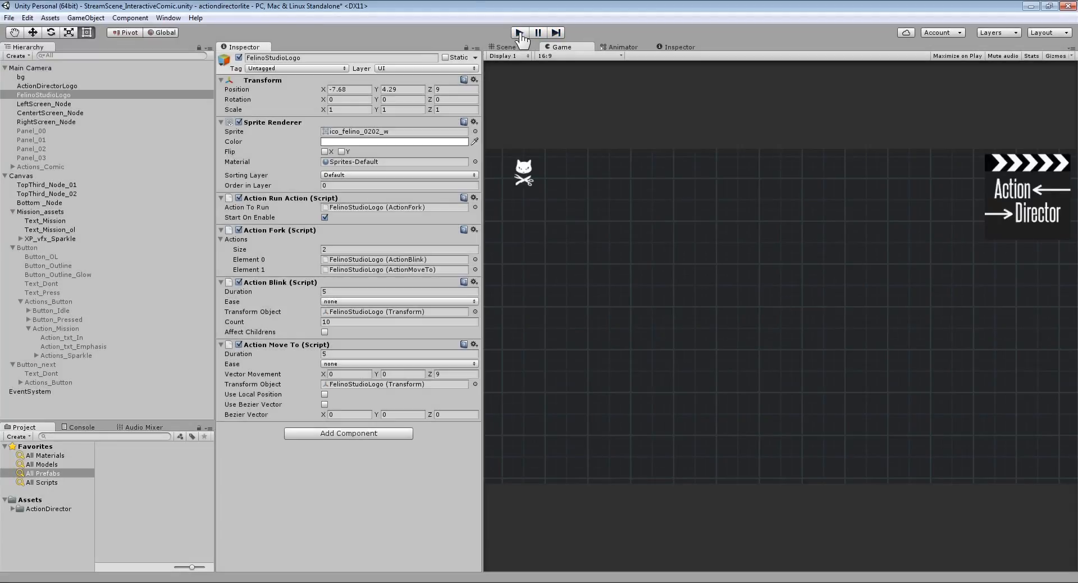
click(520, 31)
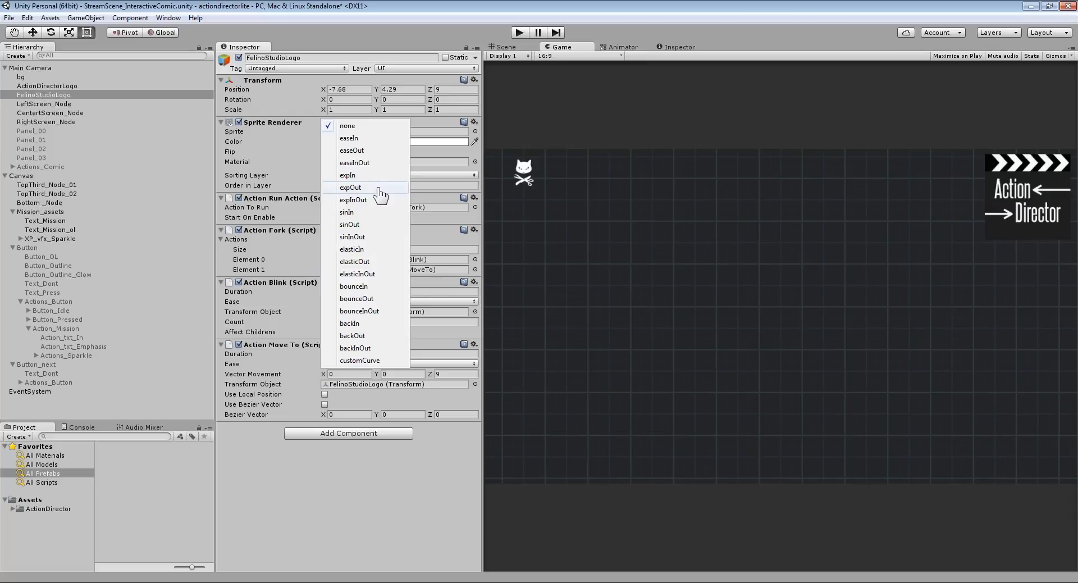
- Choose expOut in the Move To's Ease dropdown
click(350, 187)
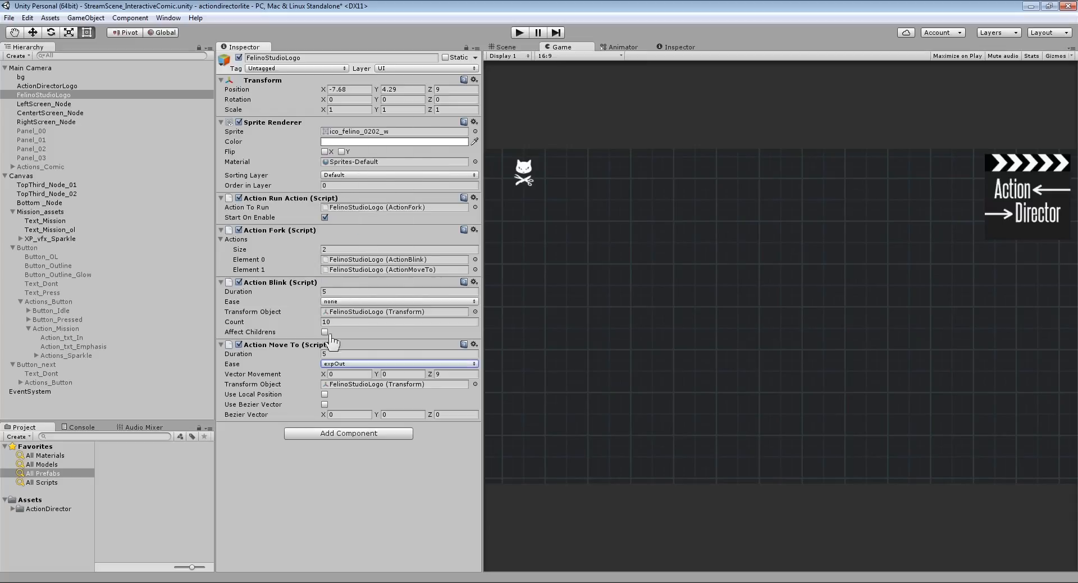
mouse_move(354, 374)
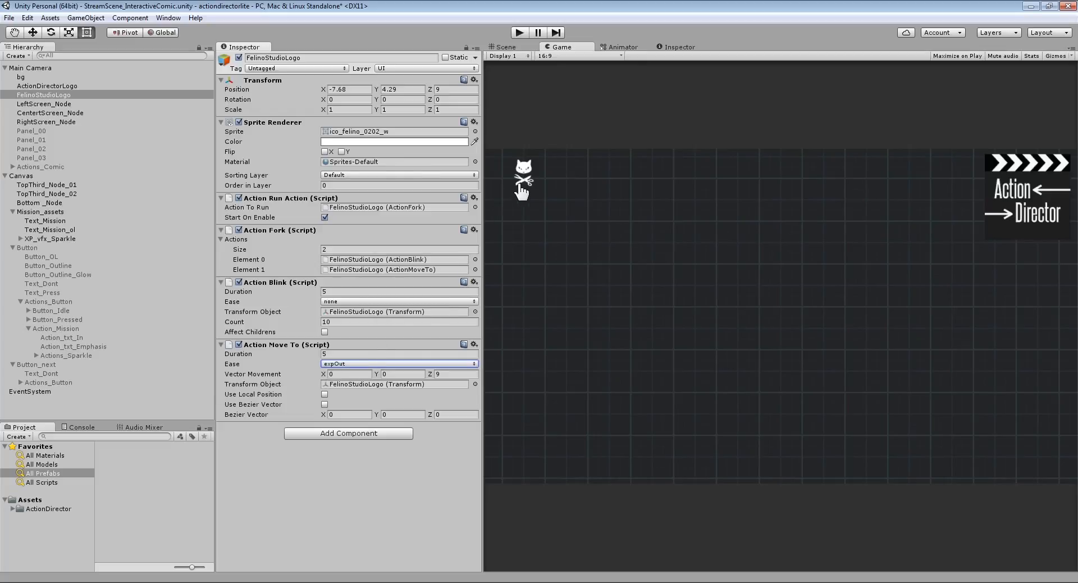
mouse_move(557, 193)
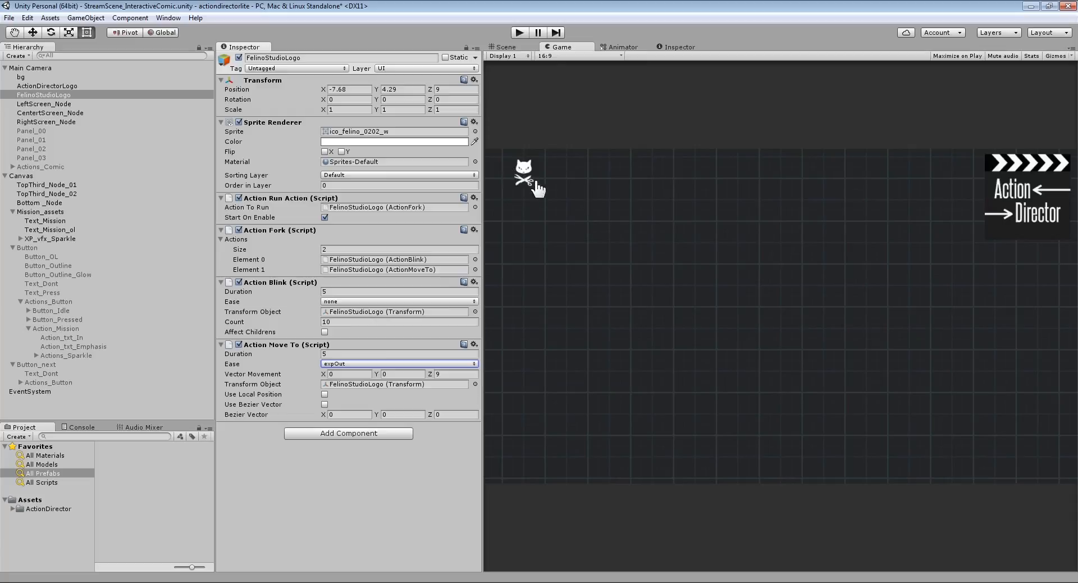
mouse_move(654, 292)
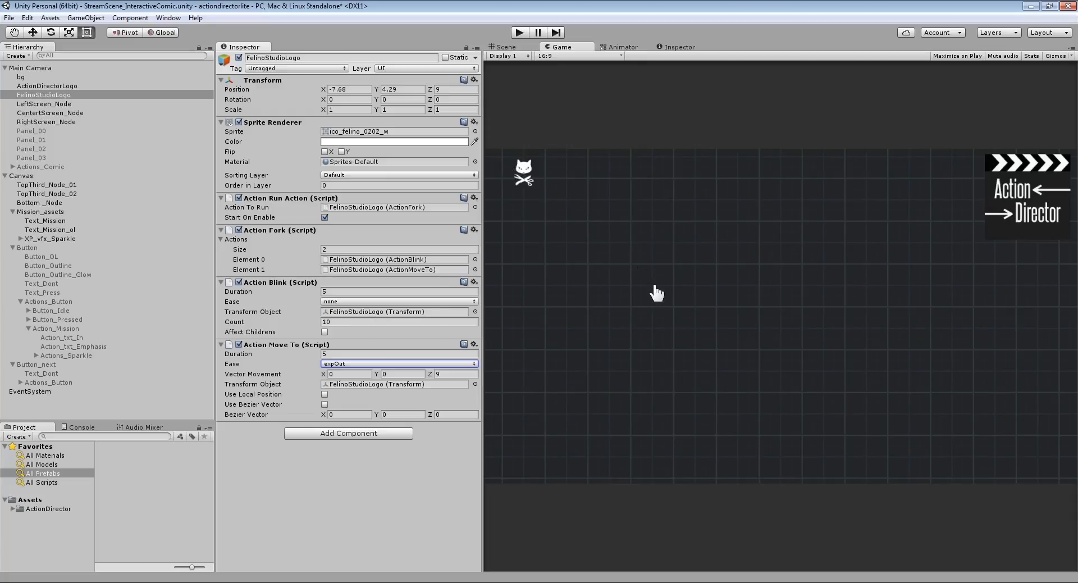
mouse_move(587, 213)
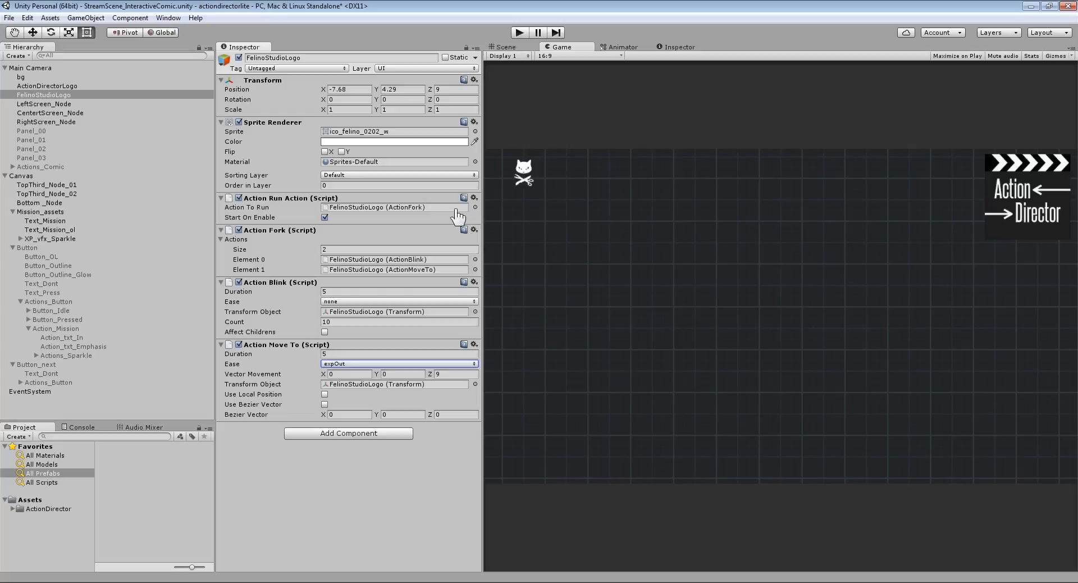
mouse_move(521, 41)
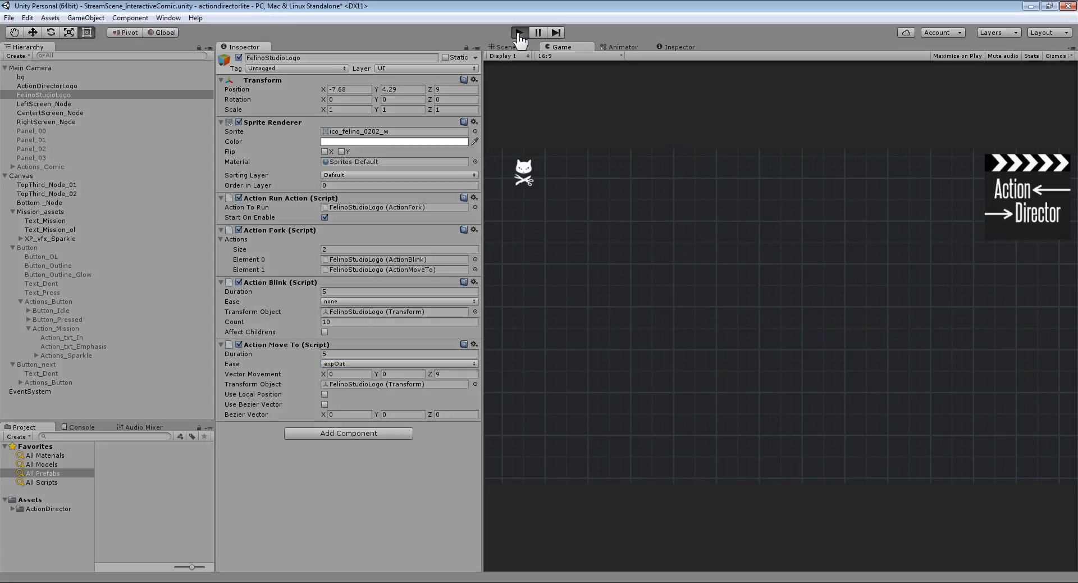
click(520, 31)
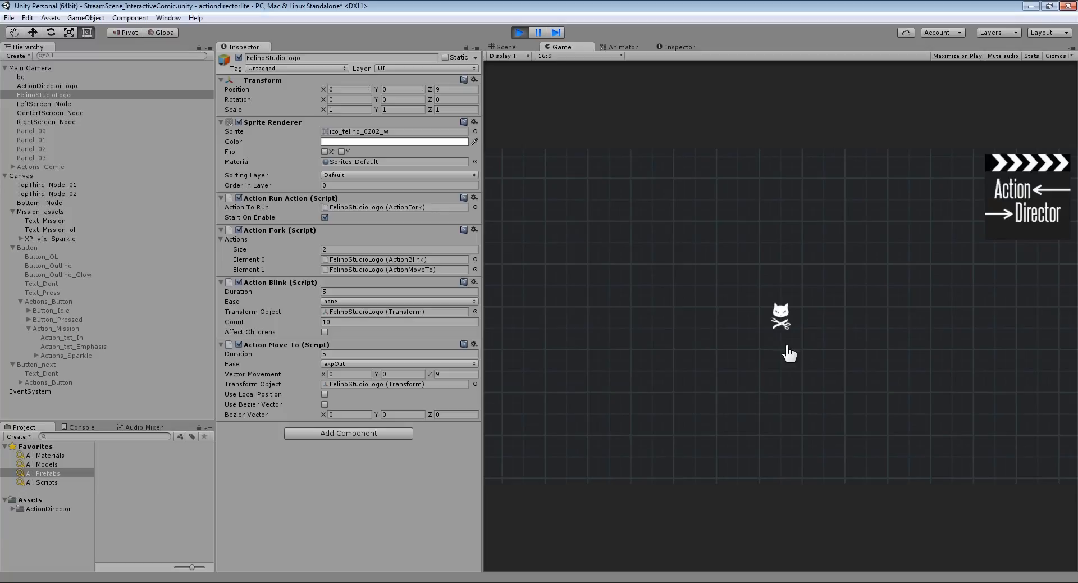
click(520, 32)
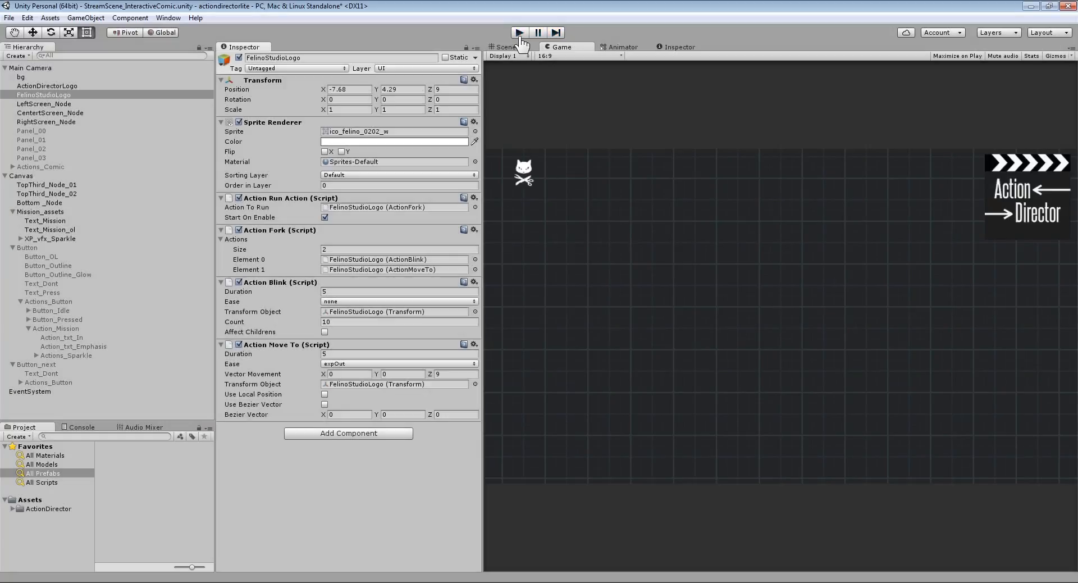
mouse_move(319, 264)
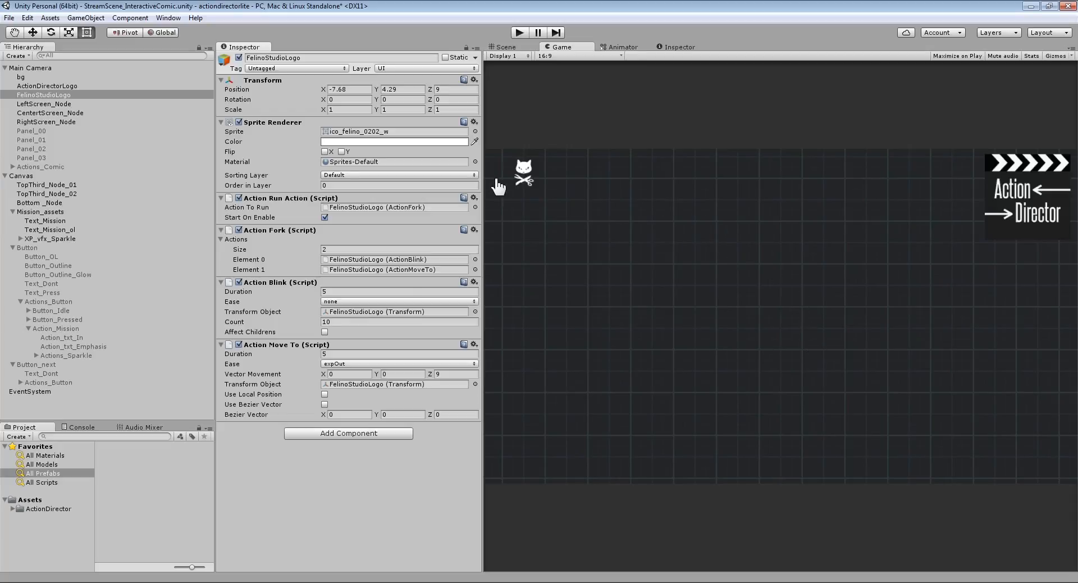
mouse_move(536, 286)
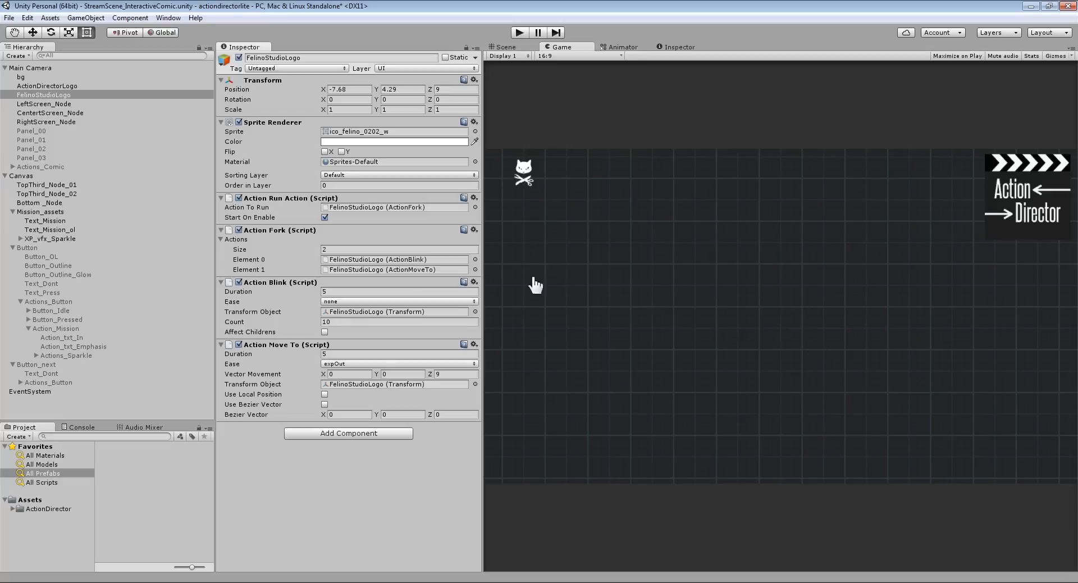
mouse_move(391, 353)
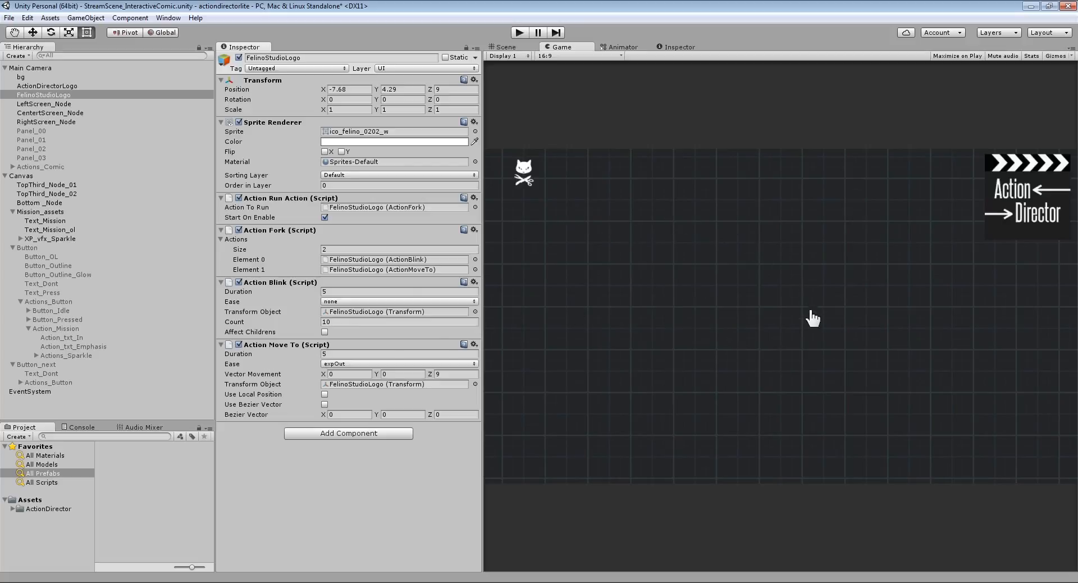
mouse_move(284, 400)
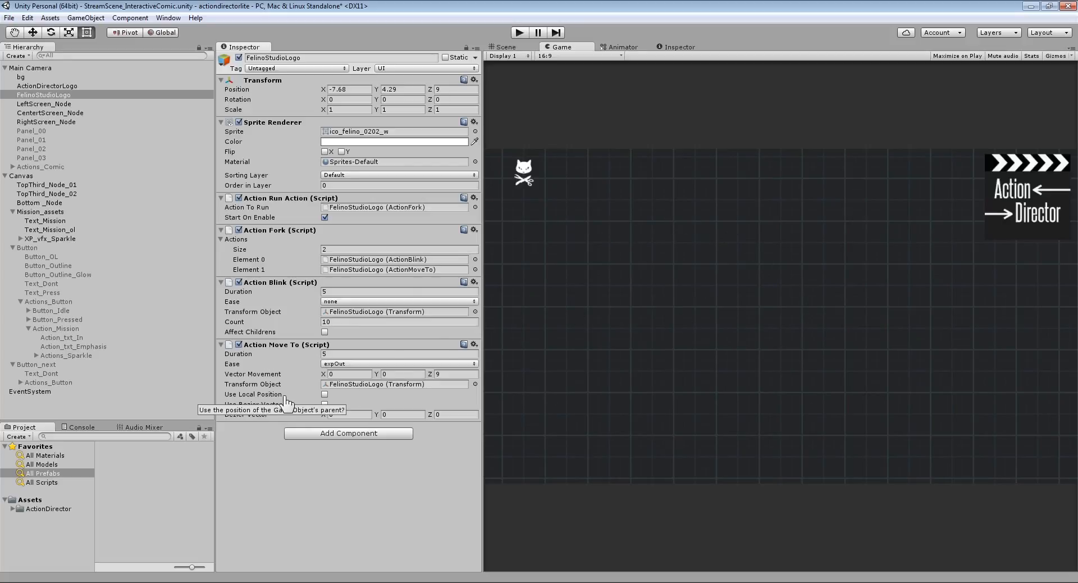
mouse_move(269, 444)
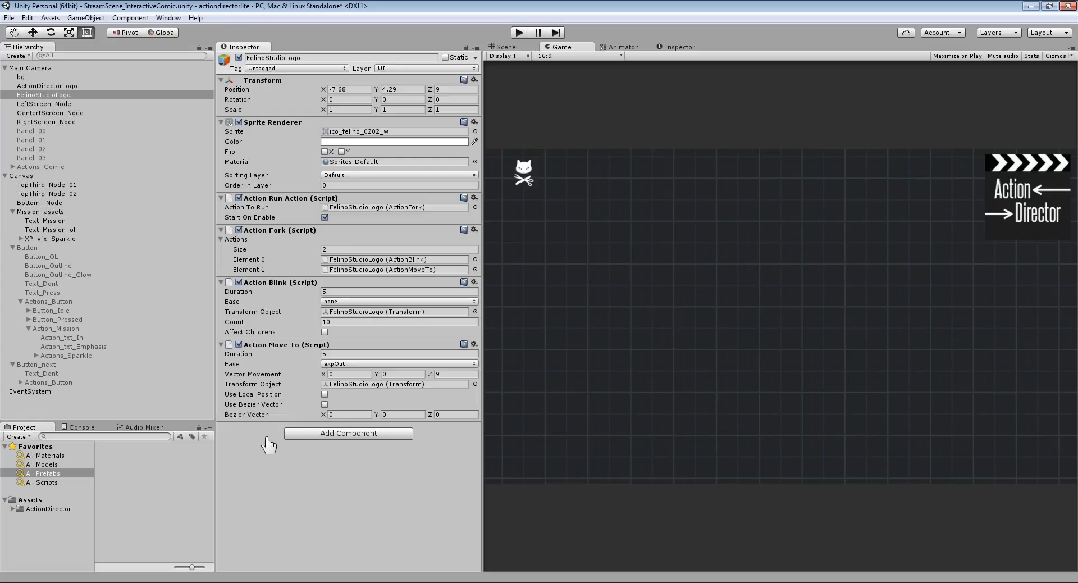
mouse_move(288, 423)
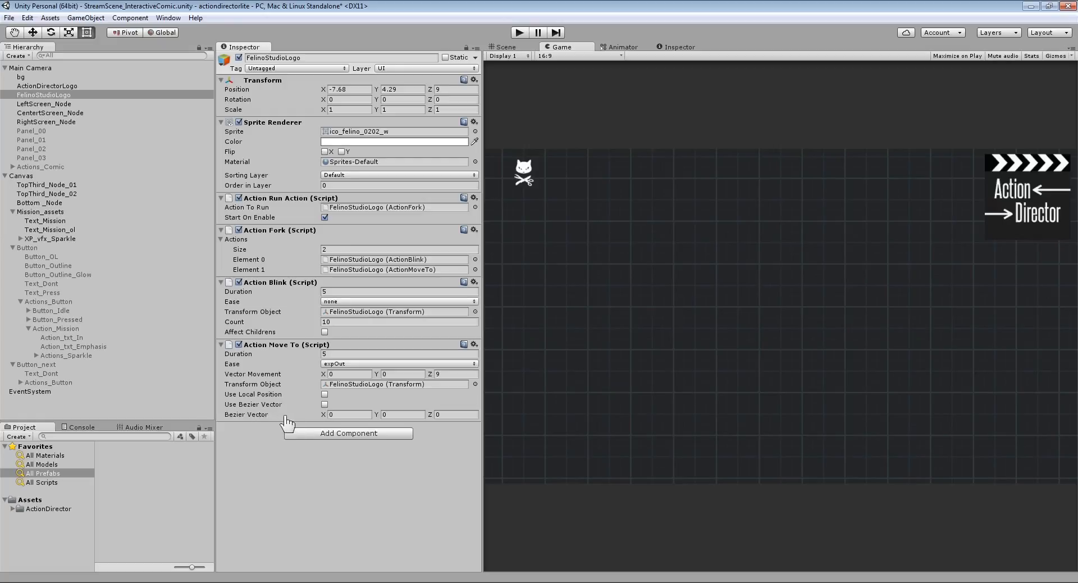
mouse_move(835, 317)
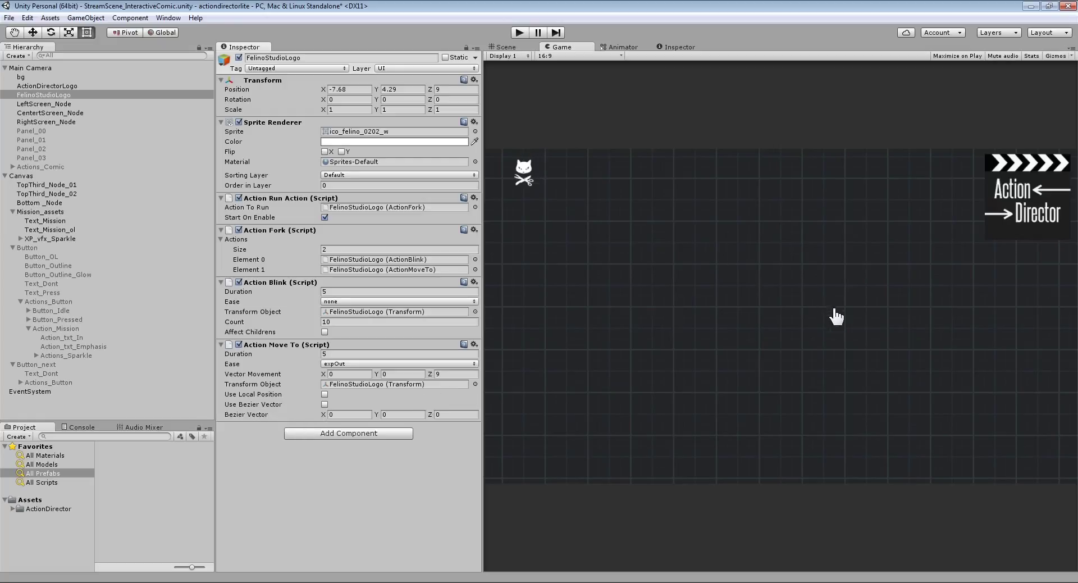
mouse_move(708, 253)
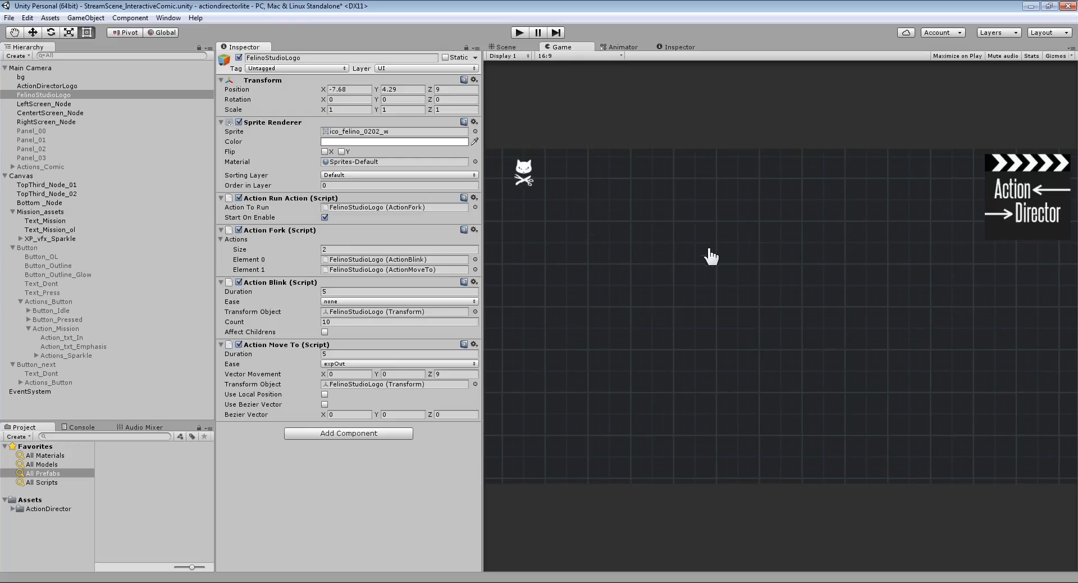
mouse_move(807, 296)
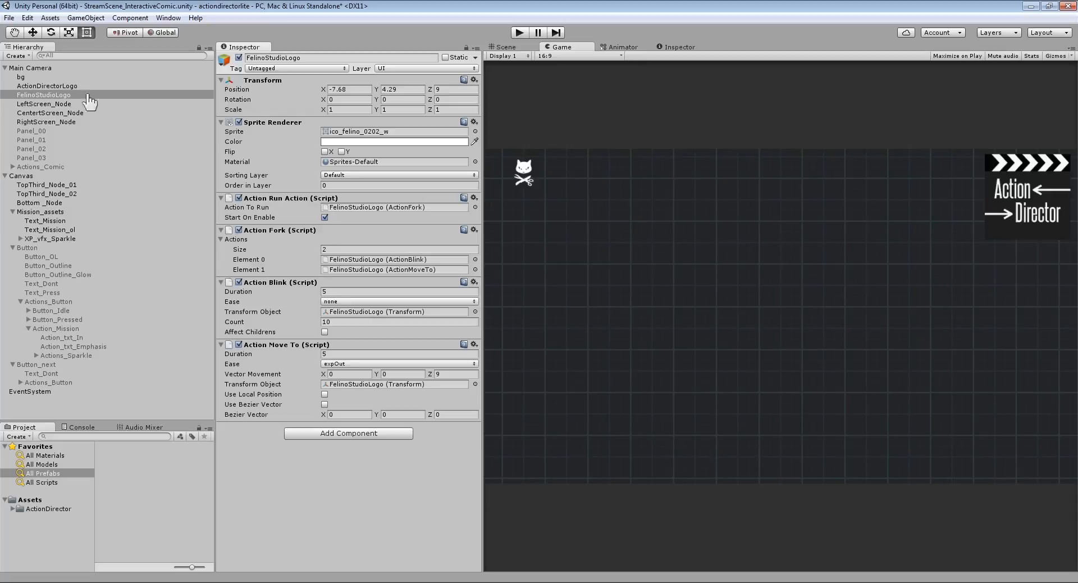
- Select the CentertScreen_Node marker and check its sprite colour in the Color picker
click(50, 113)
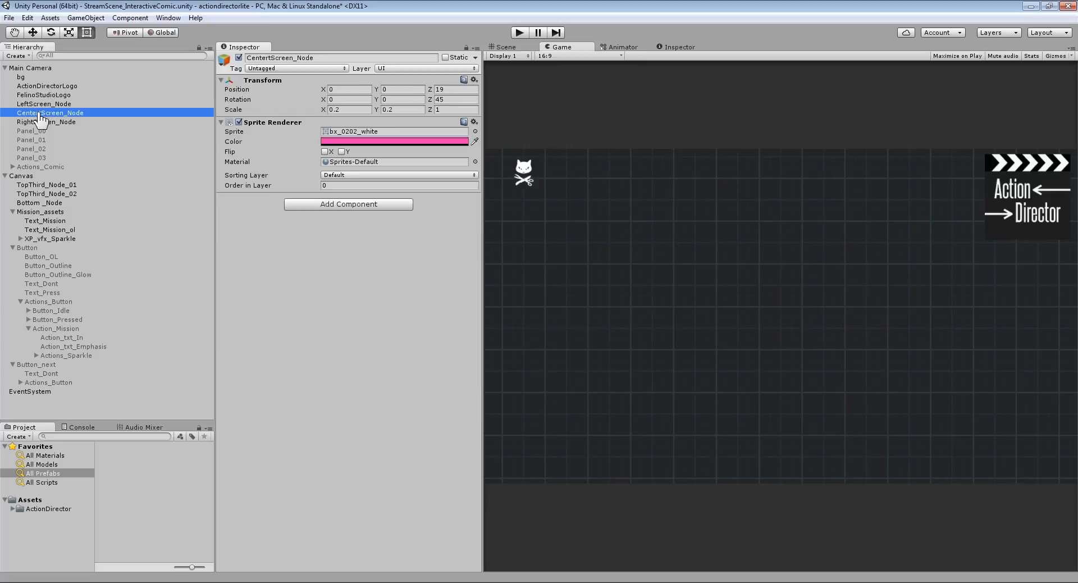
click(393, 141)
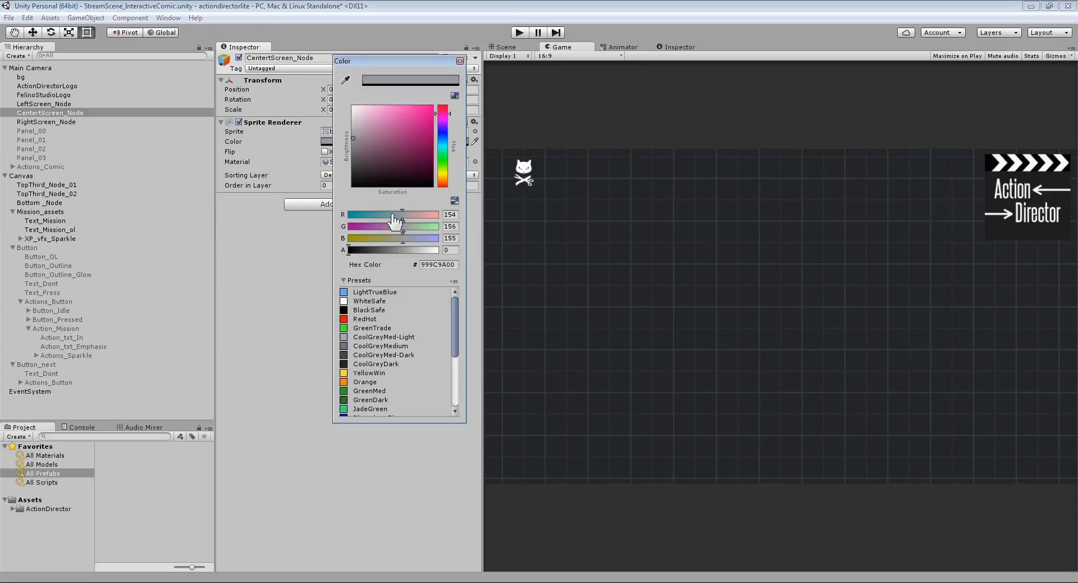
mouse_move(123, 130)
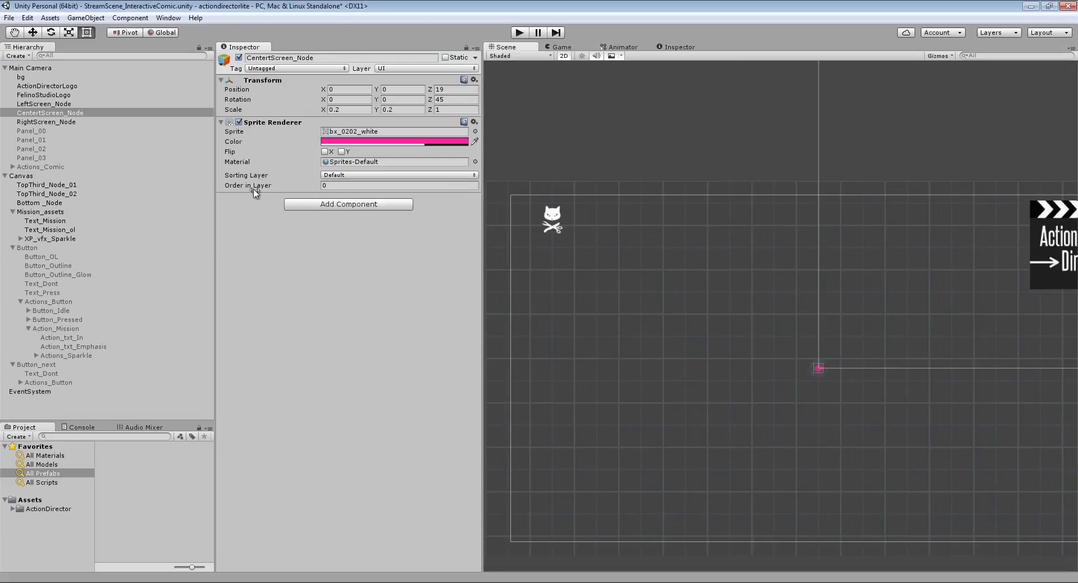
- Drag LeftScreen_Node up near the Felino logo, to X -2.82, Y 3.62
click(46, 104)
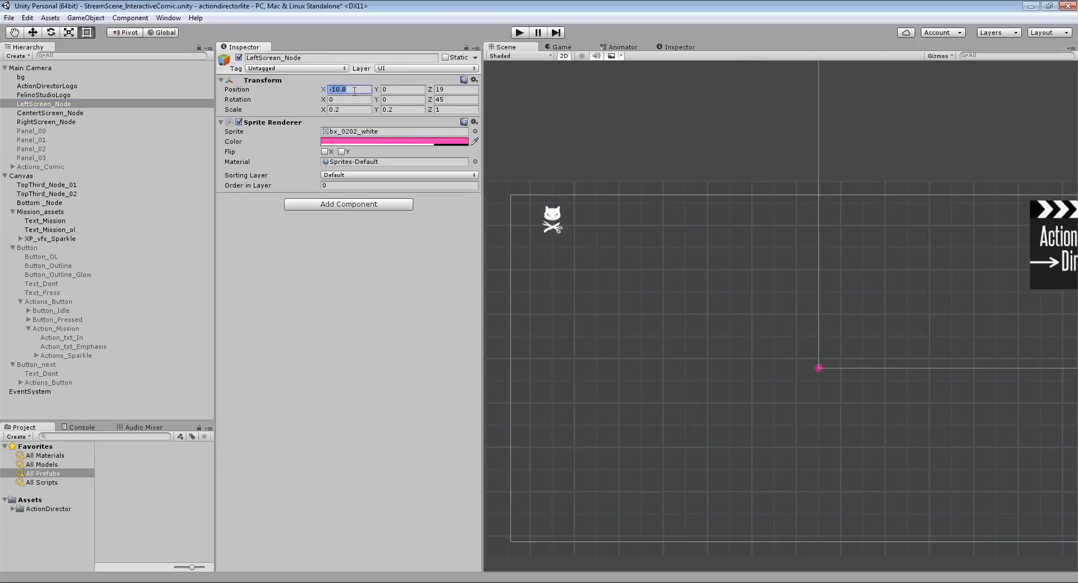
text(2)
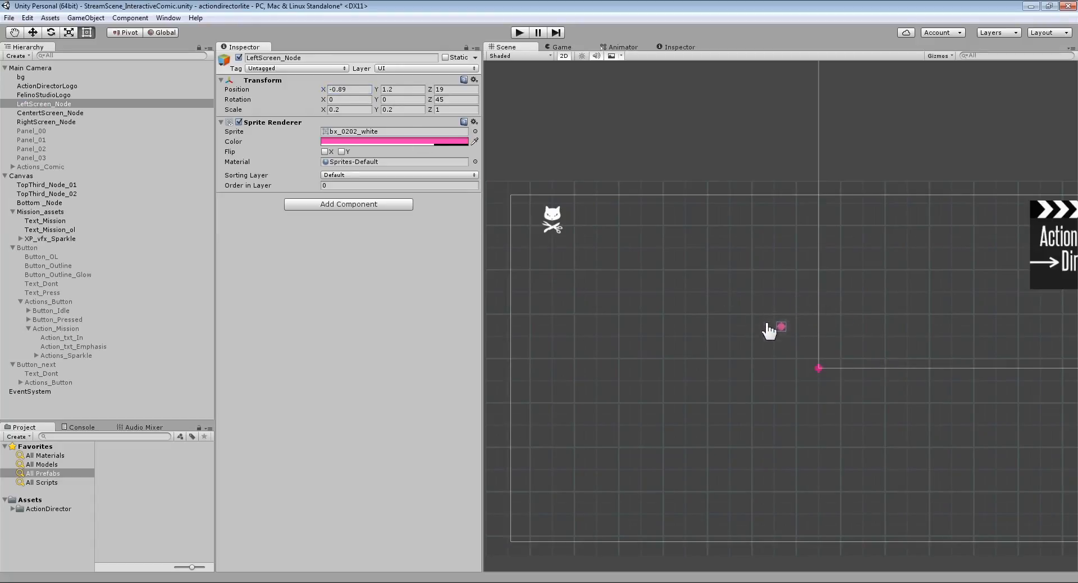
drag(780, 327, 695, 288)
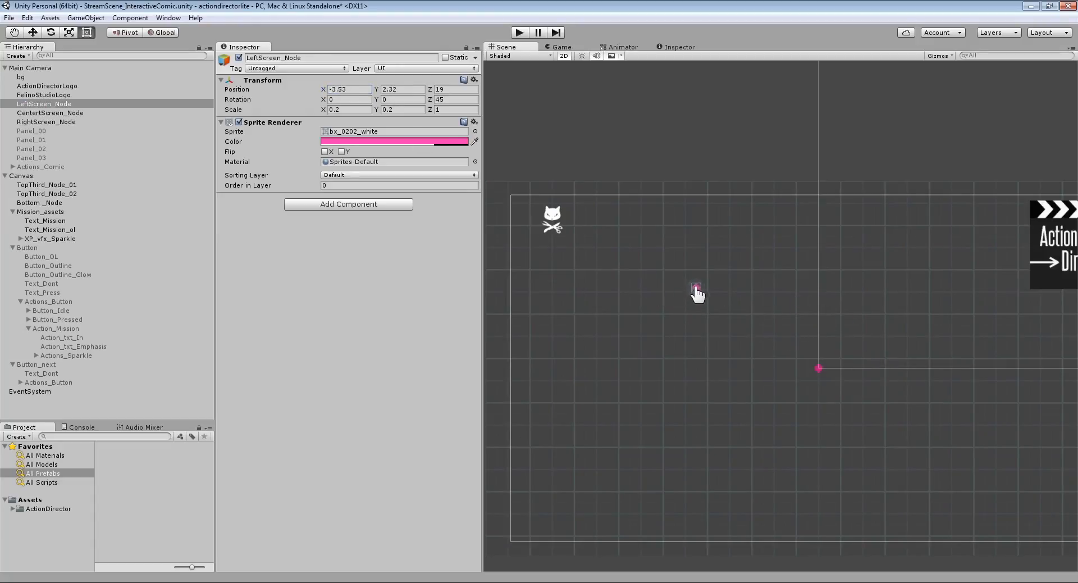
drag(696, 289, 717, 256)
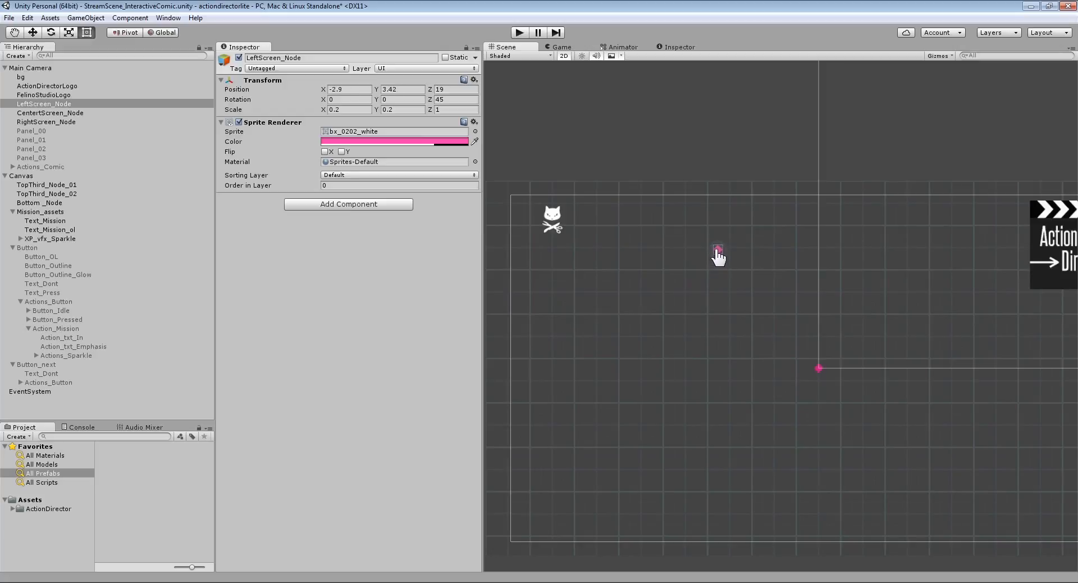
drag(717, 257, 720, 242)
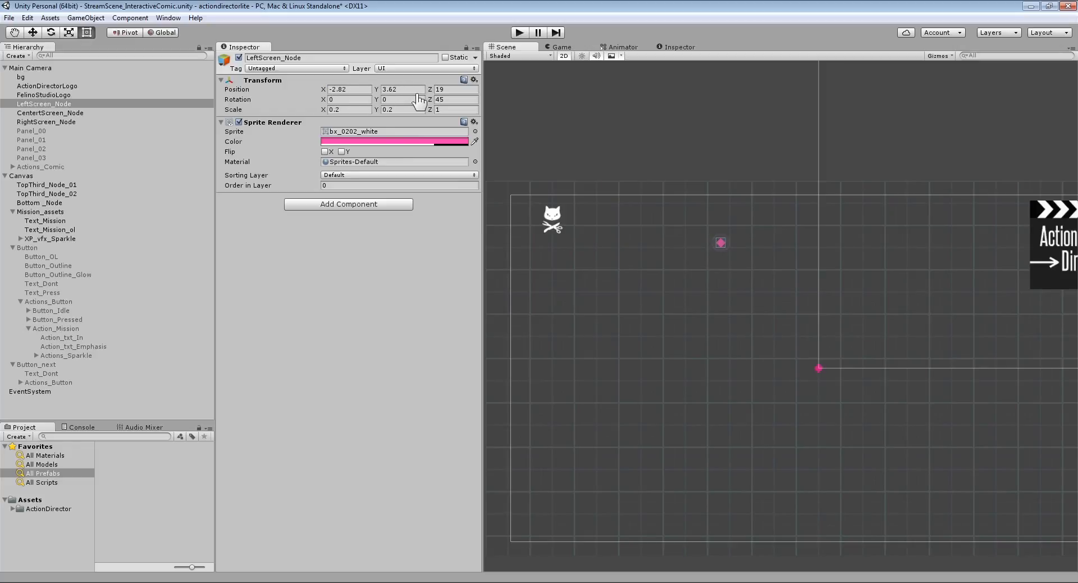
mouse_move(168, 208)
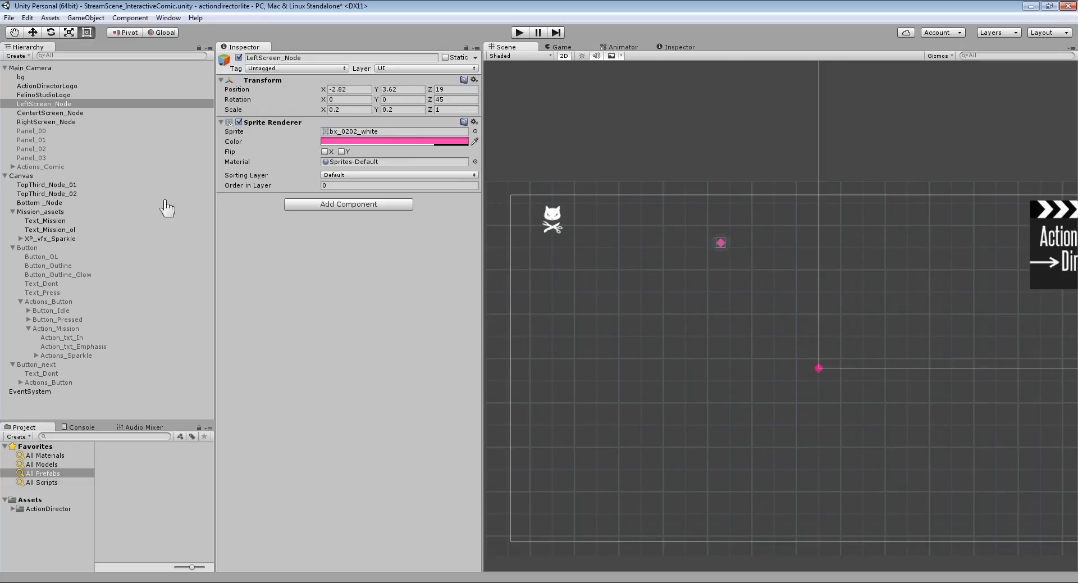
mouse_move(55, 128)
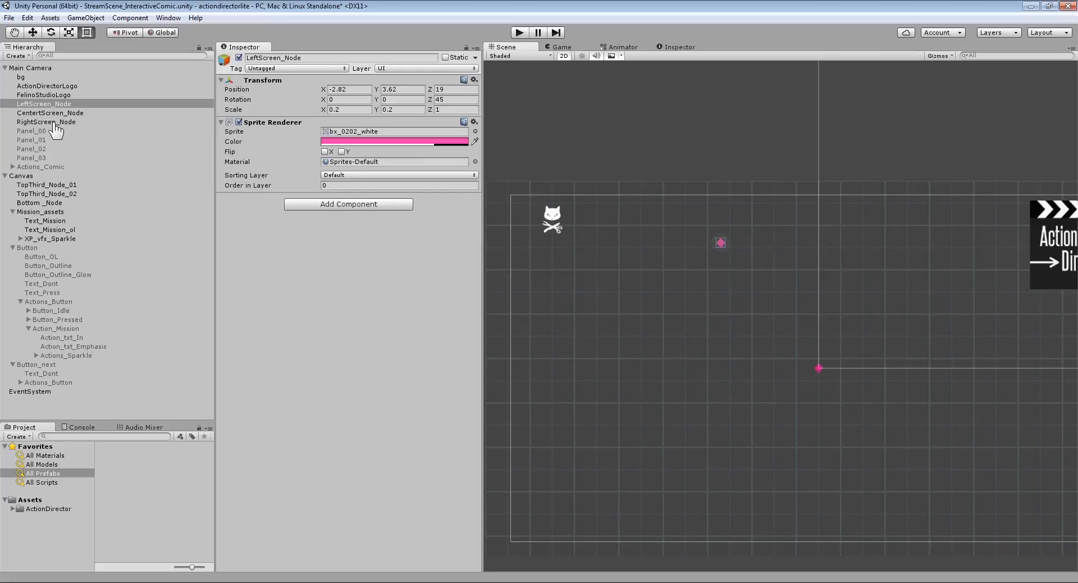
- Copy the left marker's position into the logo's Move To Bezier Vector: X -2.82, Y 3.62, Z 9
click(43, 94)
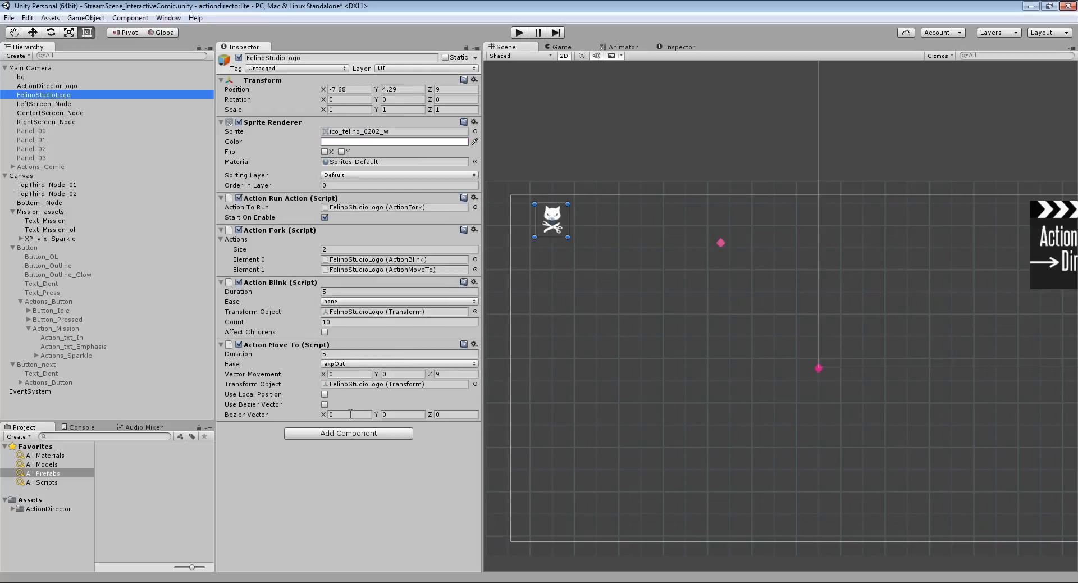
mouse_move(56, 107)
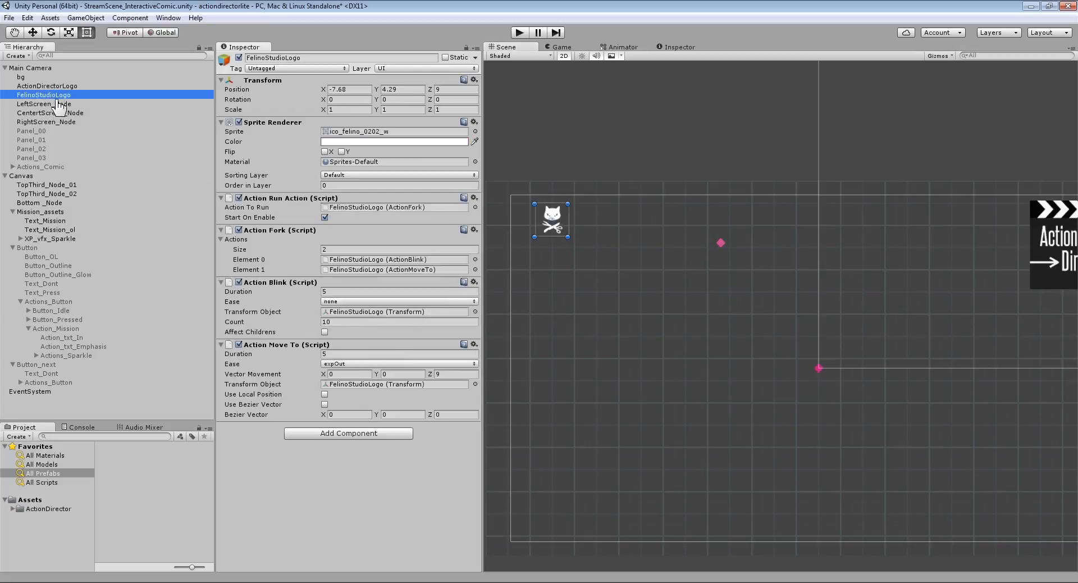
click(45, 104)
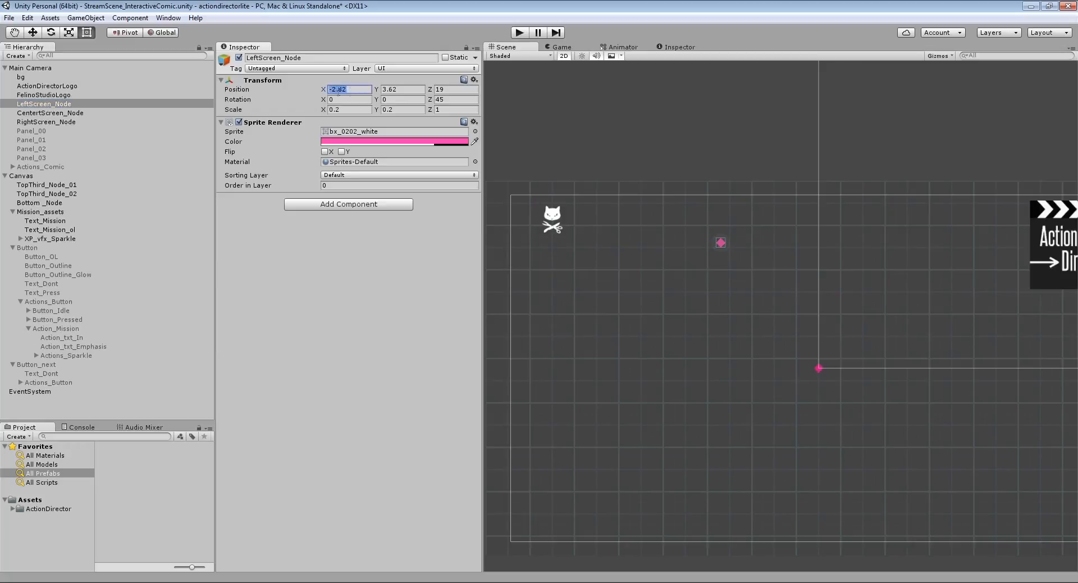
mouse_move(51, 119)
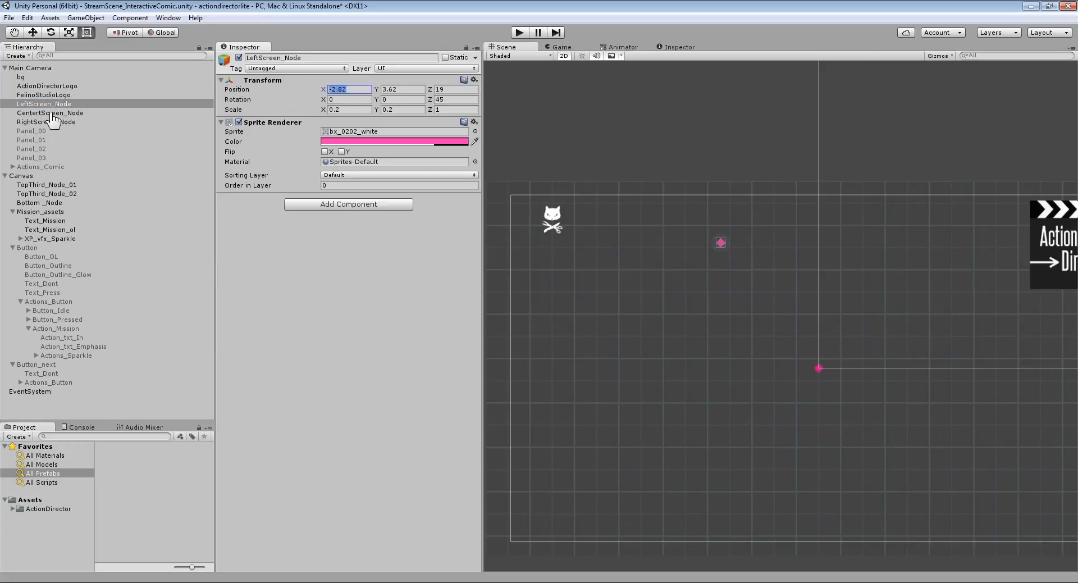
click(43, 94)
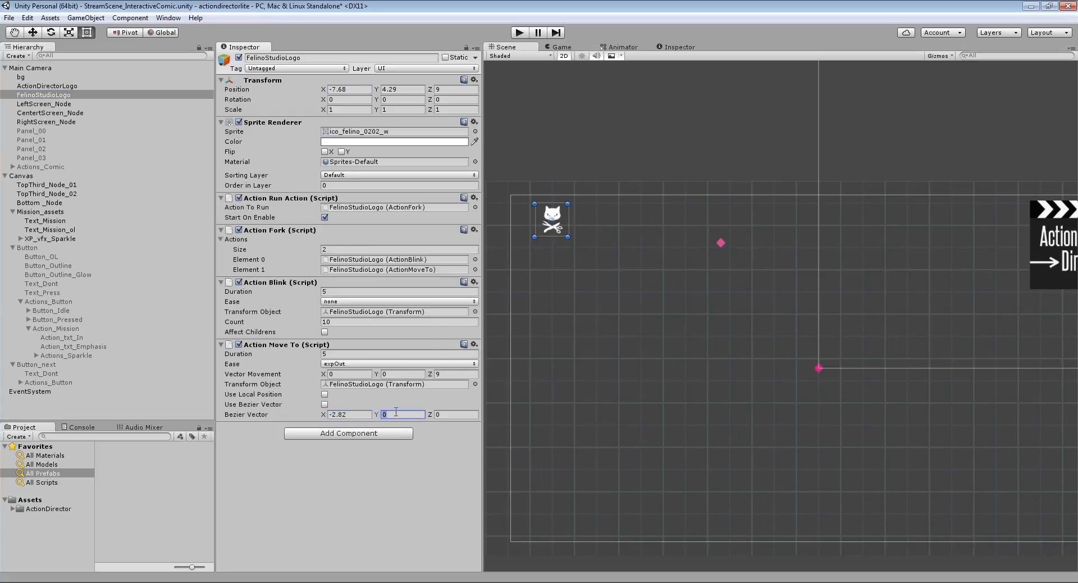
text(3.62)
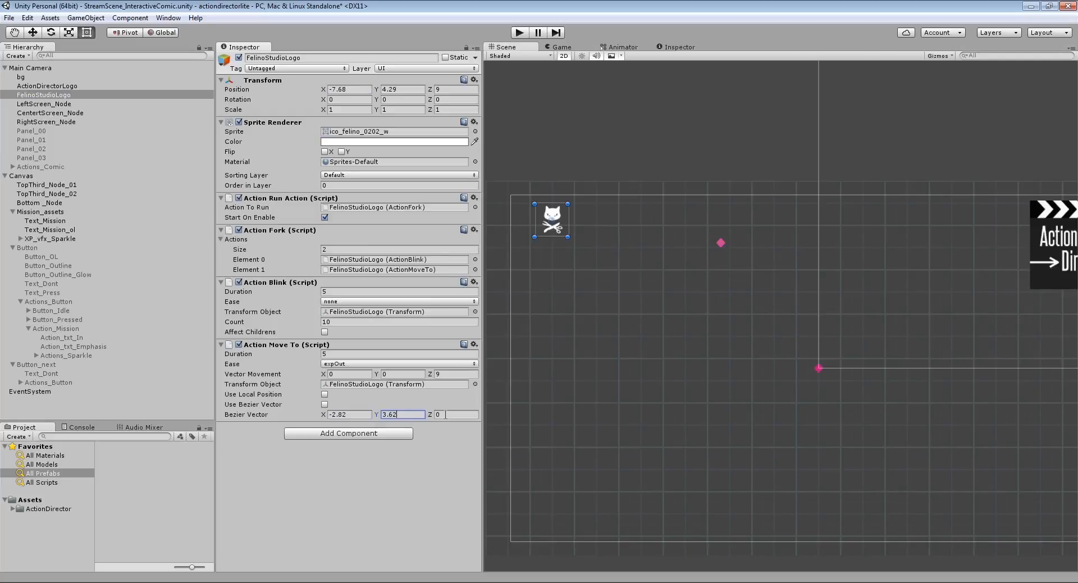
click(454, 415)
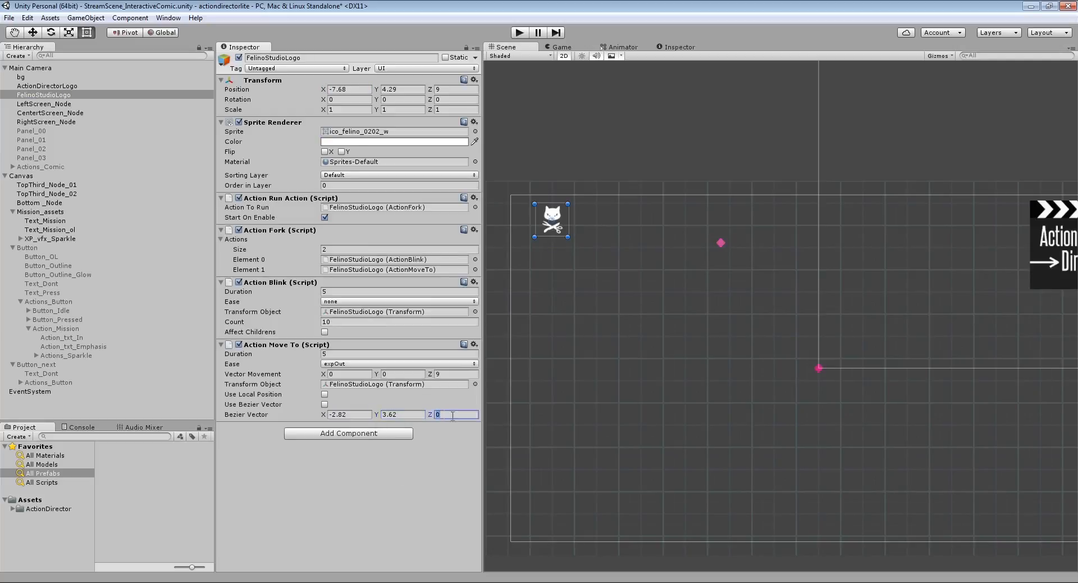
text(9)
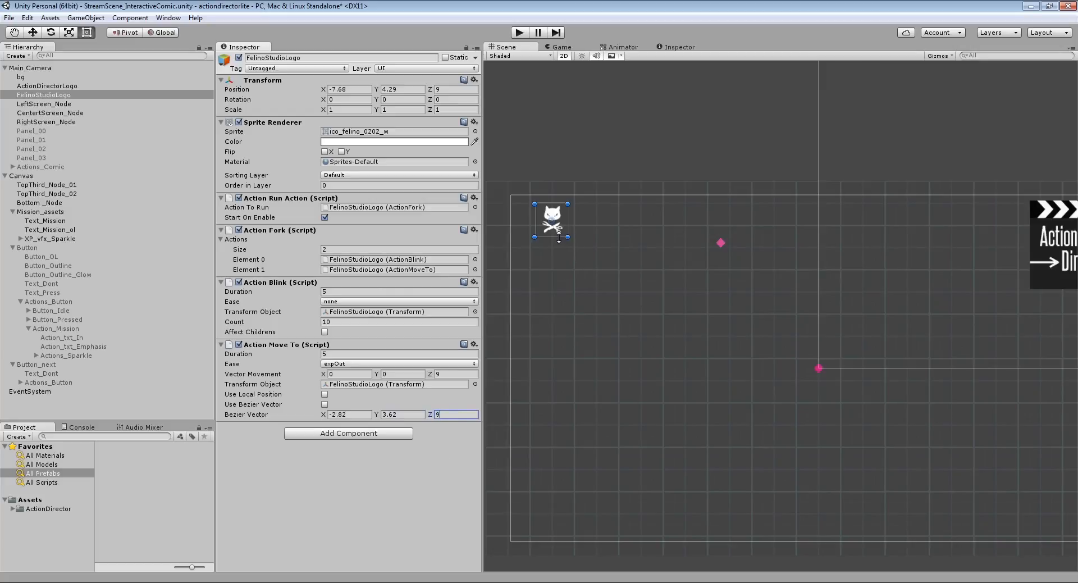
mouse_move(817, 369)
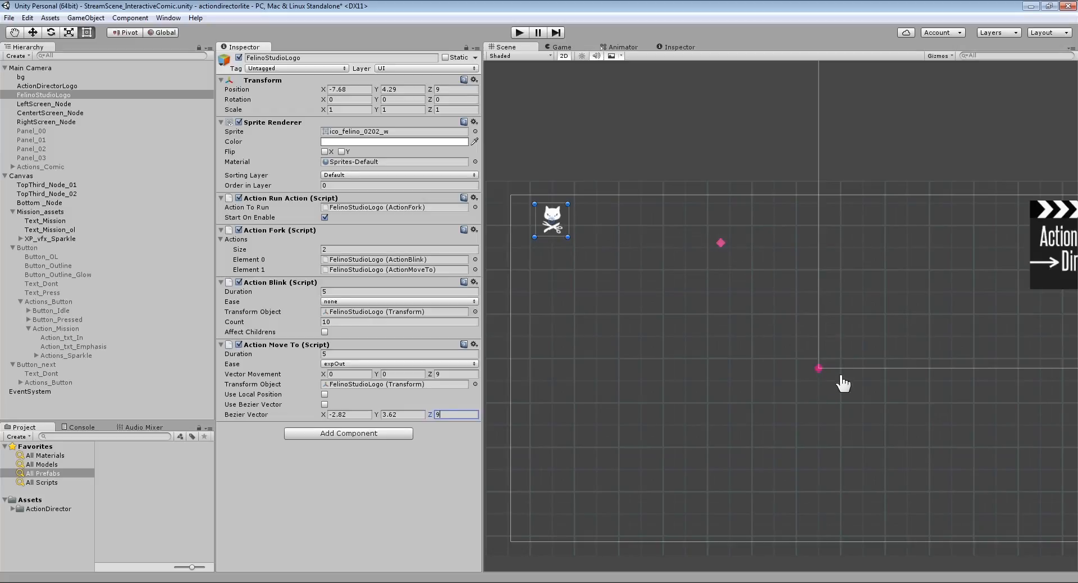
mouse_move(369, 347)
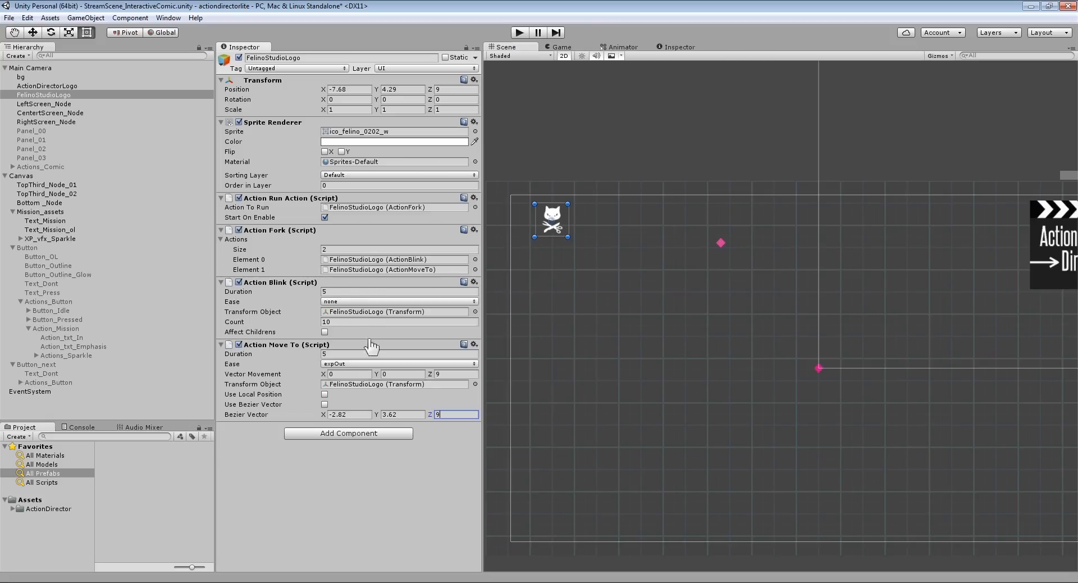
- Enable Use Bezier Vector on the logo's Move To and preview the animation in Play mode
click(324, 404)
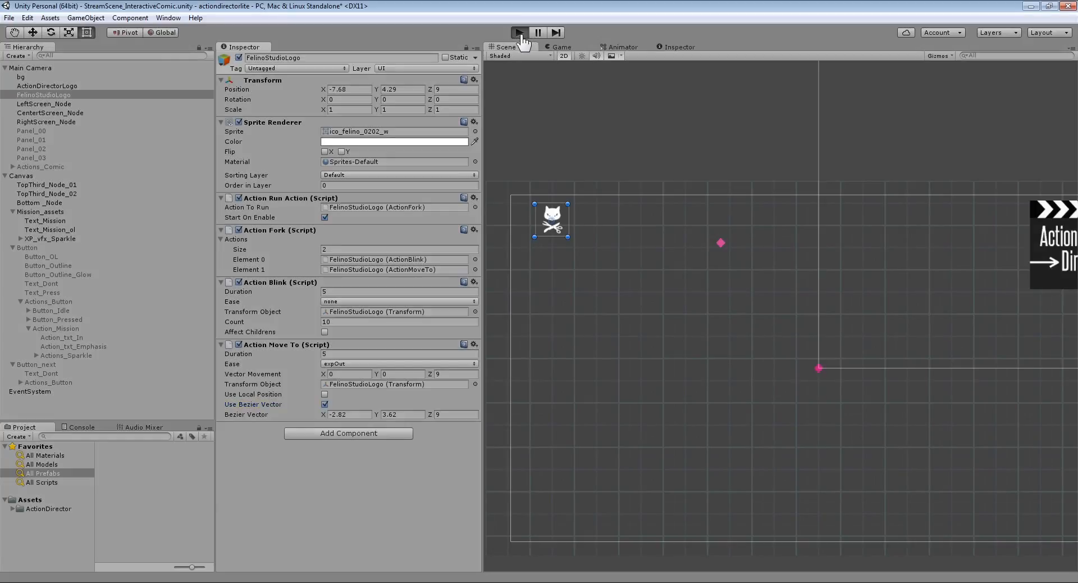
click(520, 32)
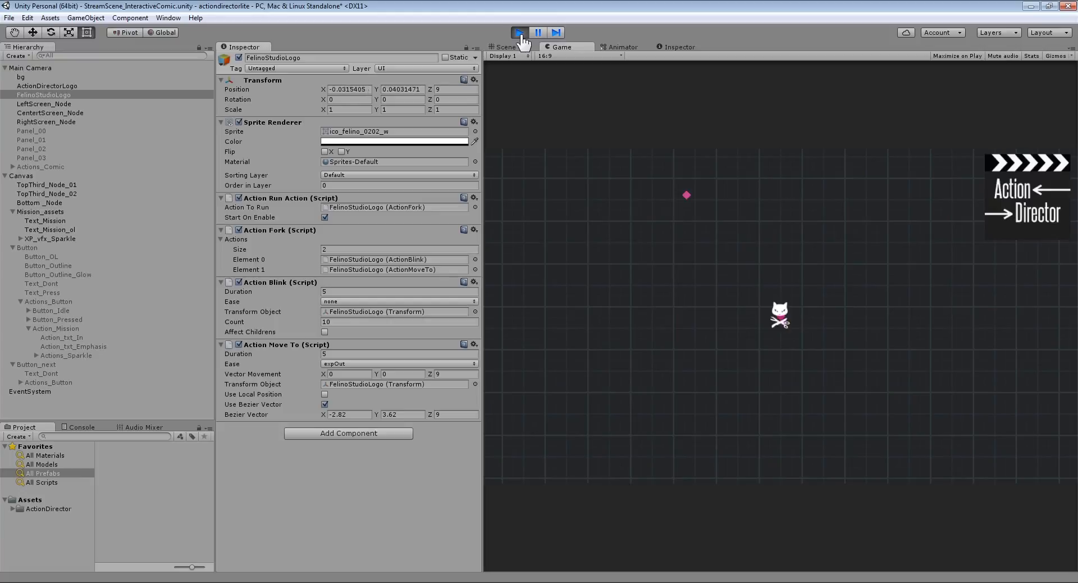
click(519, 32)
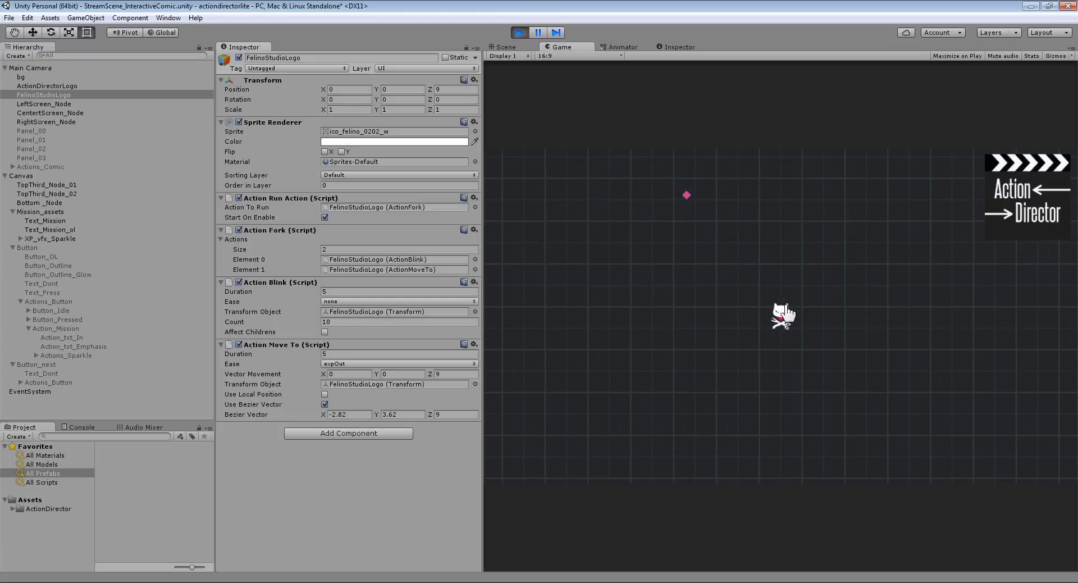
click(522, 31)
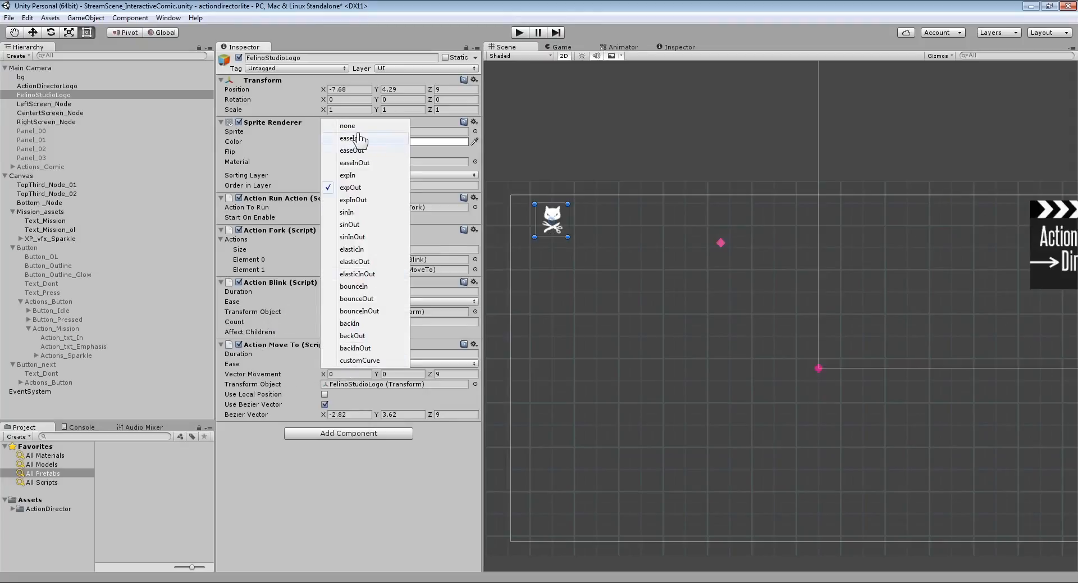
- Set the Move To ease to 'none' and test-run the logo's movement again
click(347, 125)
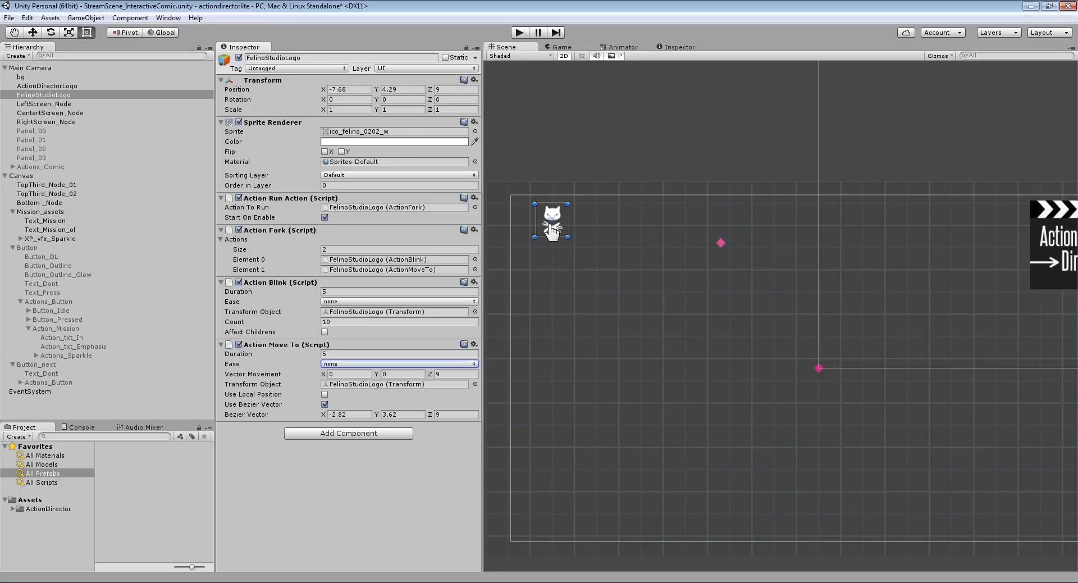
mouse_move(660, 249)
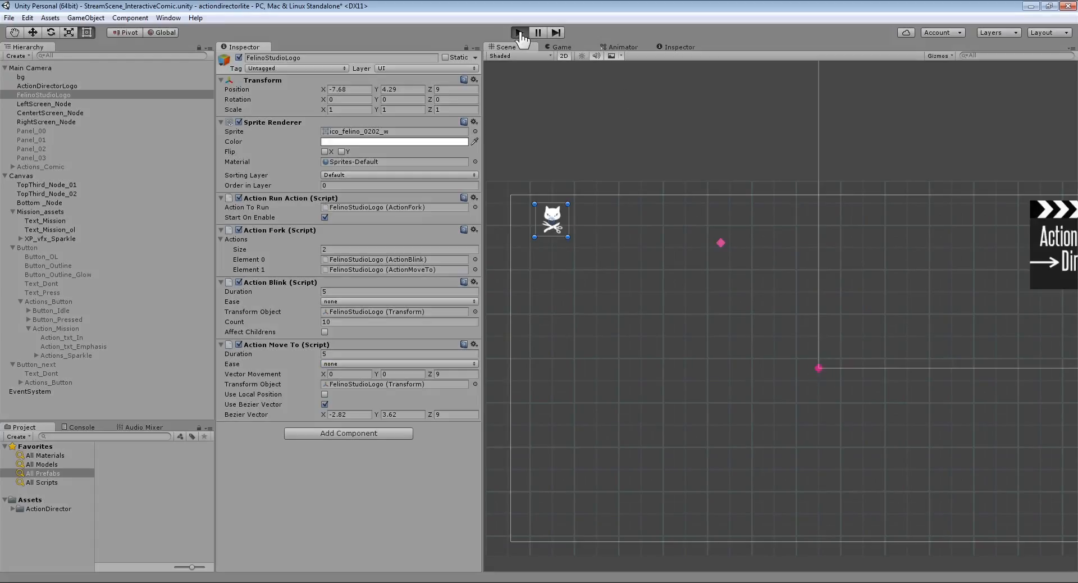
click(519, 32)
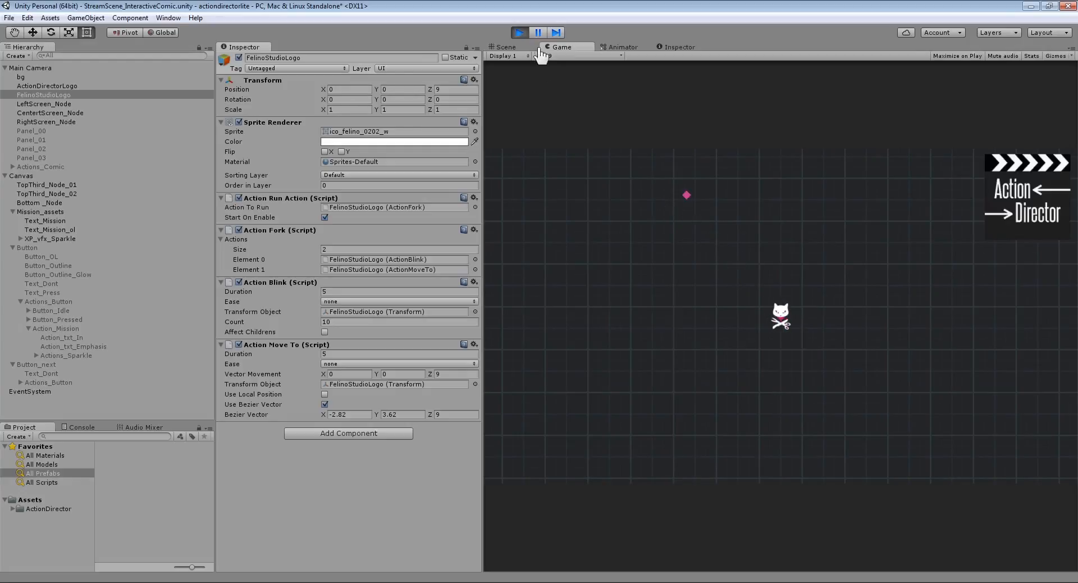
click(507, 46)
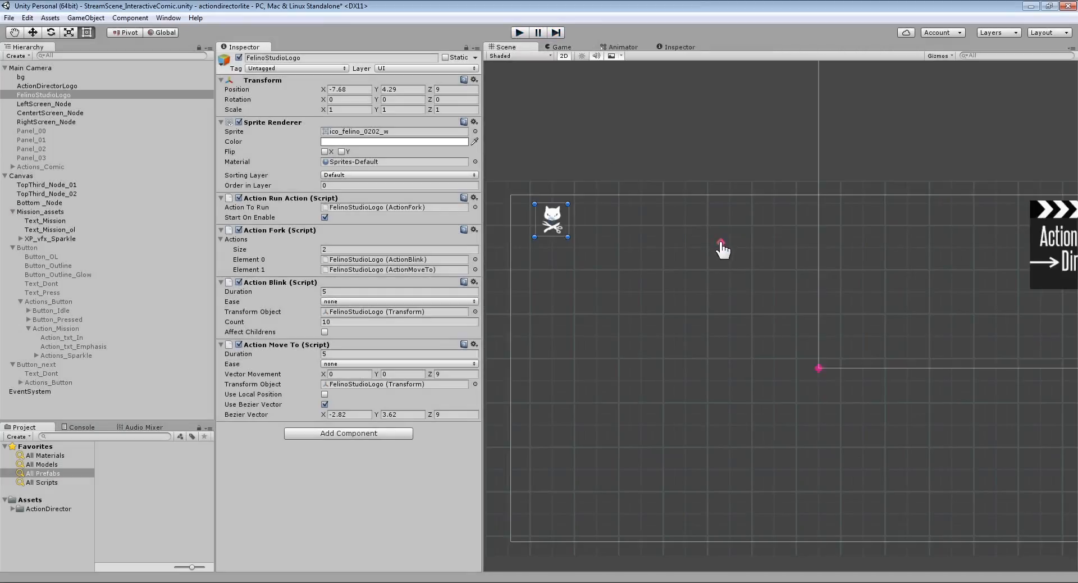
- Drag LeftScreen_Node right of centre near the top, to X 2.16, Y 3.78, then reselect it
click(20, 75)
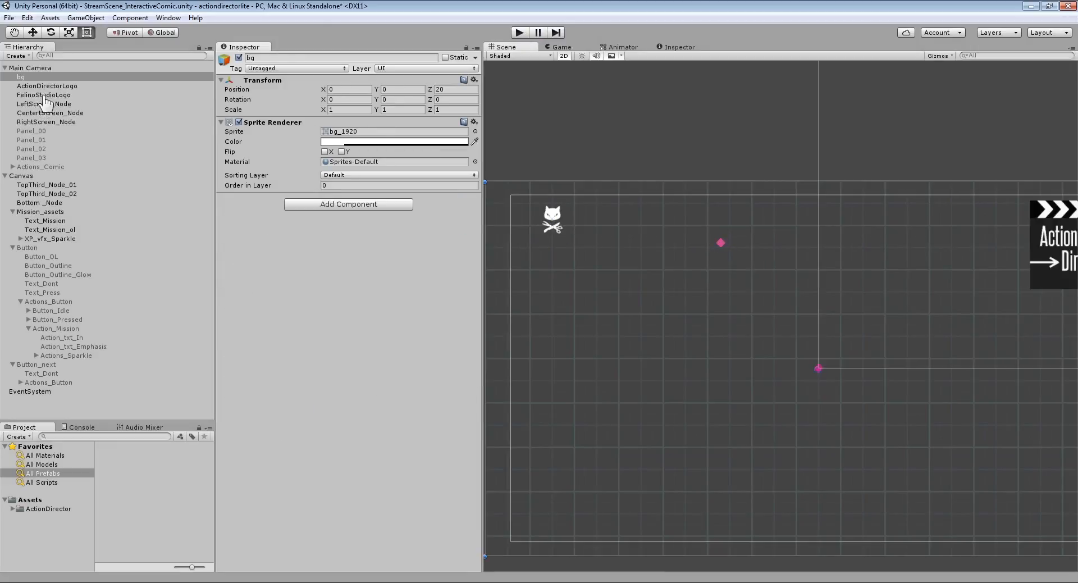
click(40, 104)
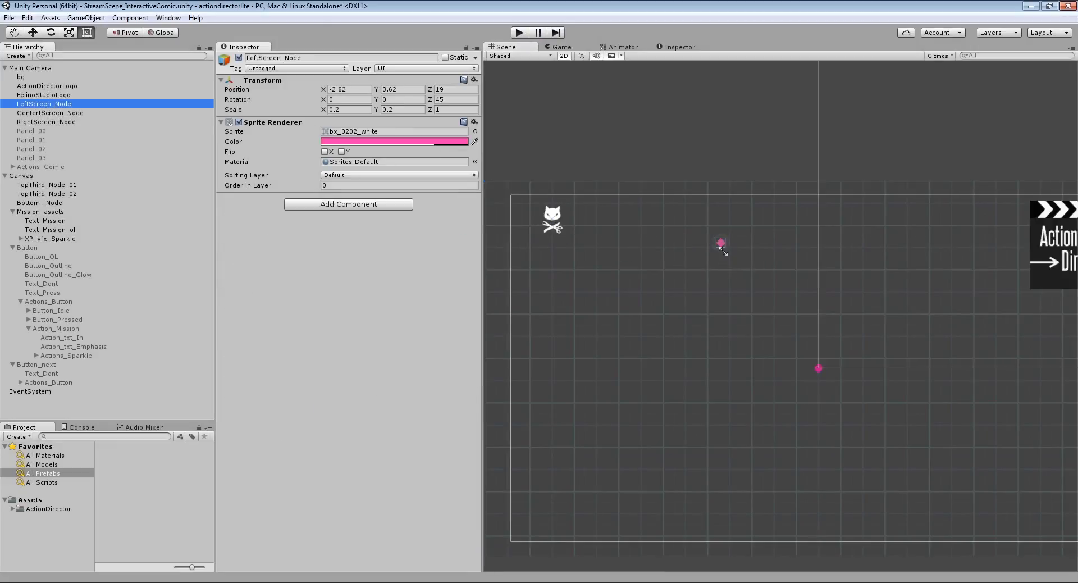
drag(721, 243, 893, 237)
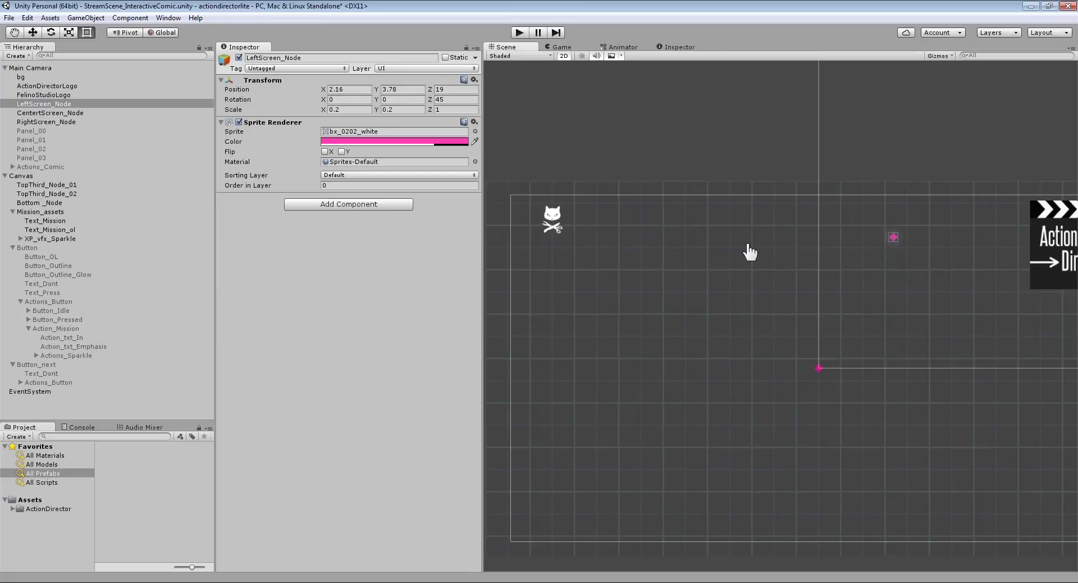
mouse_move(795, 215)
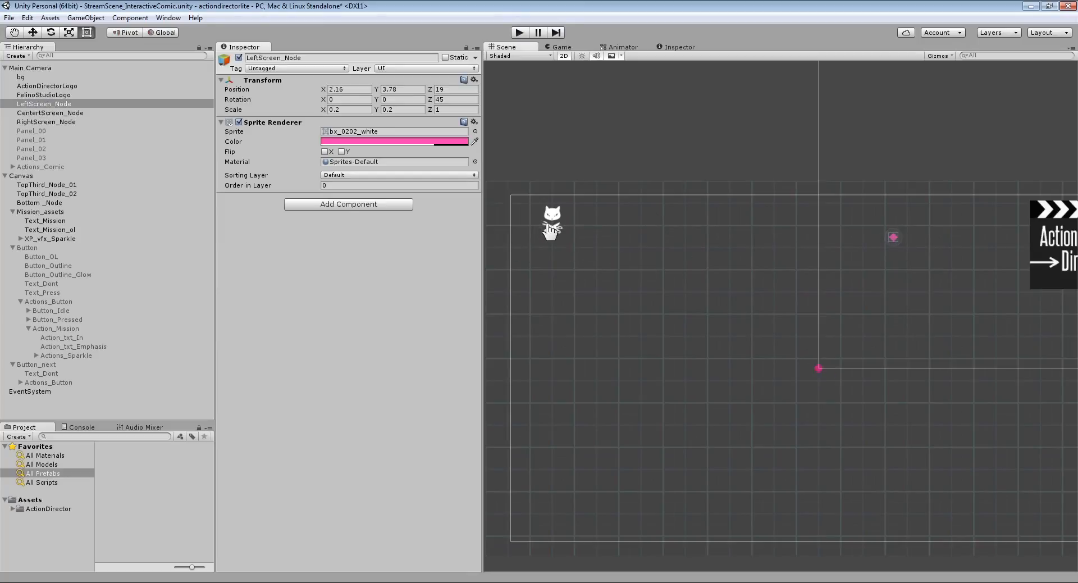
mouse_move(726, 318)
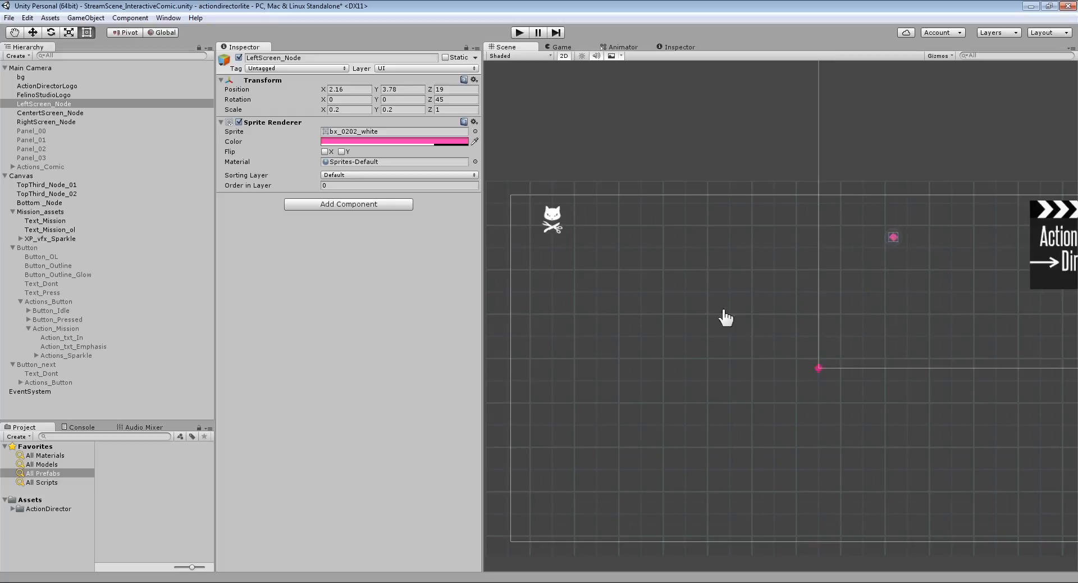
mouse_move(821, 369)
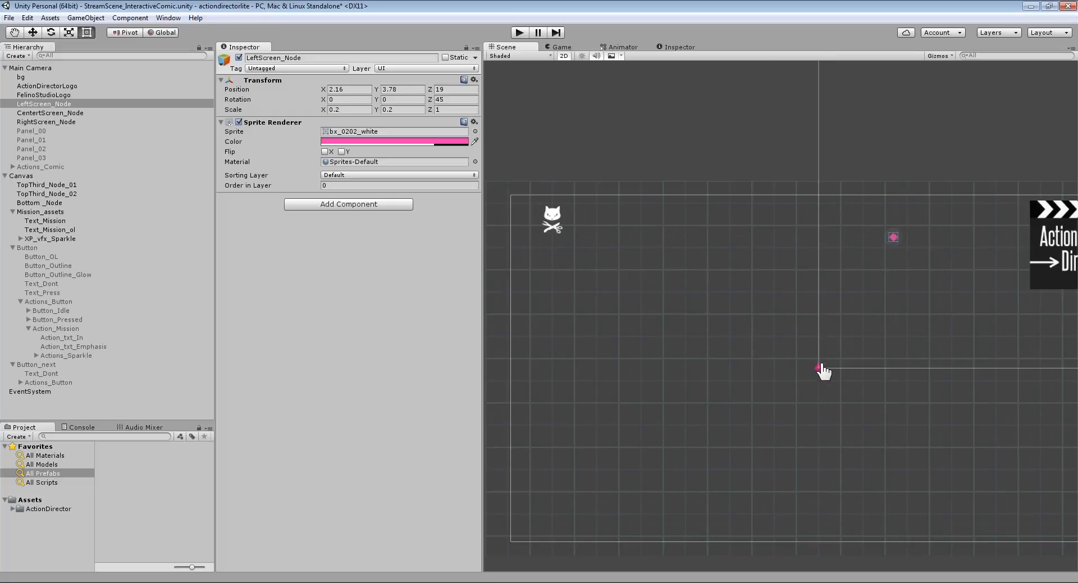
mouse_move(788, 263)
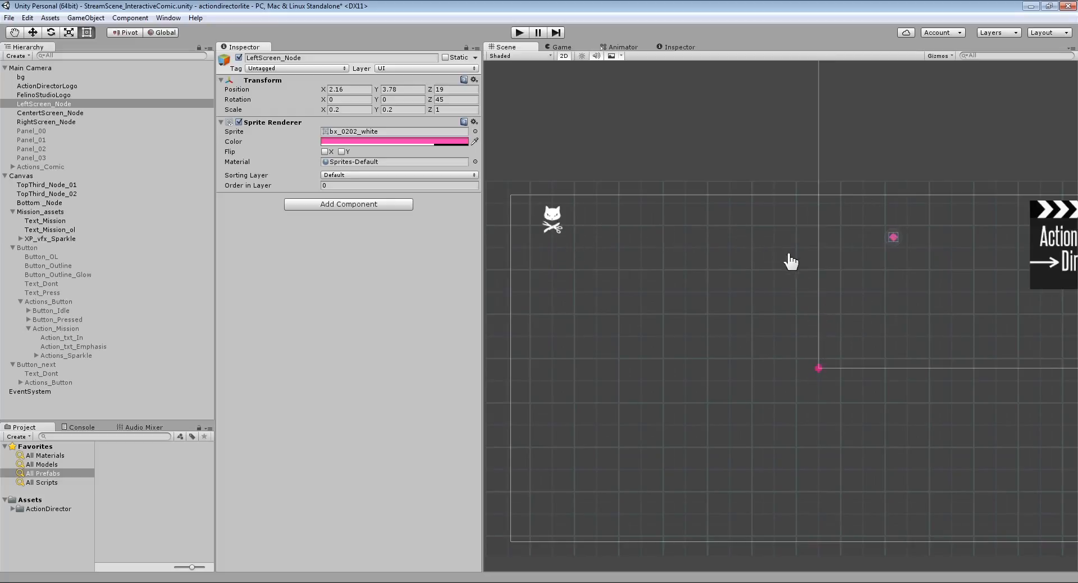
mouse_move(407, 216)
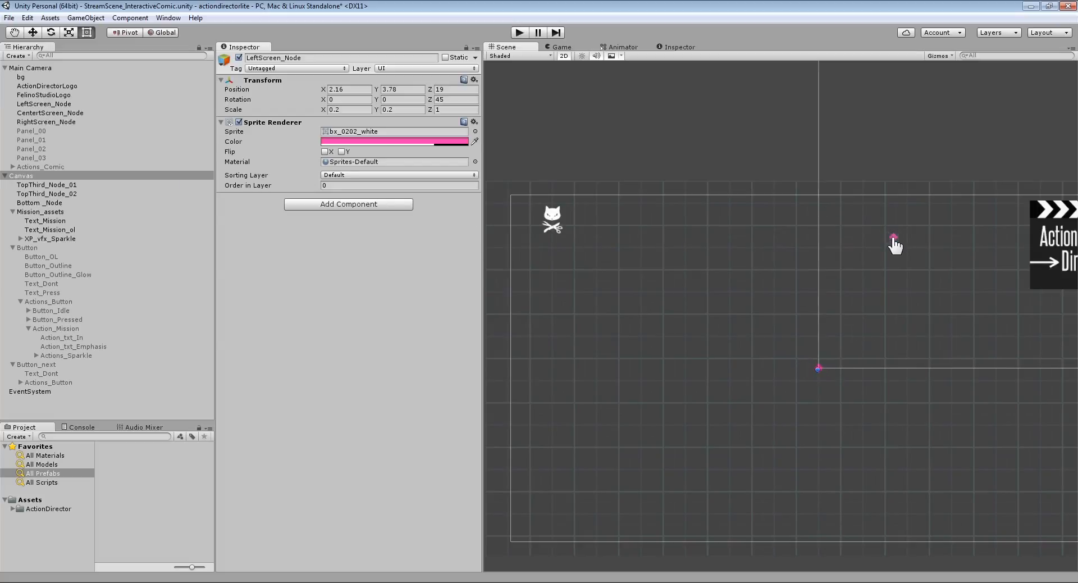
click(20, 76)
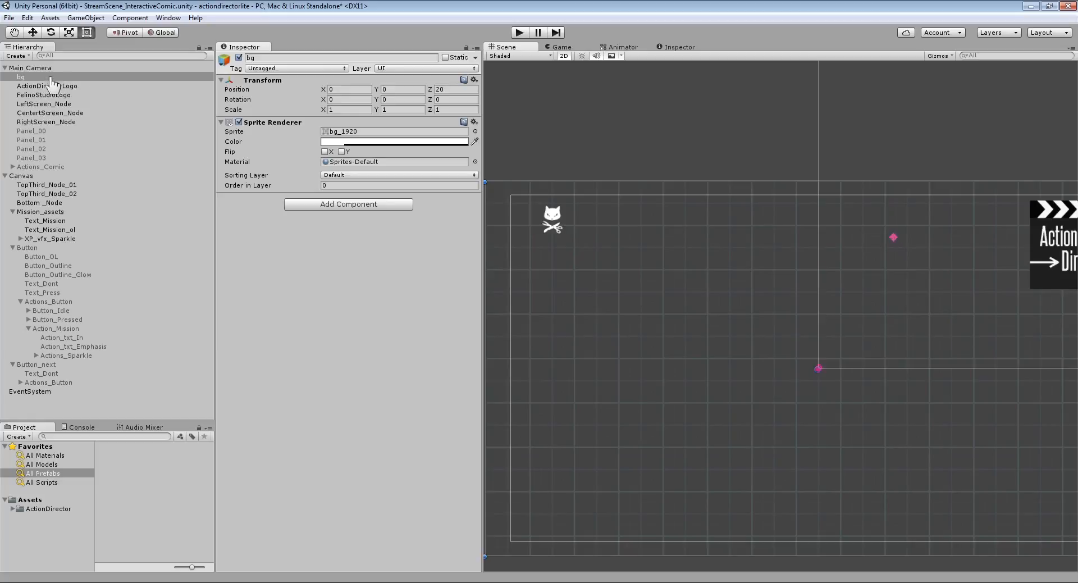
click(42, 103)
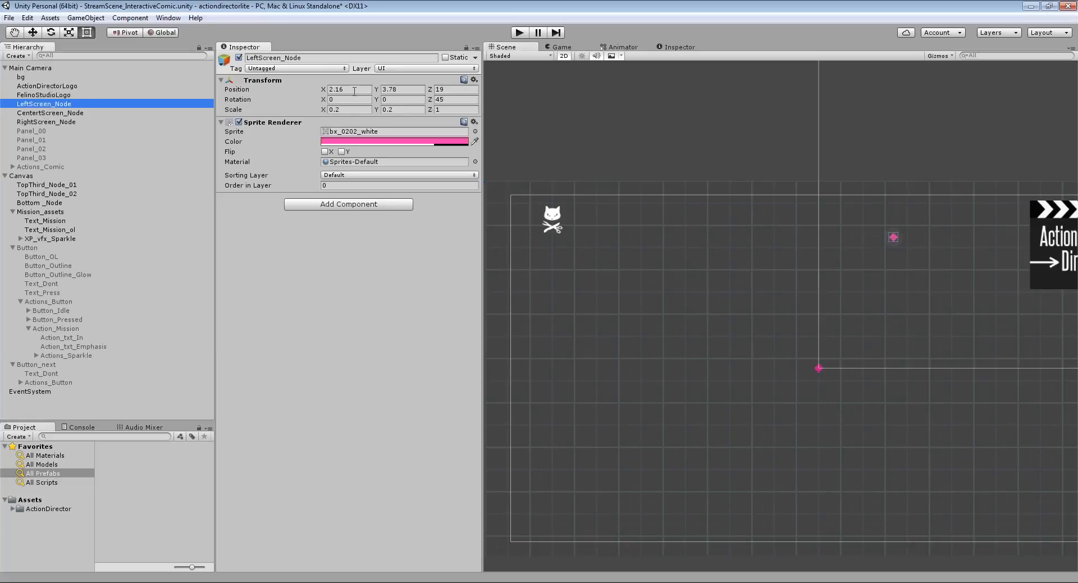
mouse_move(48, 160)
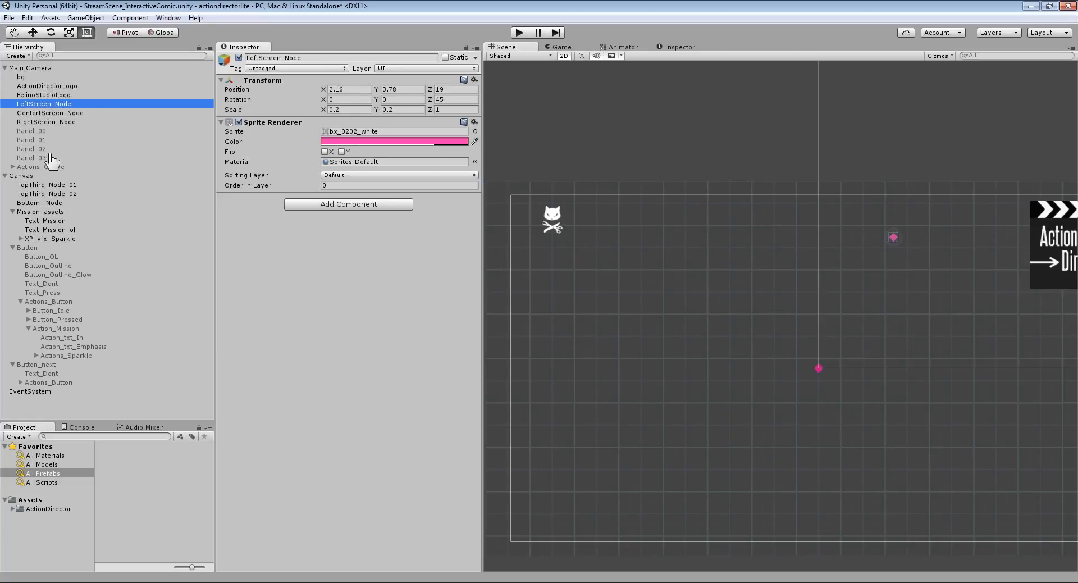
- Update FelinoStudioLogo's Bezier Vector to X 2.16, Y 3.78 and test-run the move
click(45, 95)
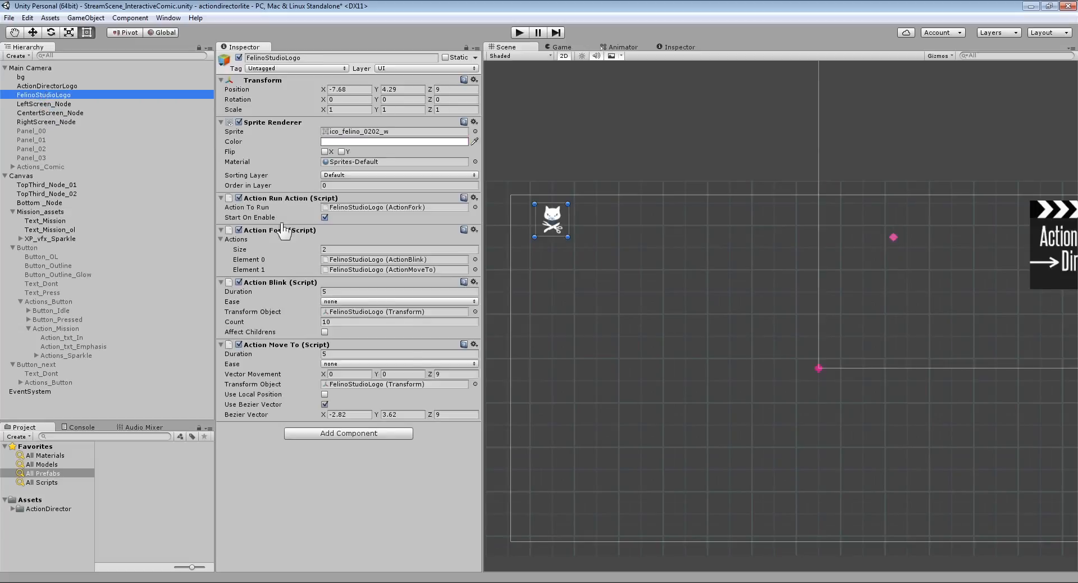
click(399, 414)
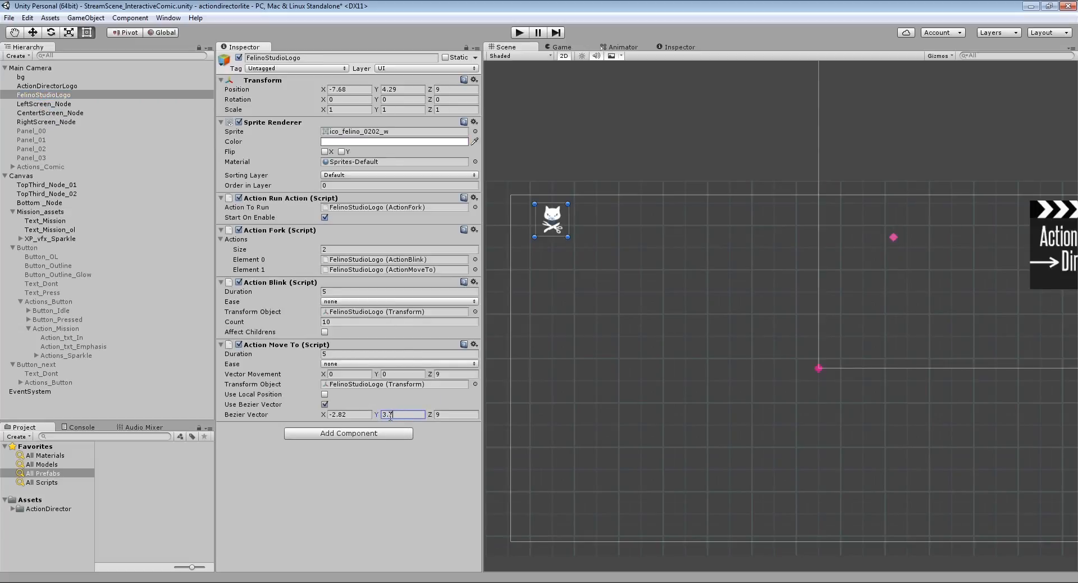
text(3.78)
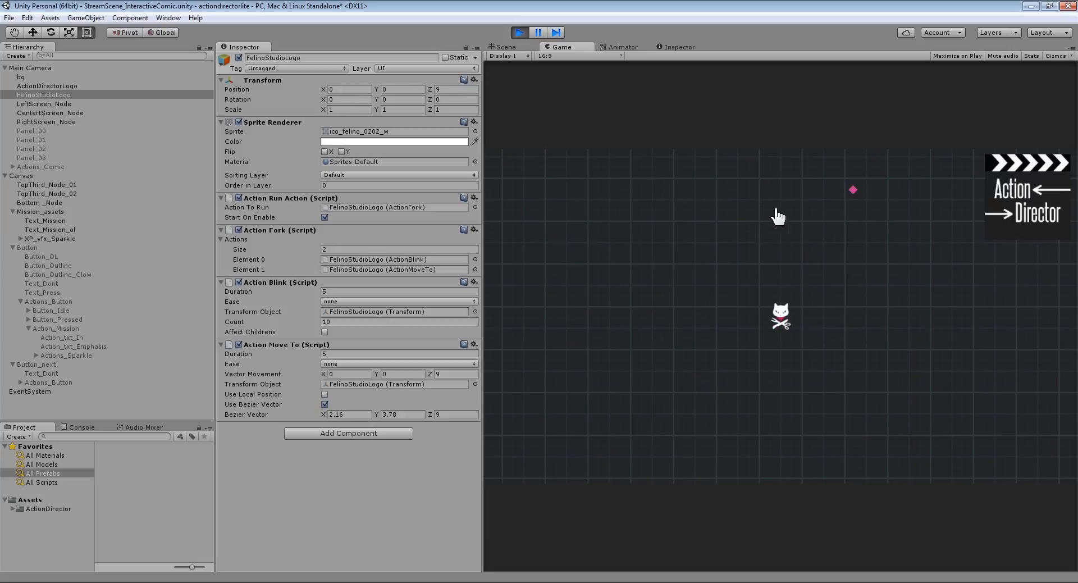
click(521, 31)
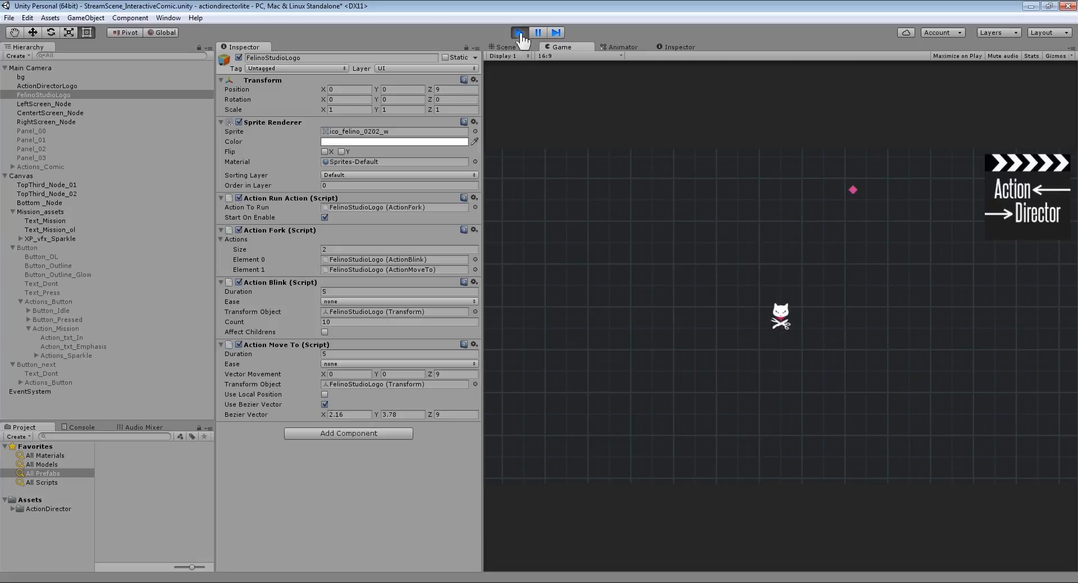